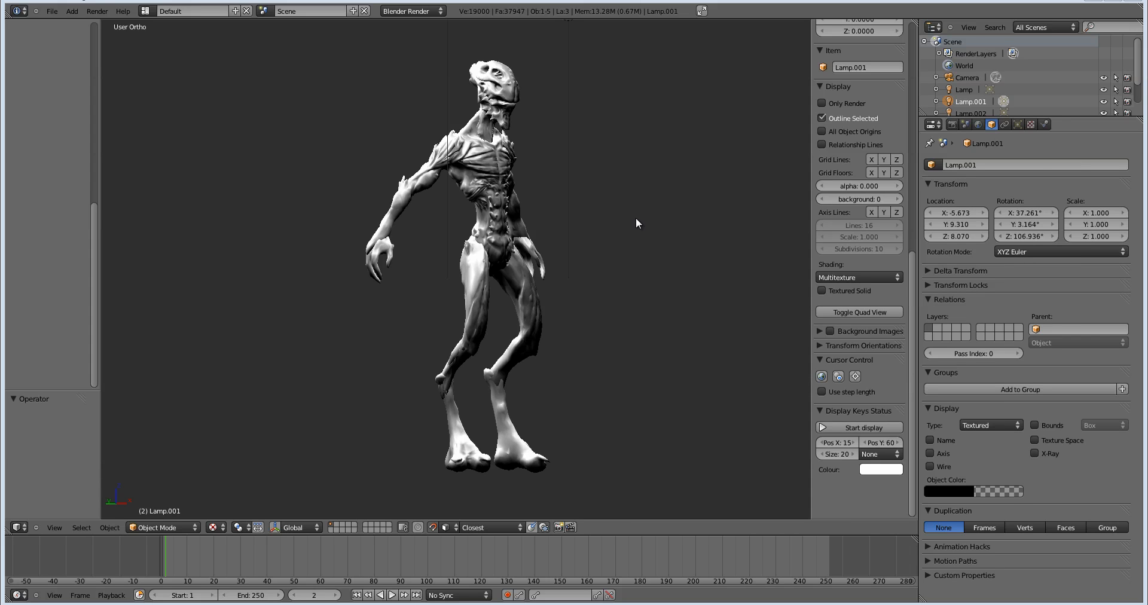
pyautogui.moveTo(636, 225)
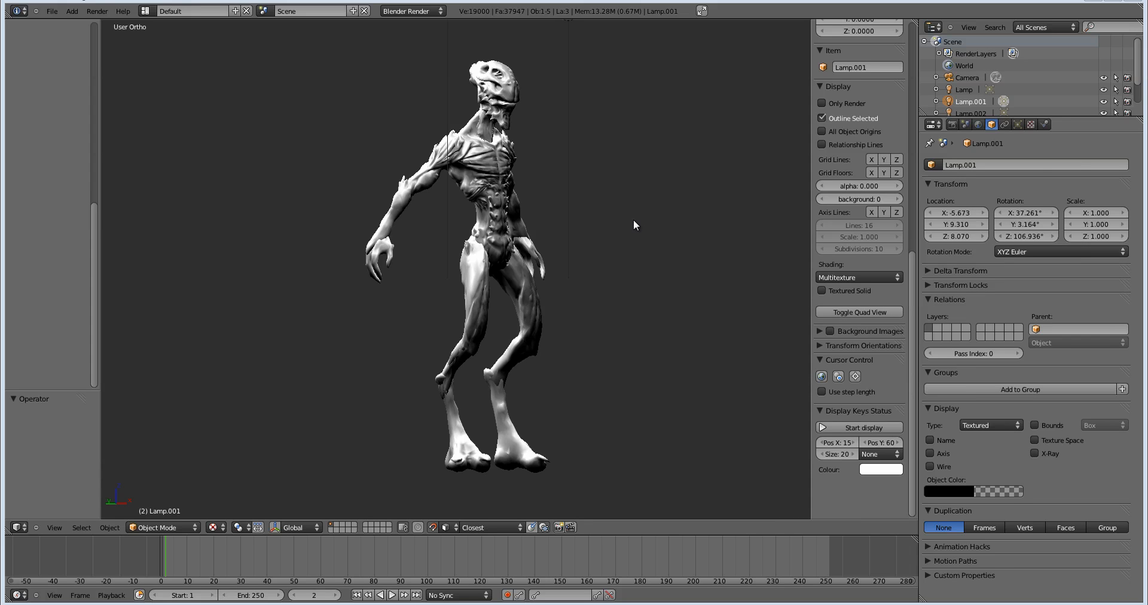
pyautogui.moveTo(627, 227)
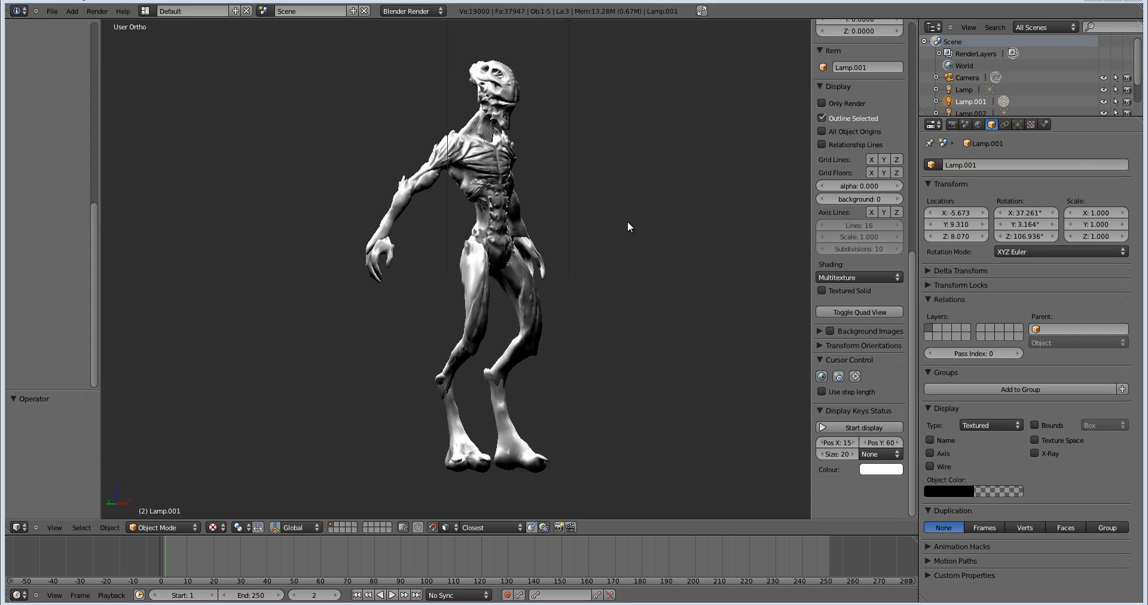
pyautogui.moveTo(630, 225)
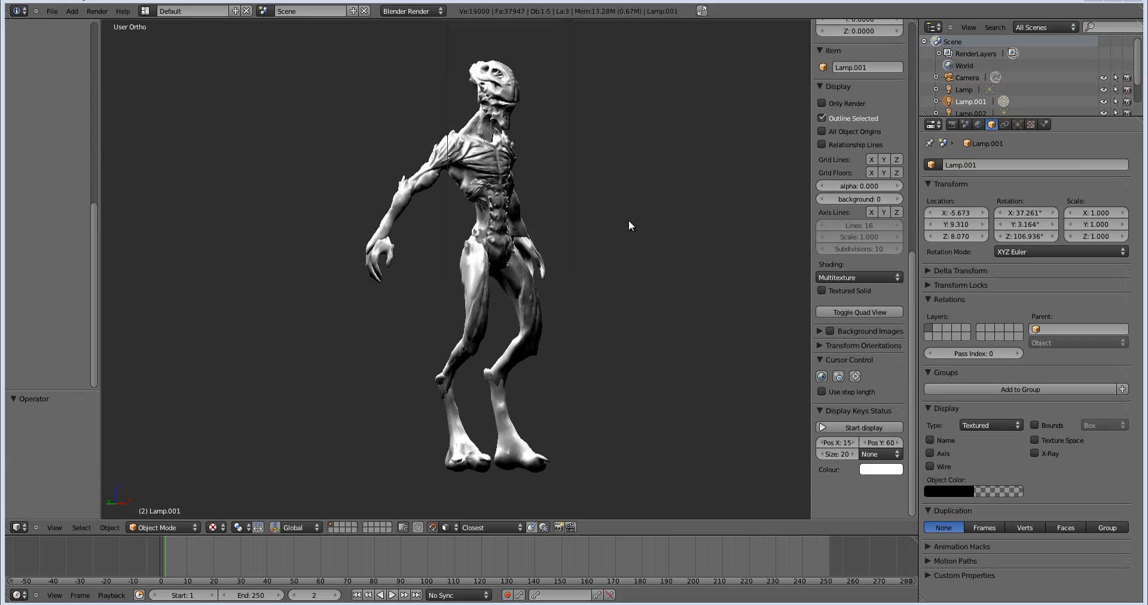
pyautogui.moveTo(156, 67)
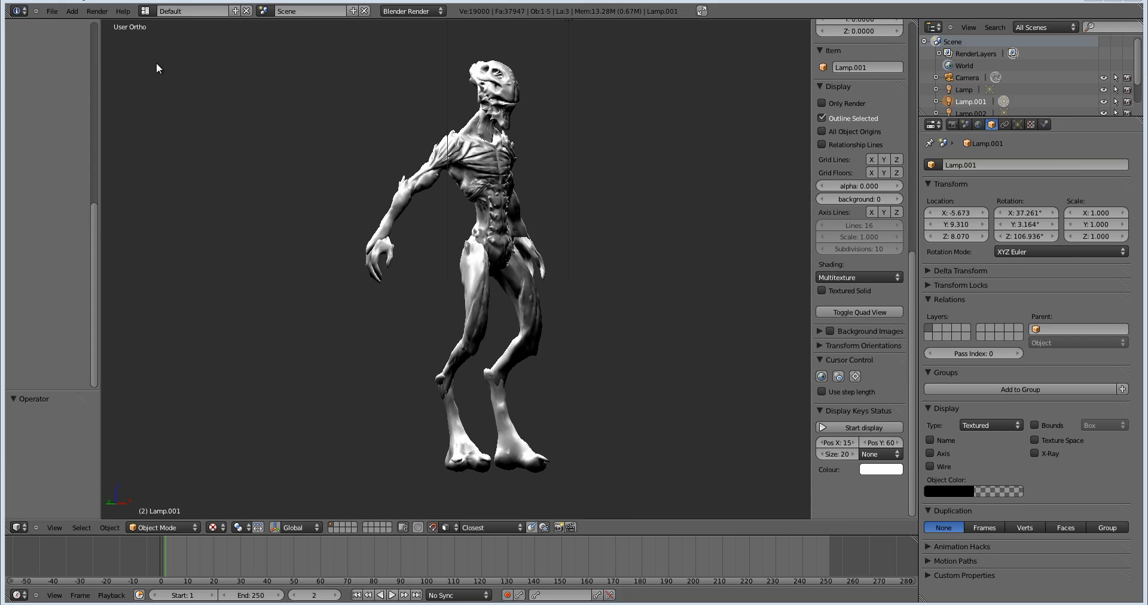
pyautogui.moveTo(166, 69)
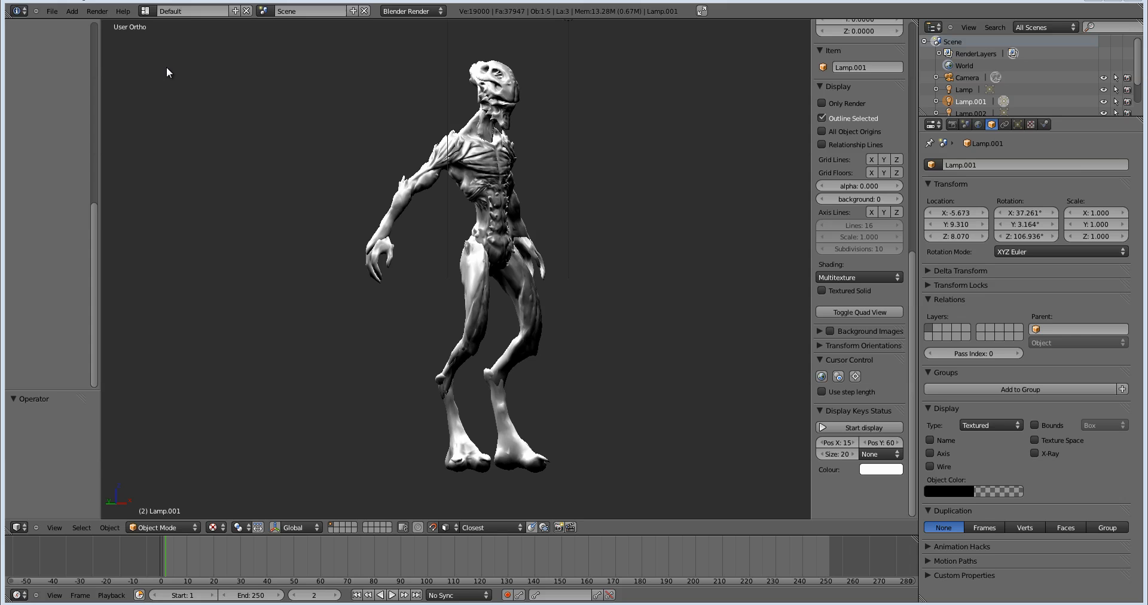
pyautogui.moveTo(54, 13)
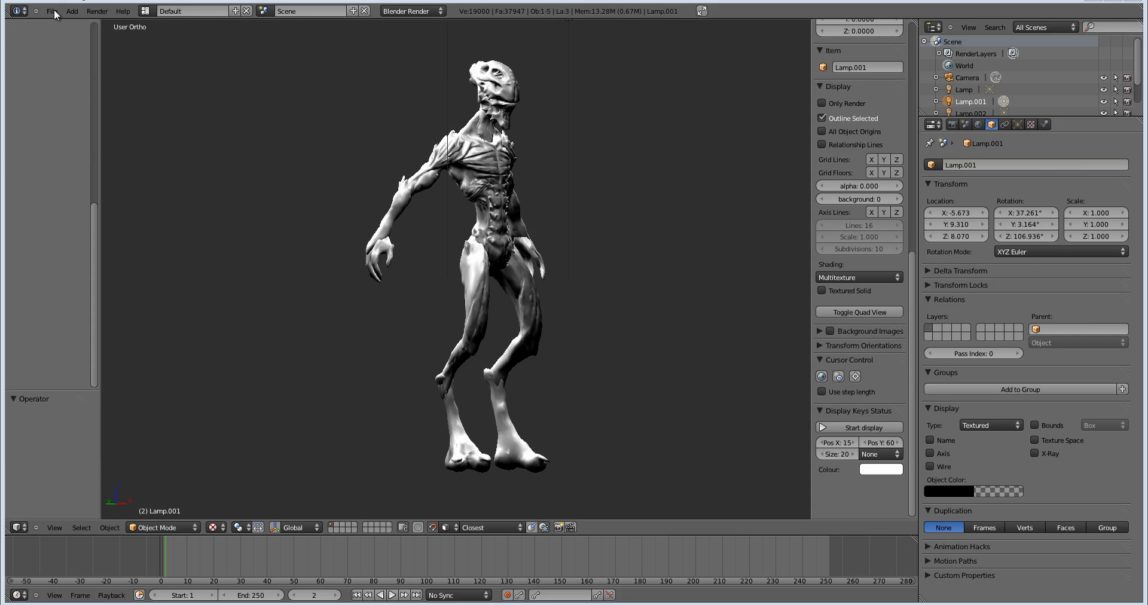
# Step: Open User Preferences to review the Grease Pencil Retopology, LoopTools and Relax add-ons
pyautogui.click(51, 11)
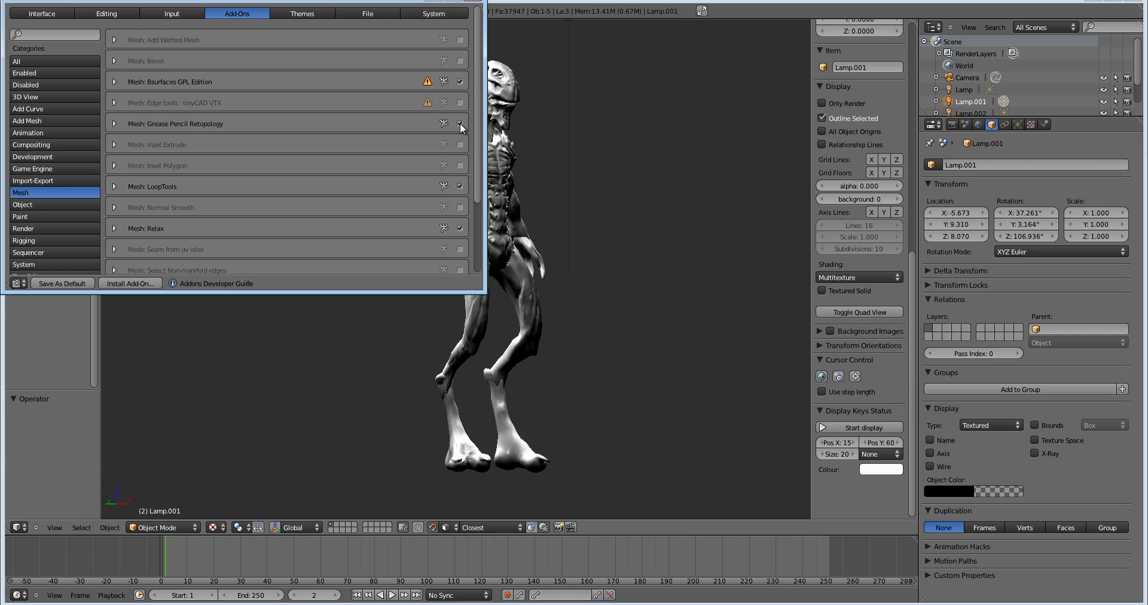
pyautogui.moveTo(441, 188)
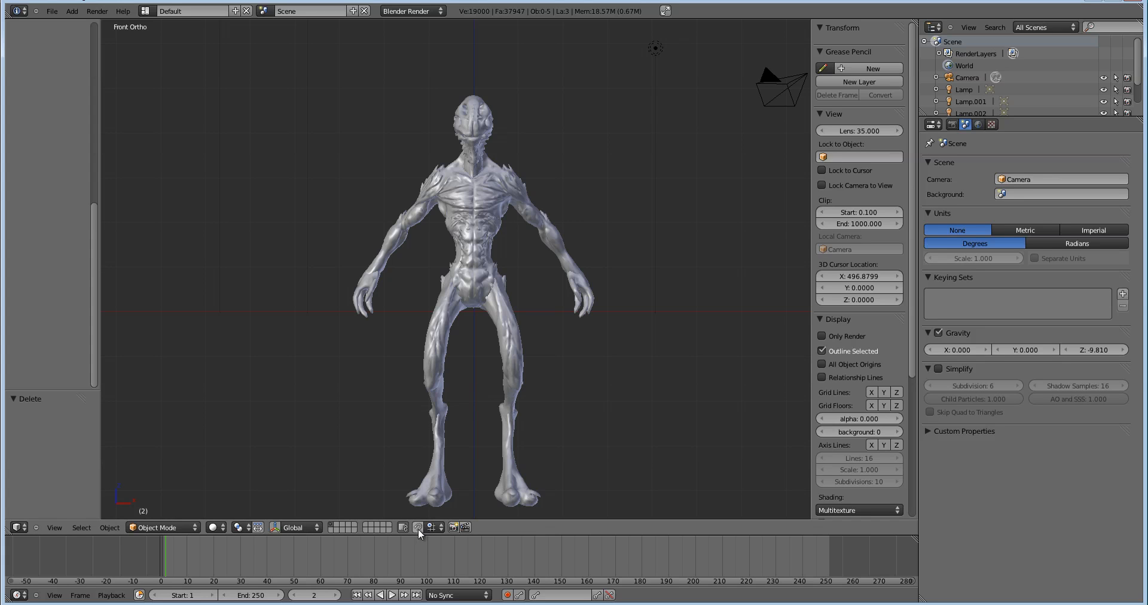
pyautogui.moveTo(422, 527)
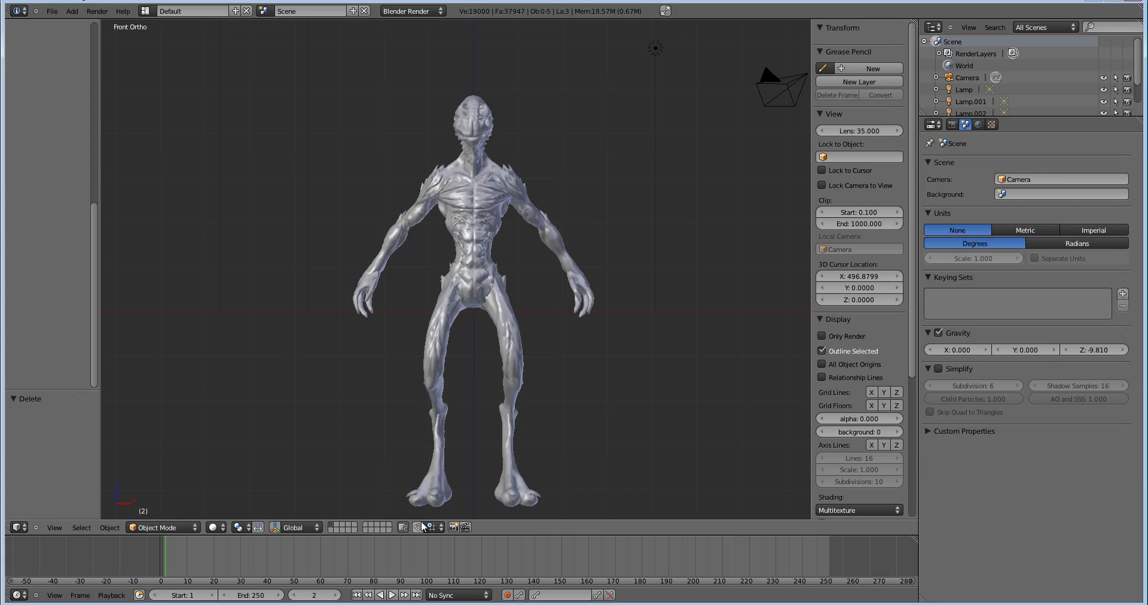
pyautogui.moveTo(496, 315)
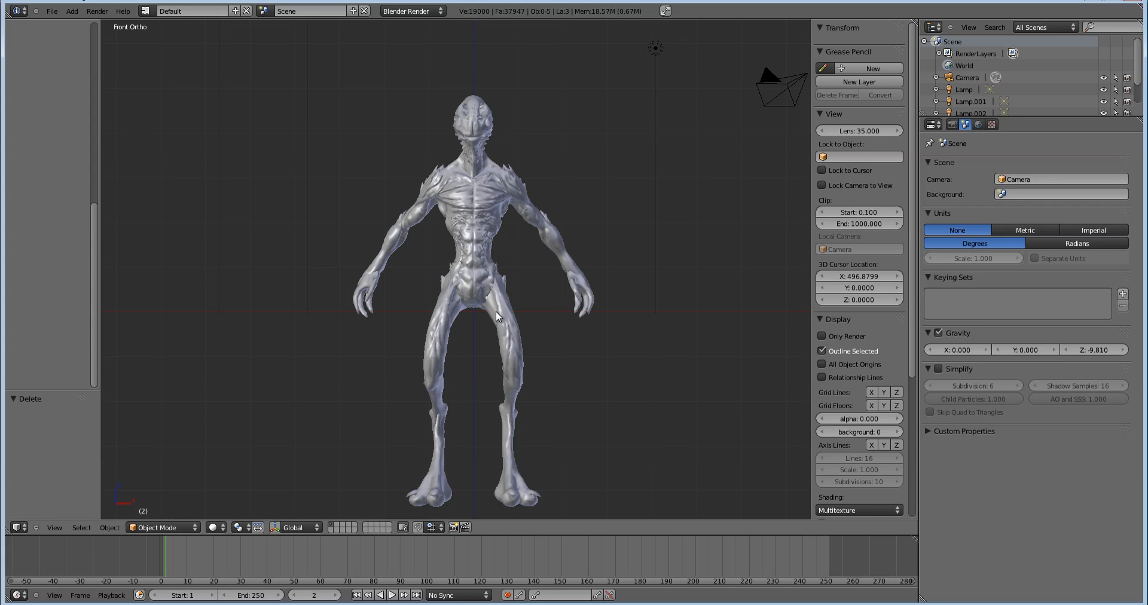
pyautogui.moveTo(492, 287)
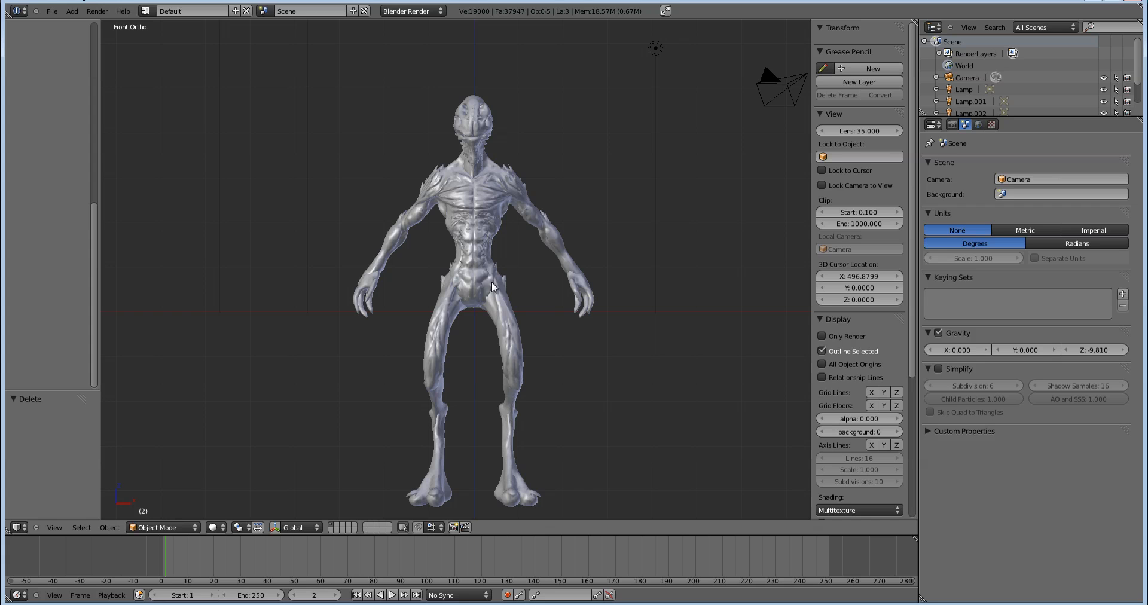
pyautogui.moveTo(513, 300)
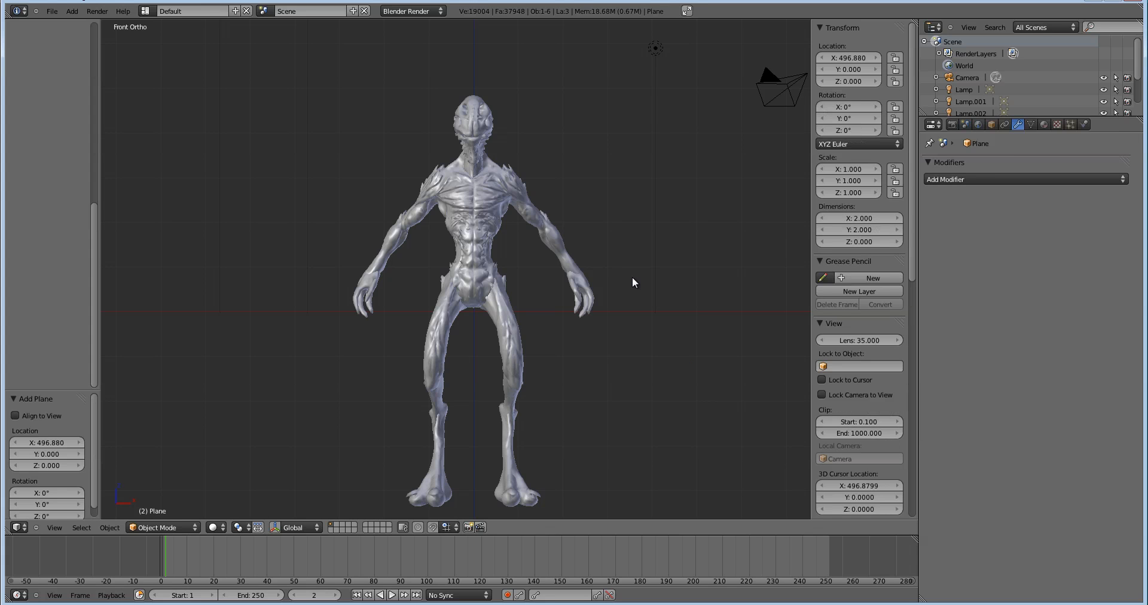
# Step: Switch the new plane into Edit Mode to start placing it on the chest
pyautogui.click(849, 58)
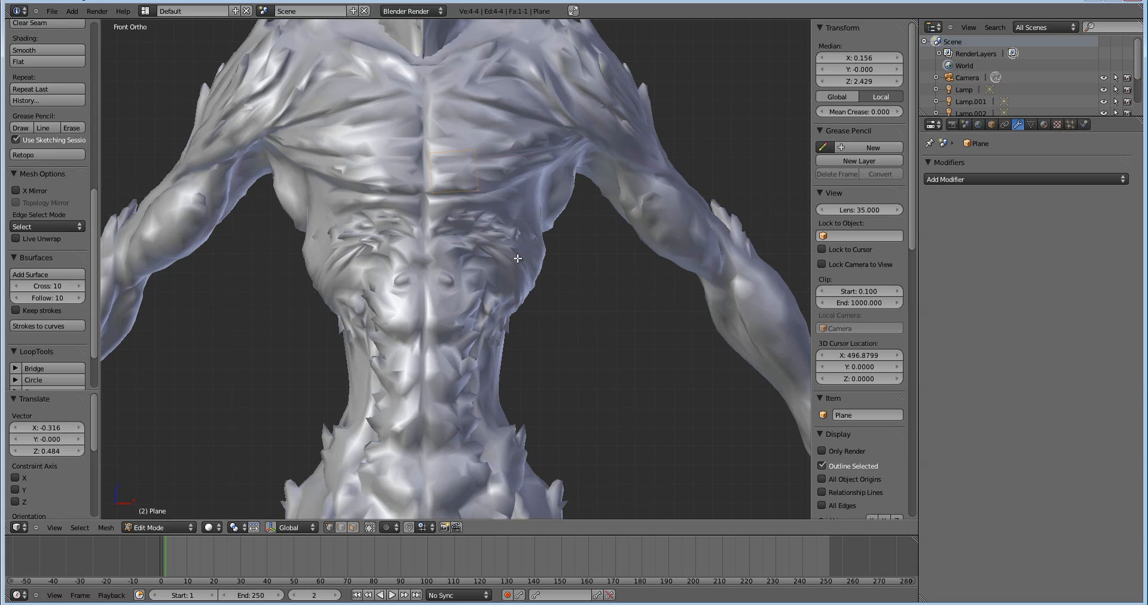
# Step: Set the snap target to Face, then shrink the plane into a small chest quad
pyautogui.click(390, 527)
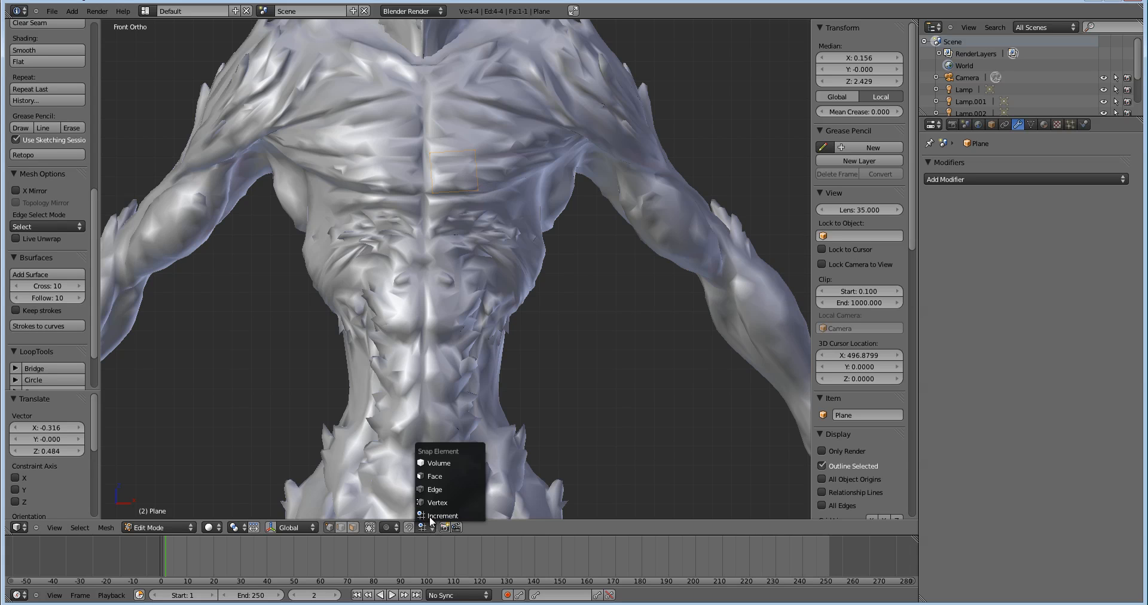
pyautogui.click(436, 502)
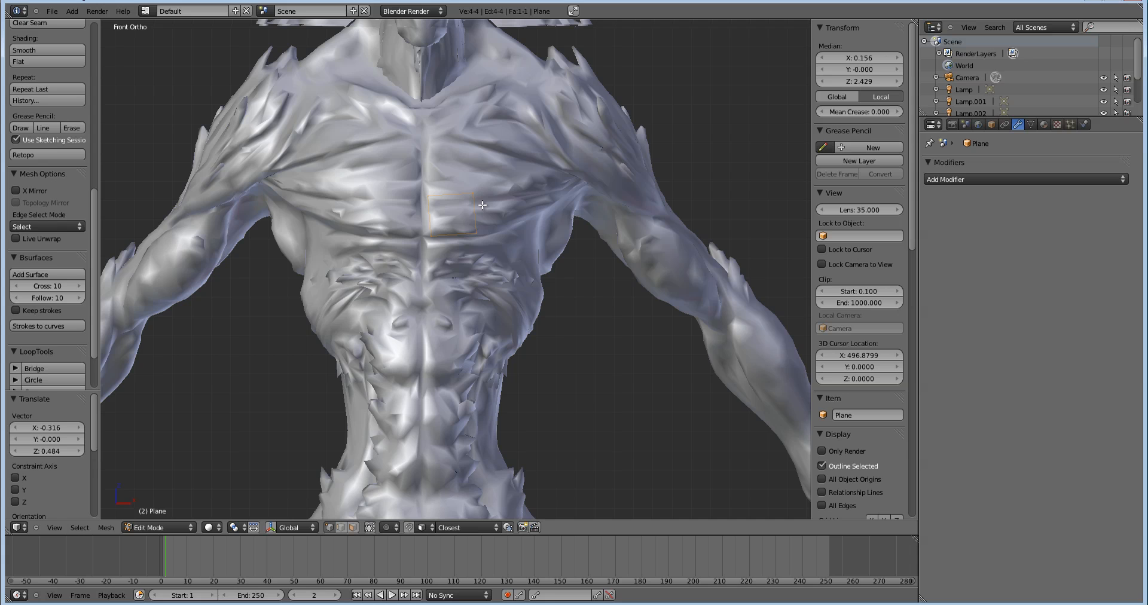
pyautogui.moveTo(424, 475)
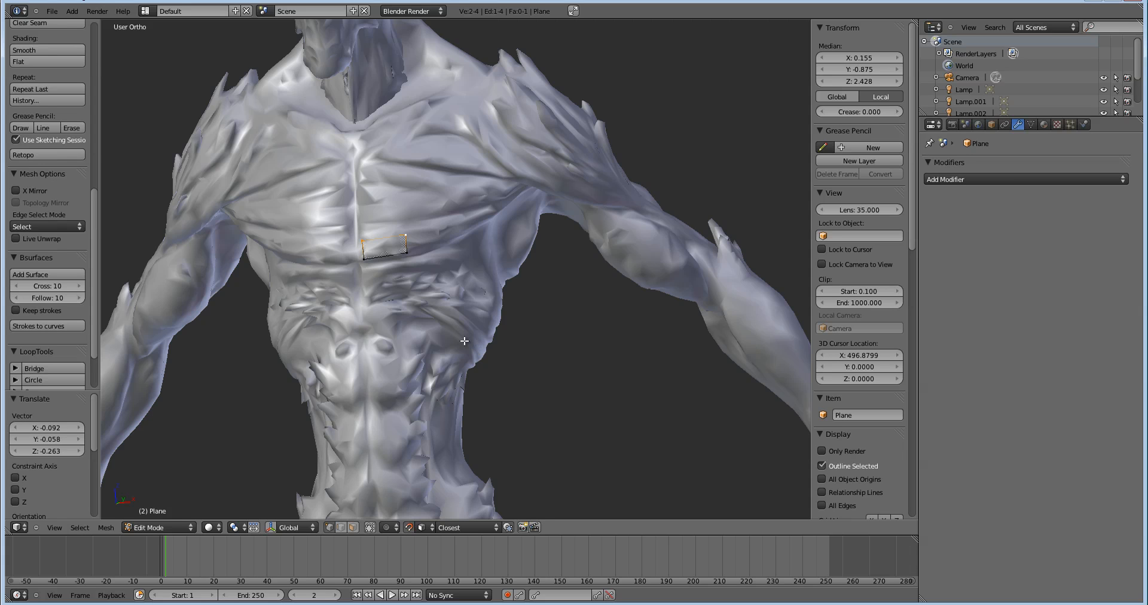
pyautogui.moveTo(463, 358)
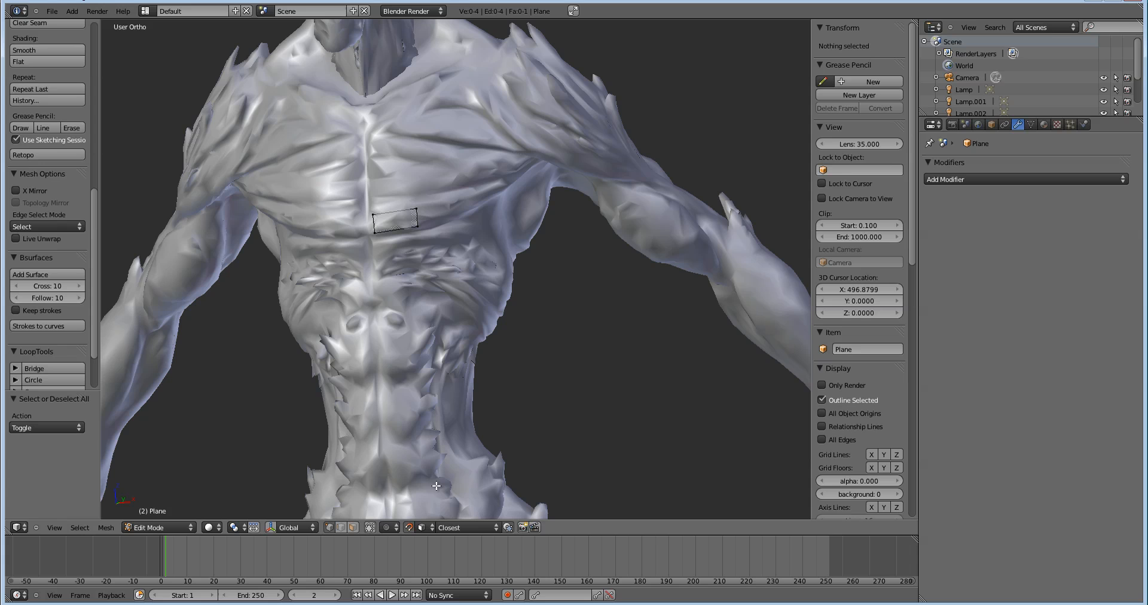
pyautogui.moveTo(432, 217)
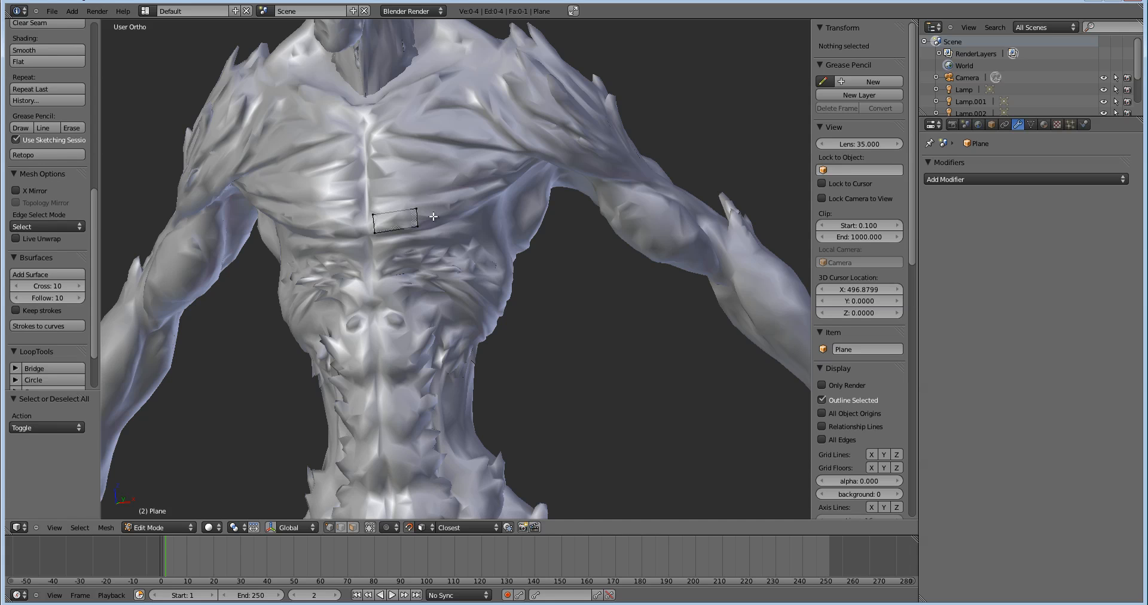
pyautogui.moveTo(491, 236)
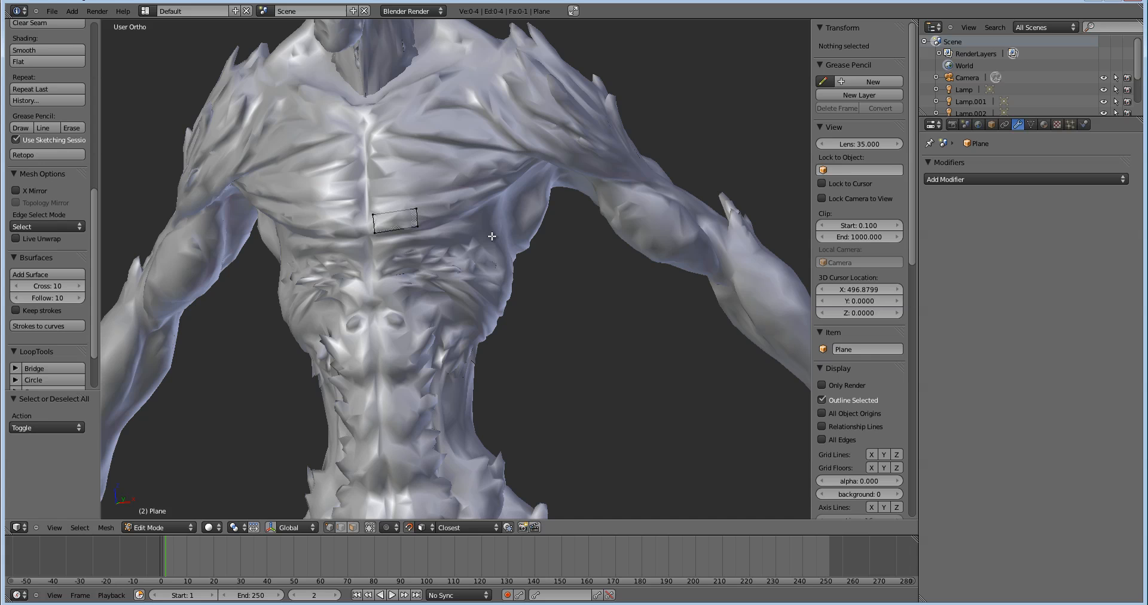
pyautogui.moveTo(428, 397)
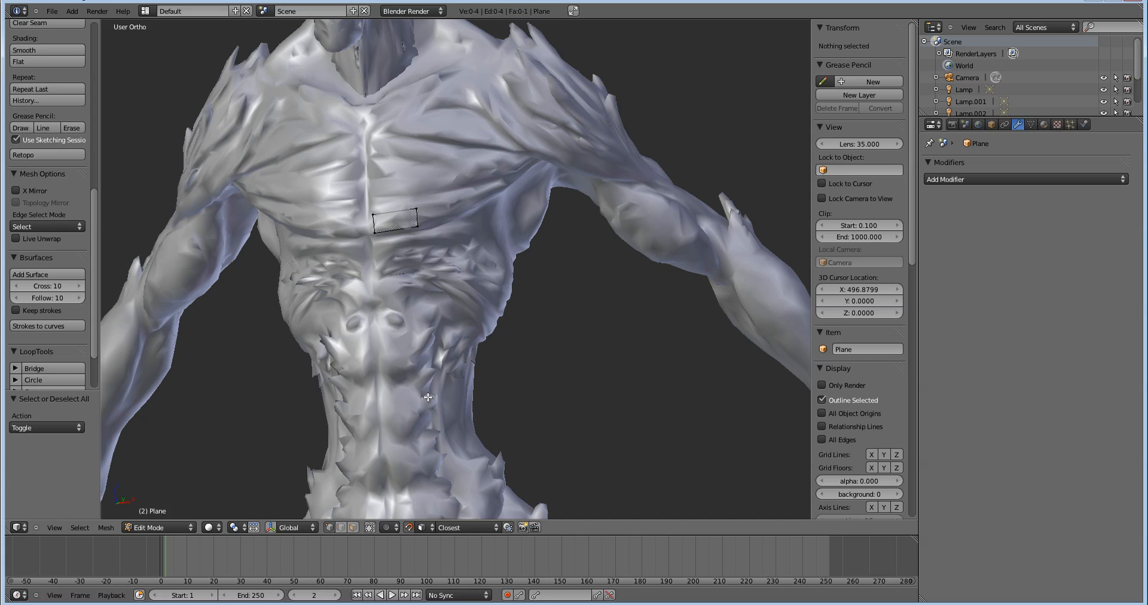
pyautogui.click(289, 527)
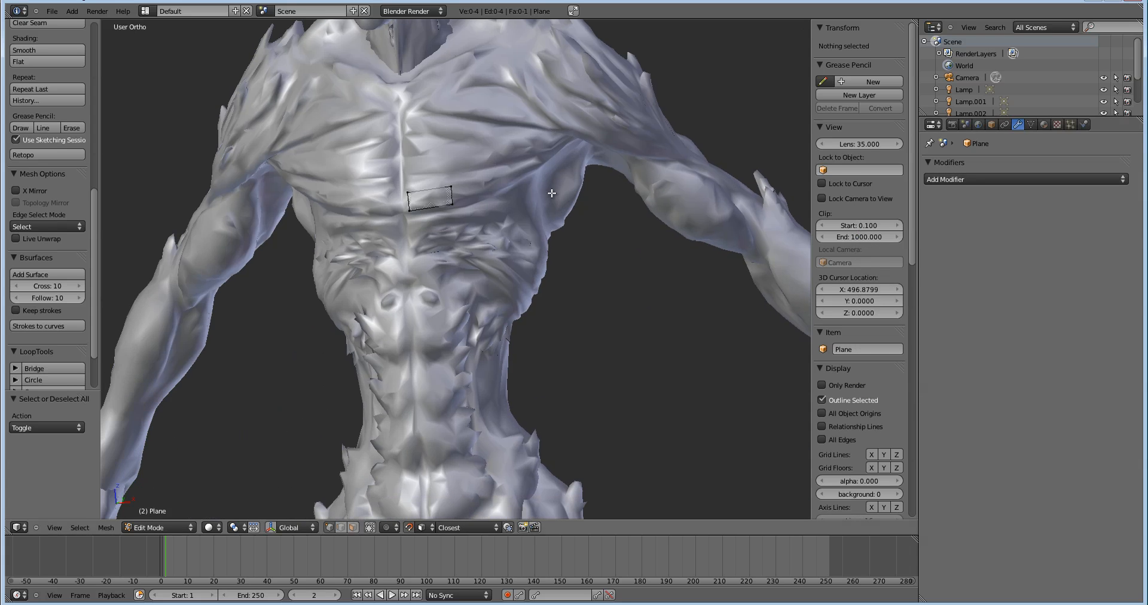
pyautogui.moveTo(512, 229)
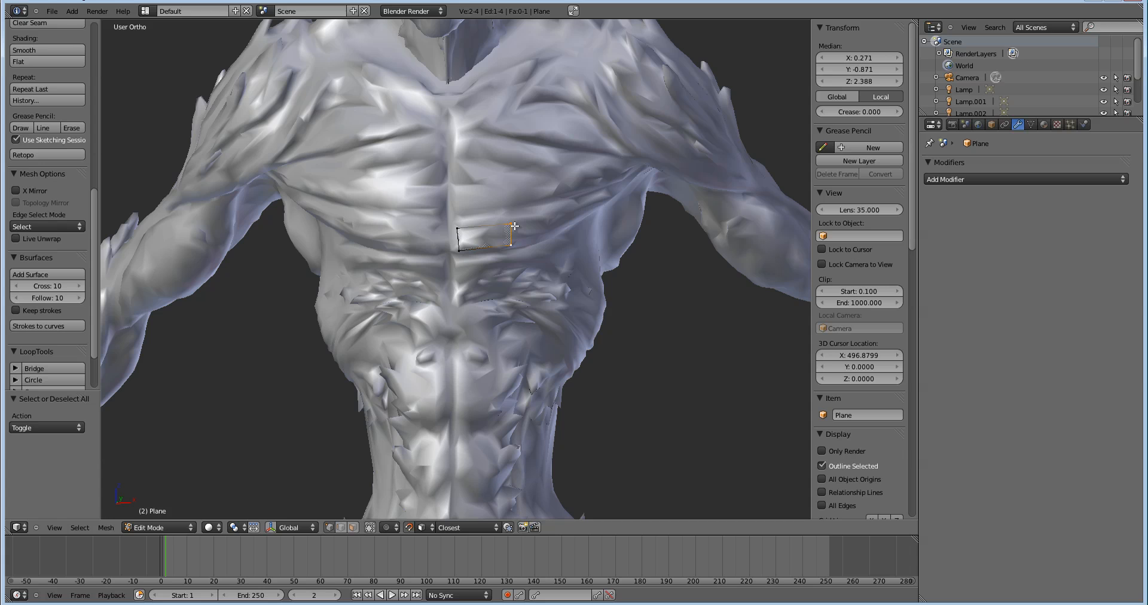
# Step: Zoom in closer on the chest quad to work on its edge
pyautogui.moveTo(505, 234); pyautogui.dragTo(483, 242)
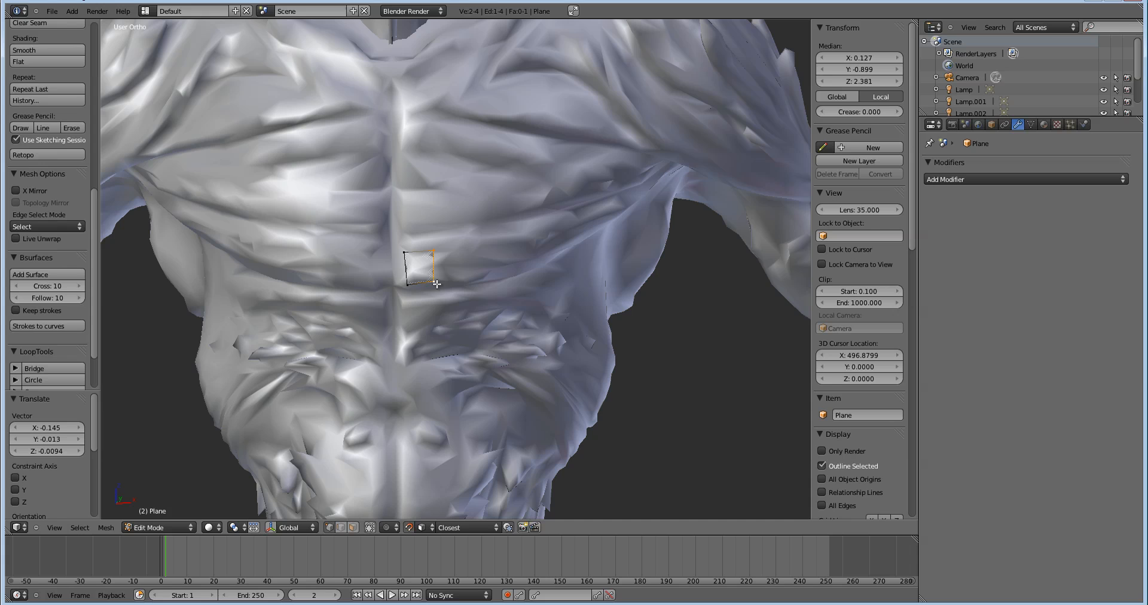
pyautogui.moveTo(462, 265)
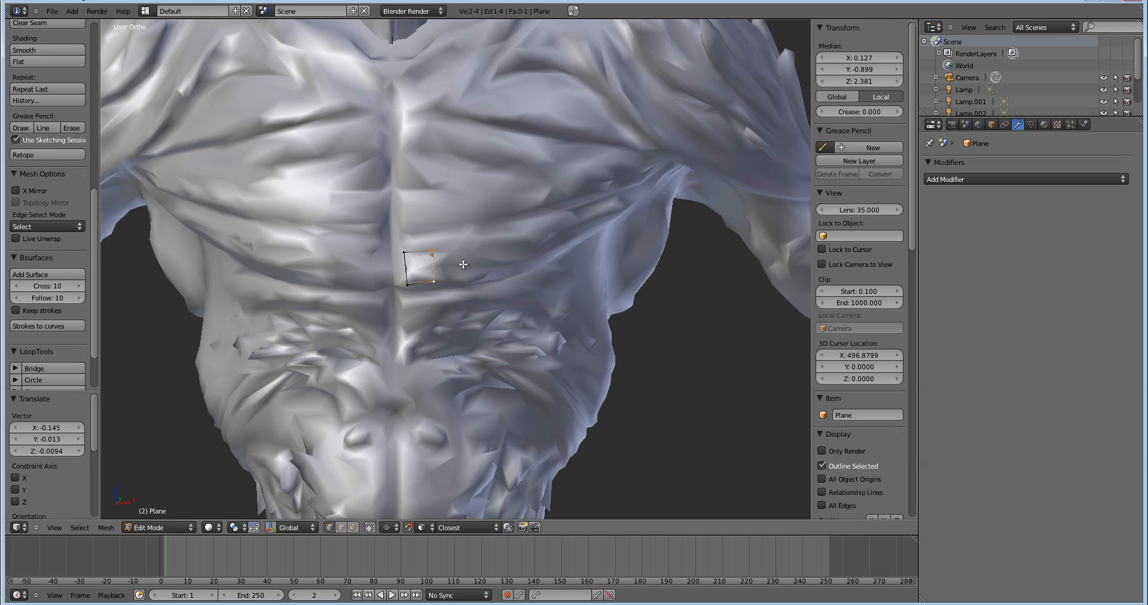
pyautogui.moveTo(476, 257)
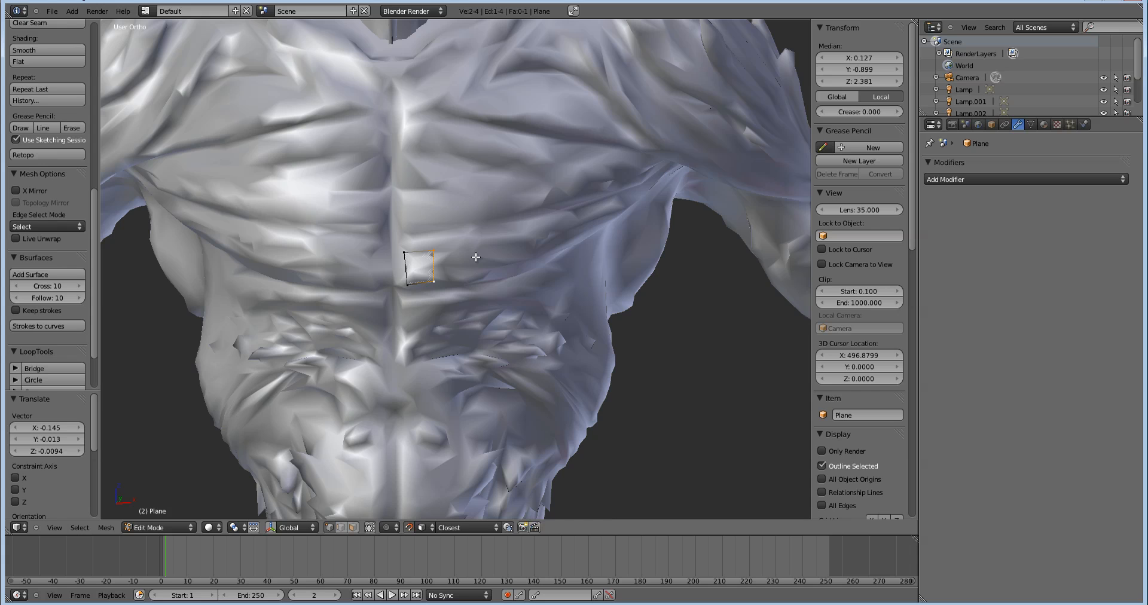
pyautogui.moveTo(469, 250)
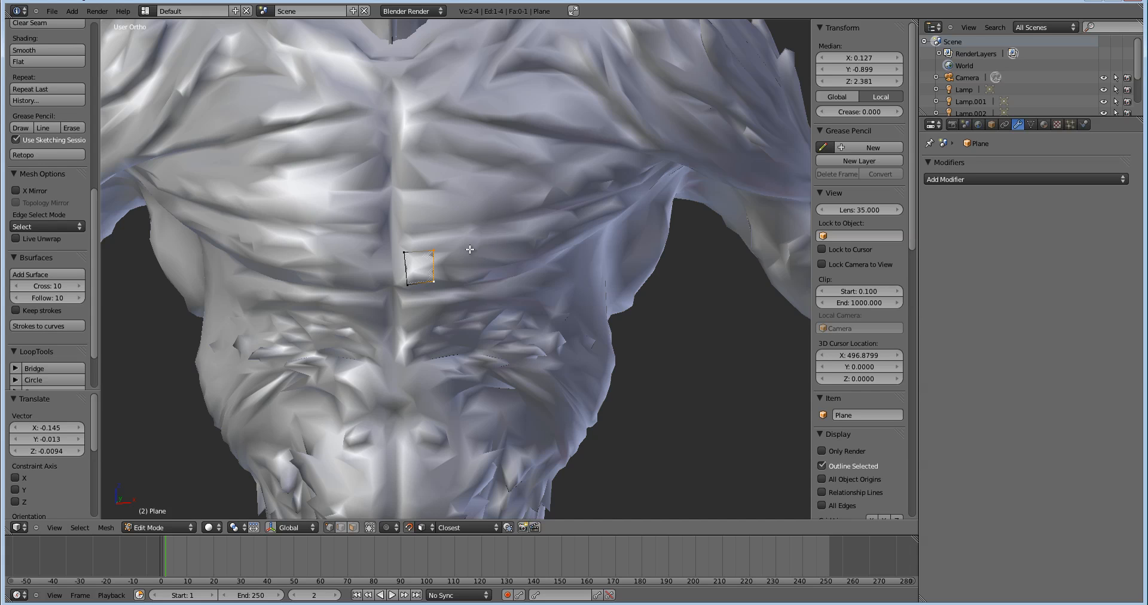
pyautogui.moveTo(474, 257)
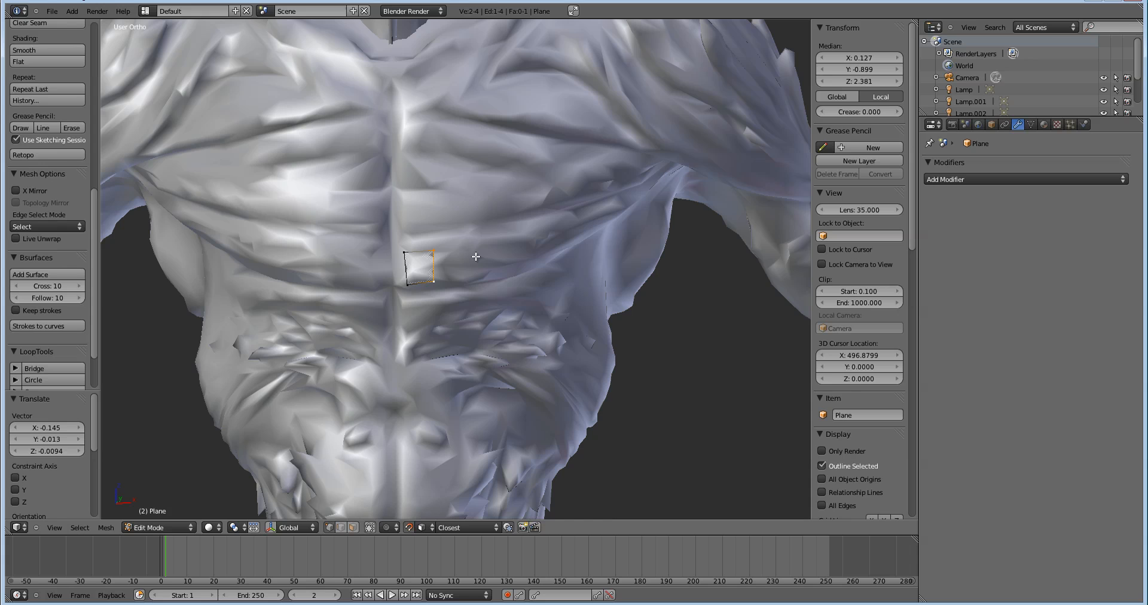
pyautogui.moveTo(476, 254)
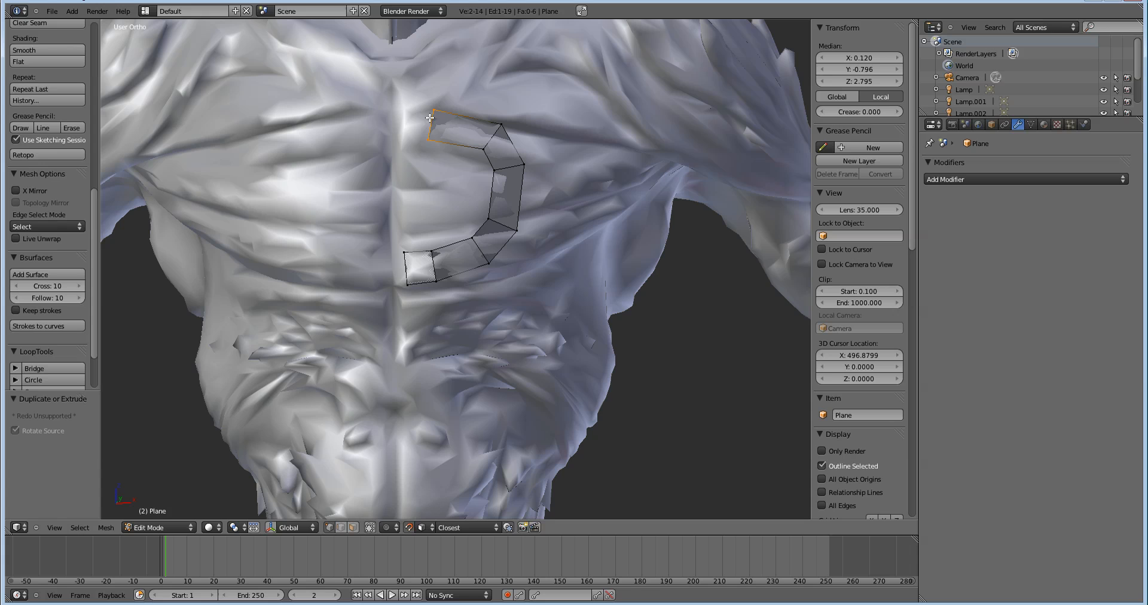
pyautogui.moveTo(497, 140)
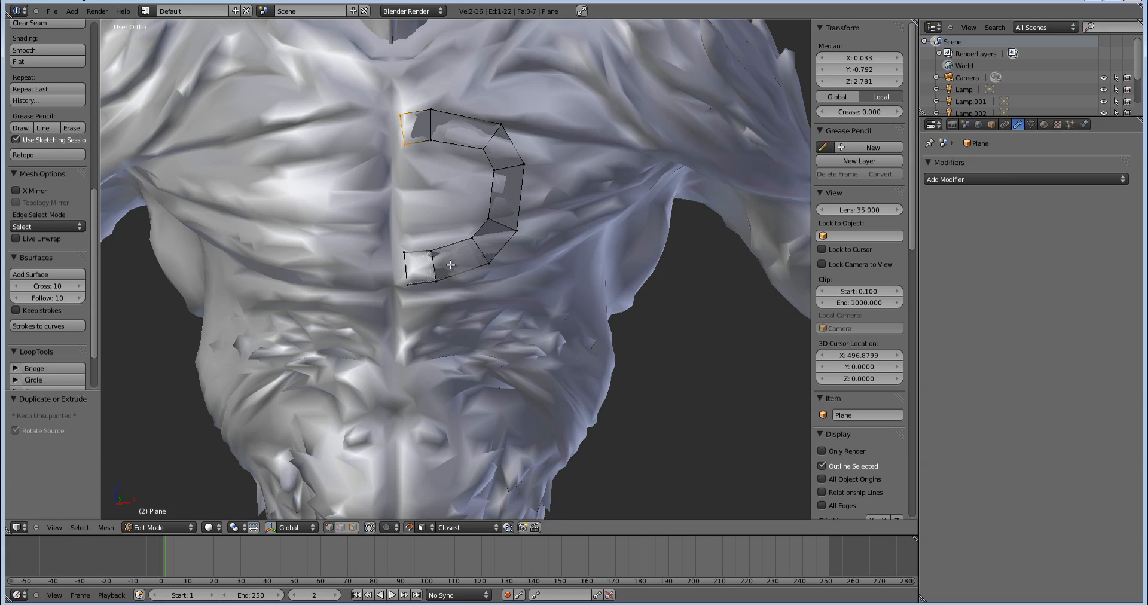
pyautogui.moveTo(482, 193)
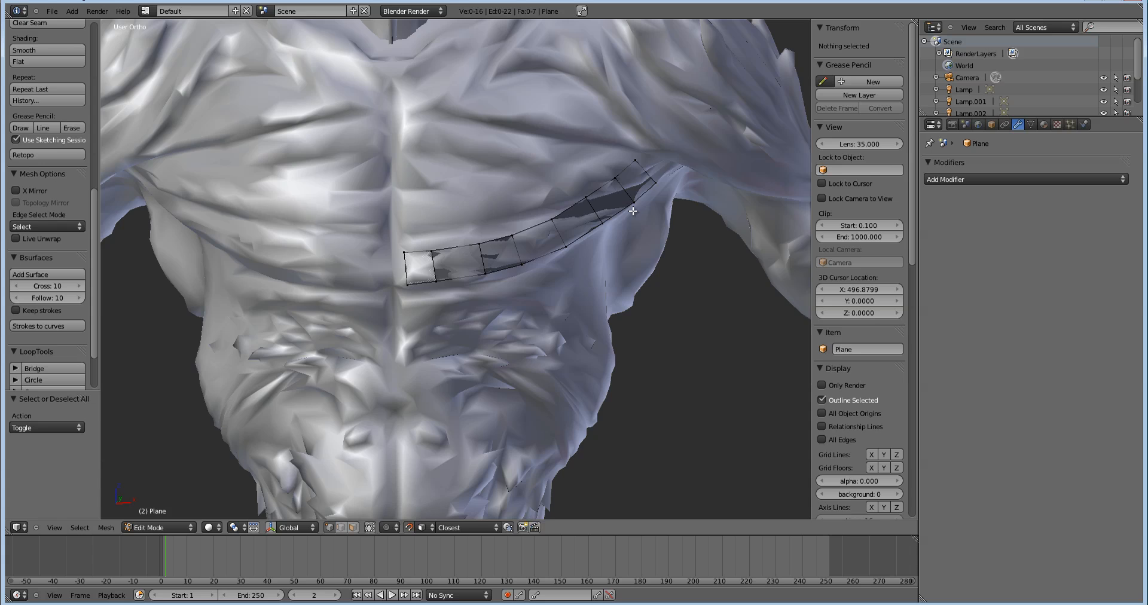
# Step: Bring up the Delete menu for the selected strip vertices
pyautogui.press('x')
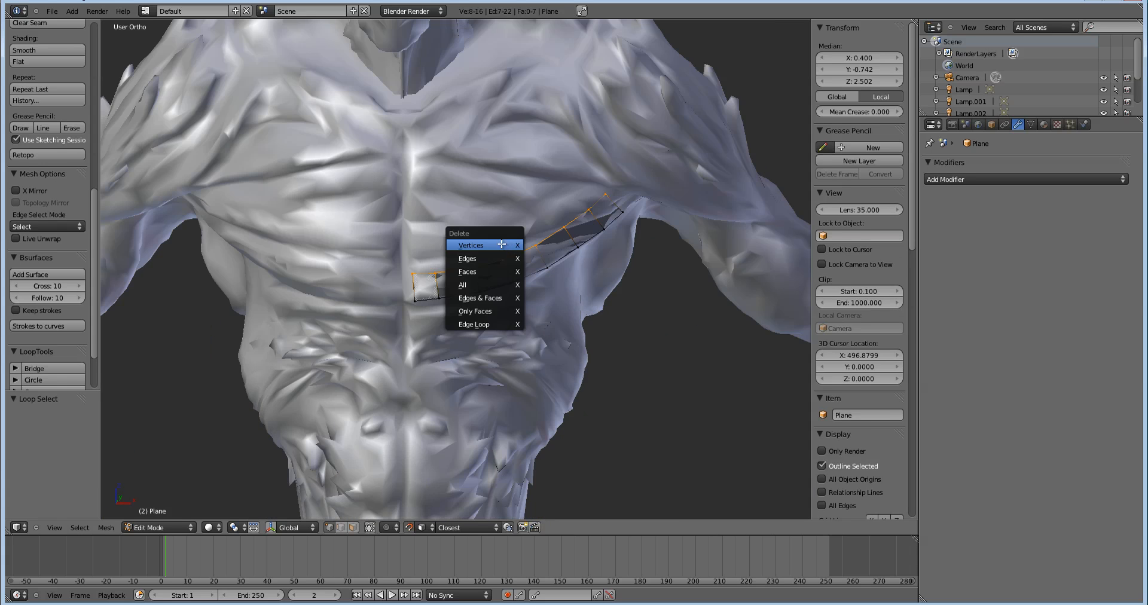
# Step: Delete the selected strip vertices and zoom out to check the remaining edge line
pyautogui.click(470, 245)
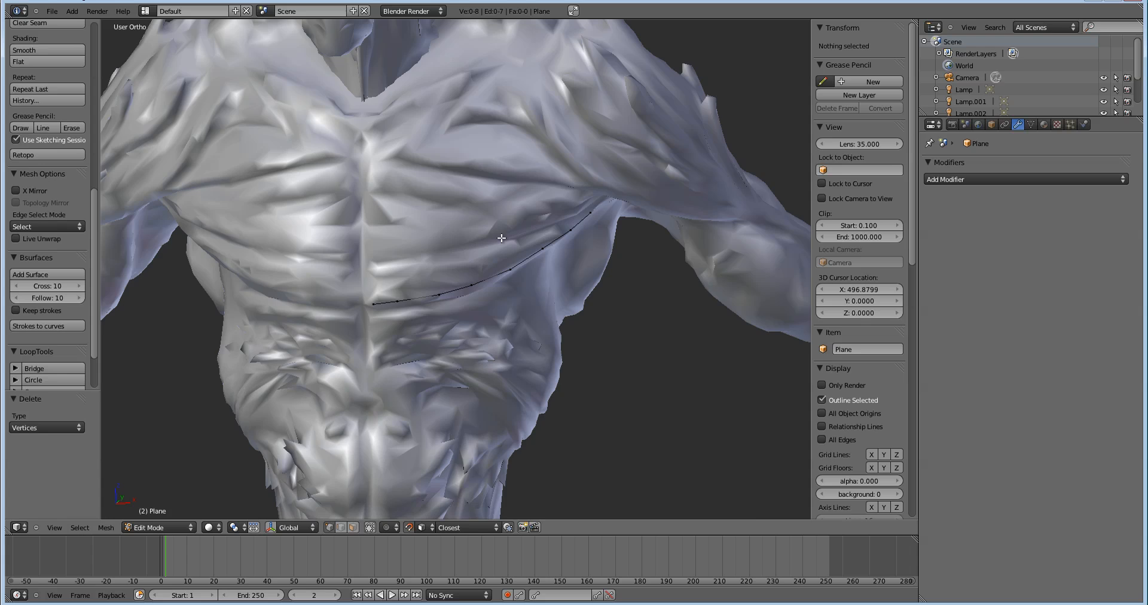
pyautogui.scroll(-3)
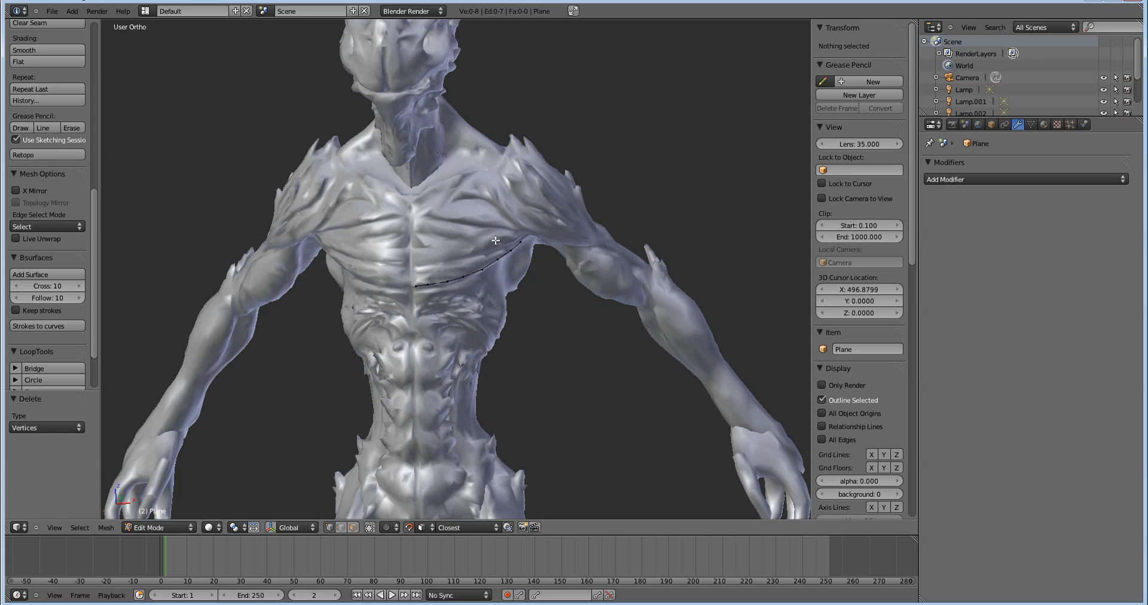
pyautogui.moveTo(492, 244)
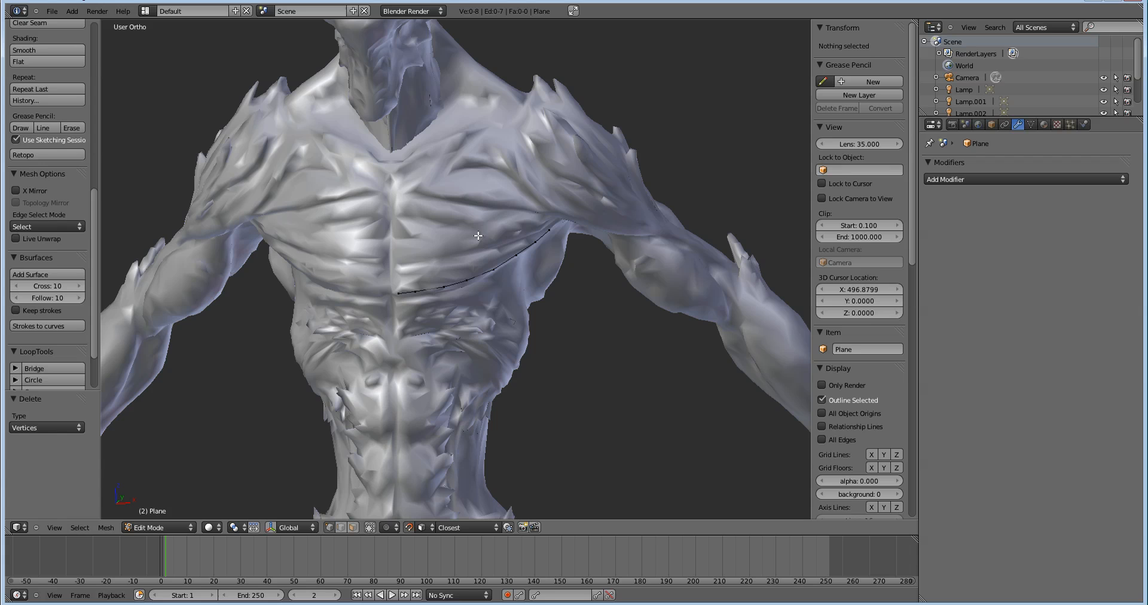
pyautogui.moveTo(470, 243)
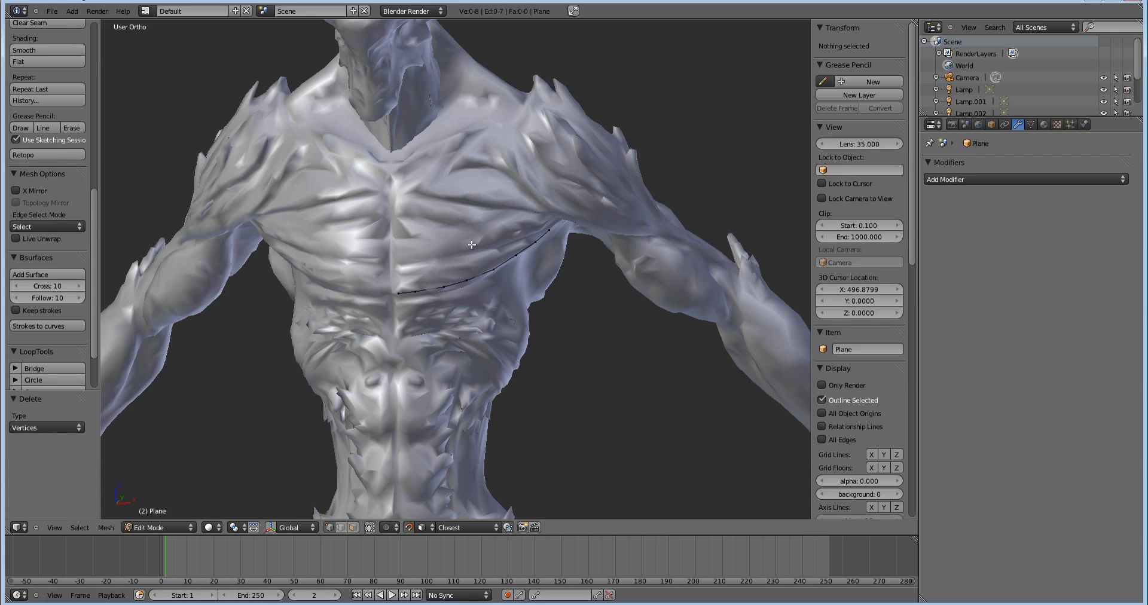
pyautogui.moveTo(469, 249)
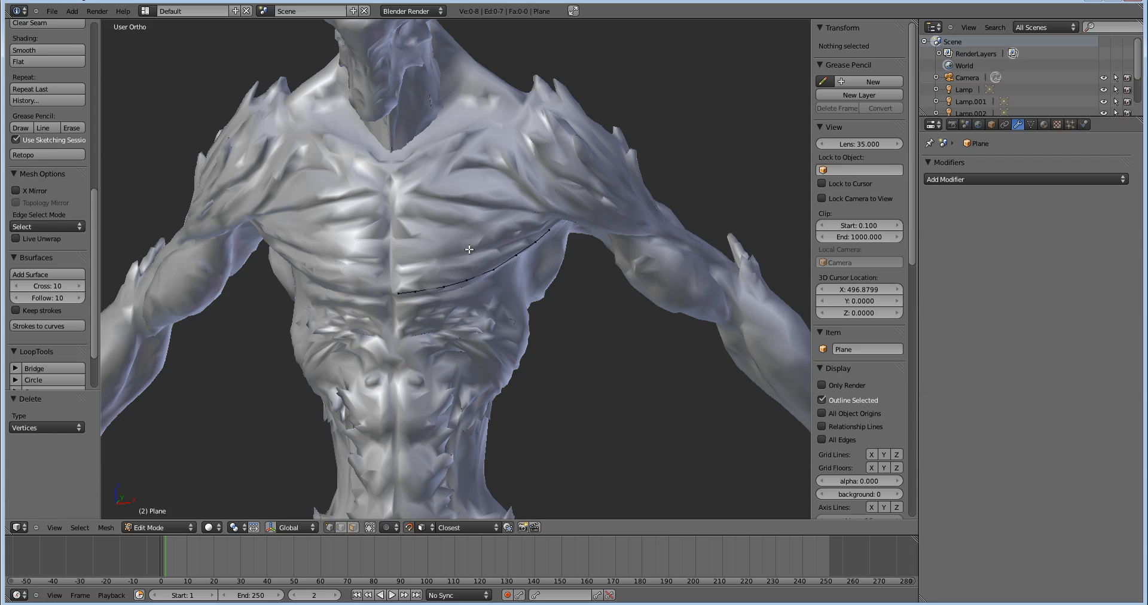
pyautogui.moveTo(517, 124)
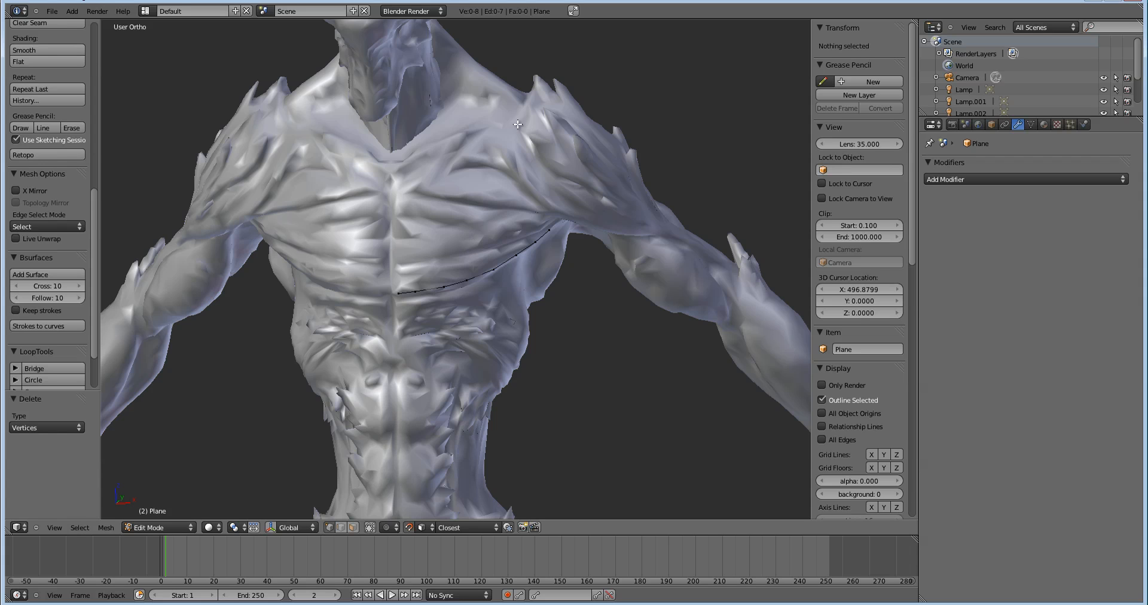
pyautogui.moveTo(538, 262)
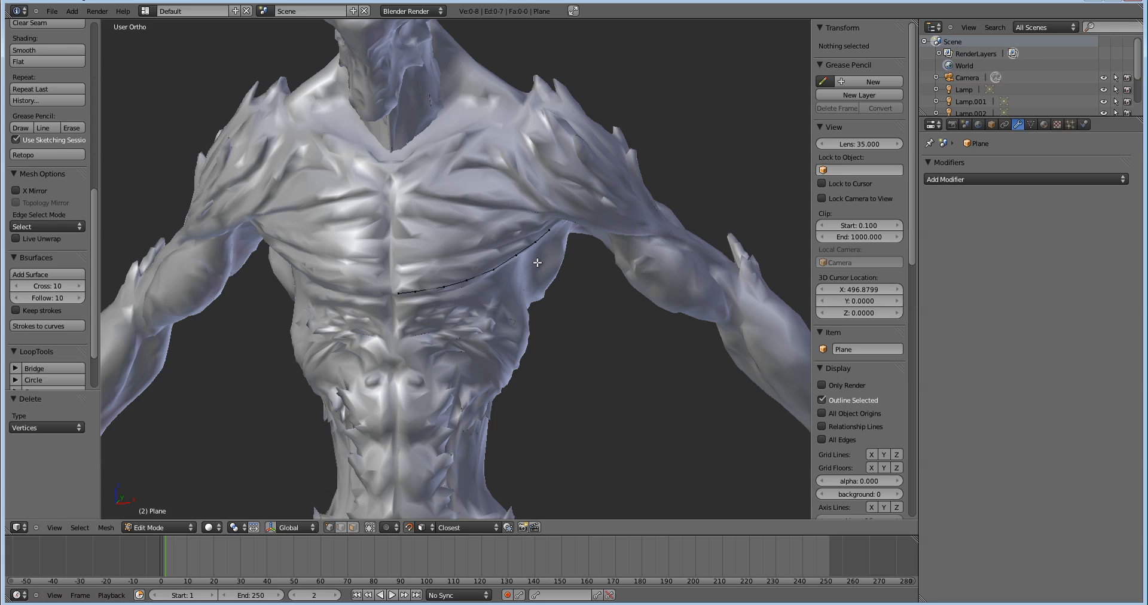
pyautogui.moveTo(461, 278)
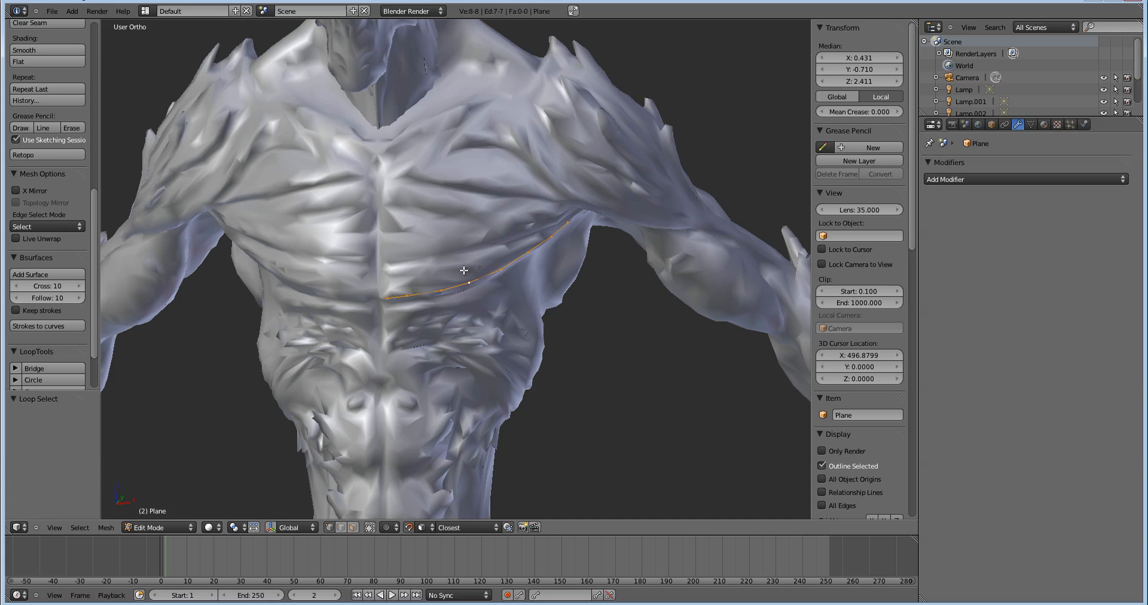
pyautogui.moveTo(438, 285)
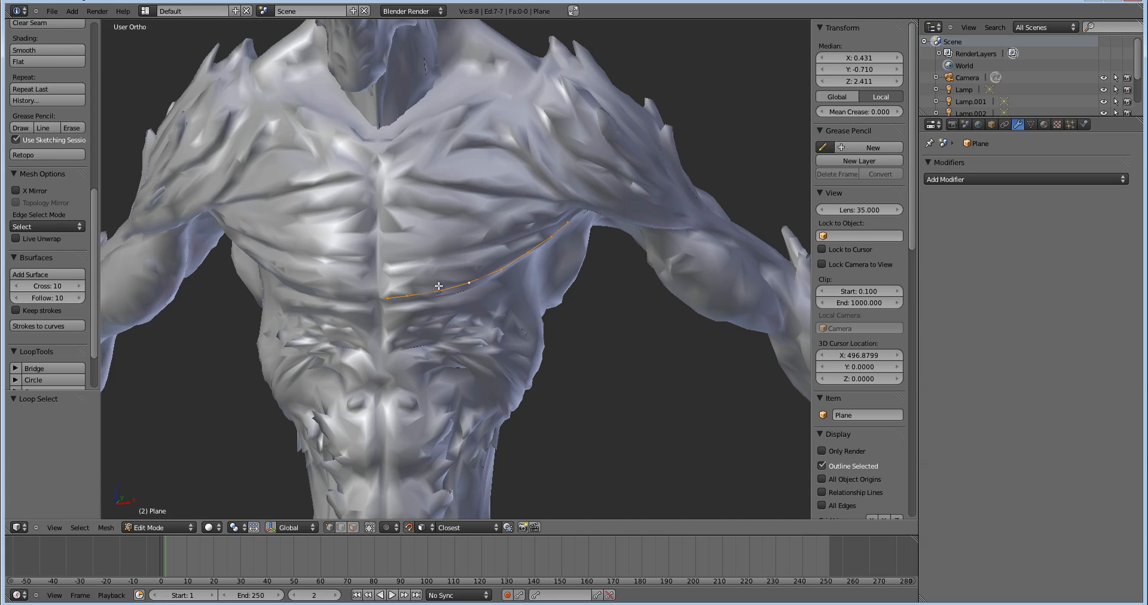
pyautogui.moveTo(456, 254)
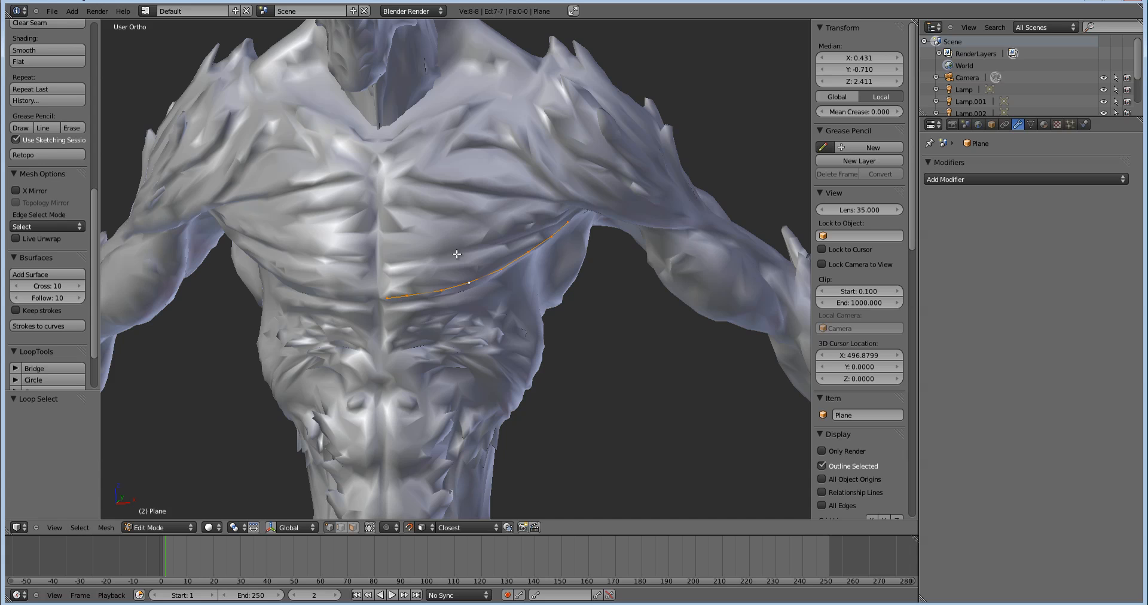
pyautogui.moveTo(431, 238)
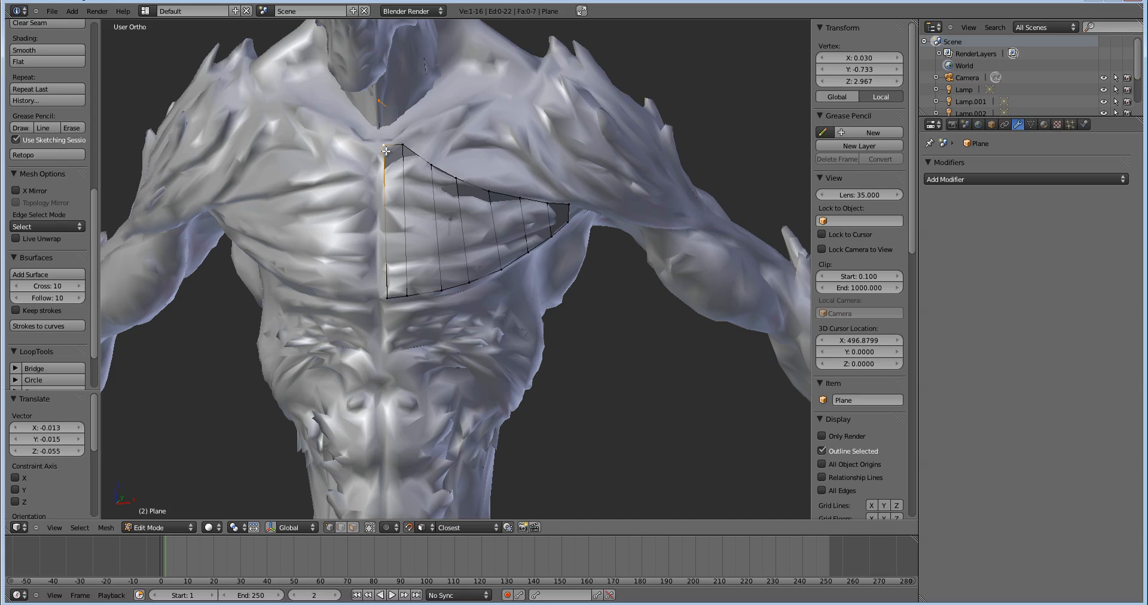
# Step: Stretch the new faces down toward the waist and inspect the torso patch
pyautogui.moveTo(386, 150); pyautogui.dragTo(458, 173)
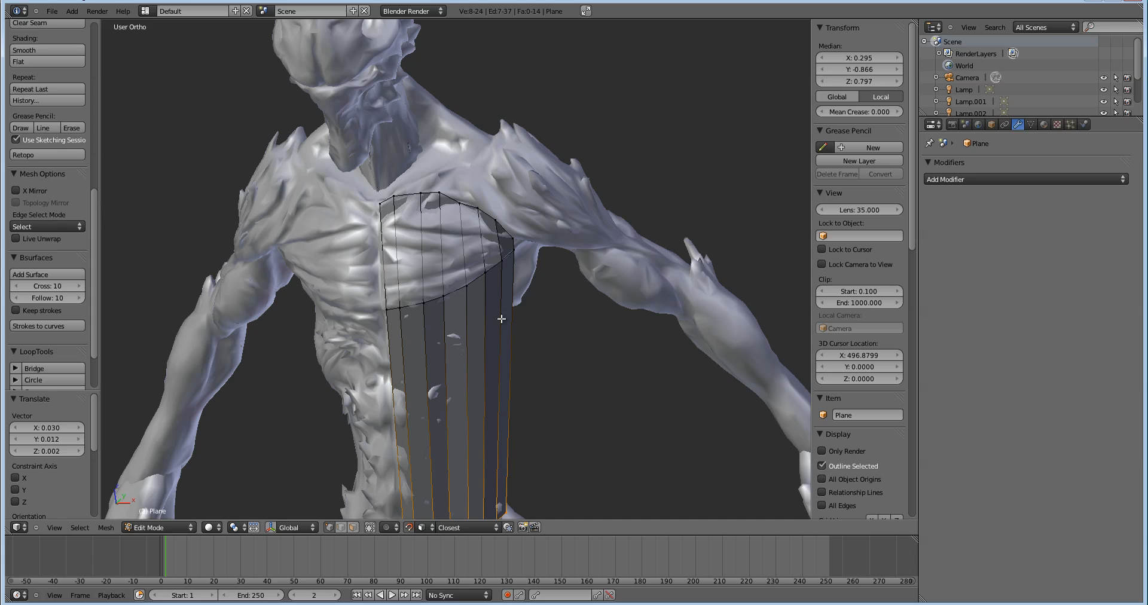
pyautogui.moveTo(501, 319); pyautogui.dragTo(514, 271)
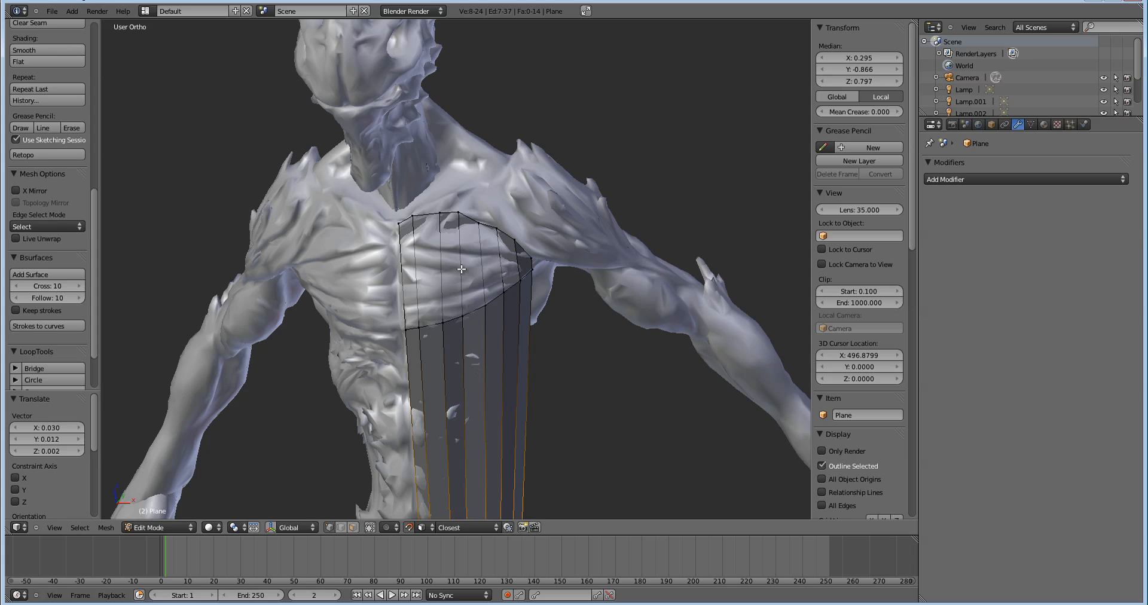
# Step: Cut edge loops across the chest patch and begin loop cuts along the torso strip
pyautogui.press('ctrl+r')
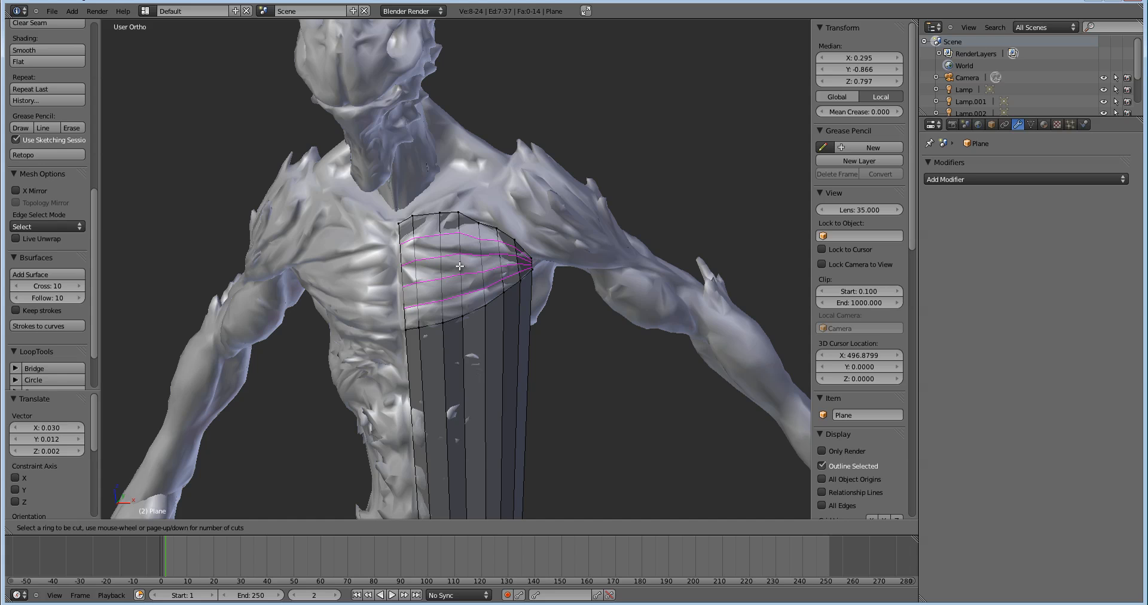
pyautogui.click(469, 264)
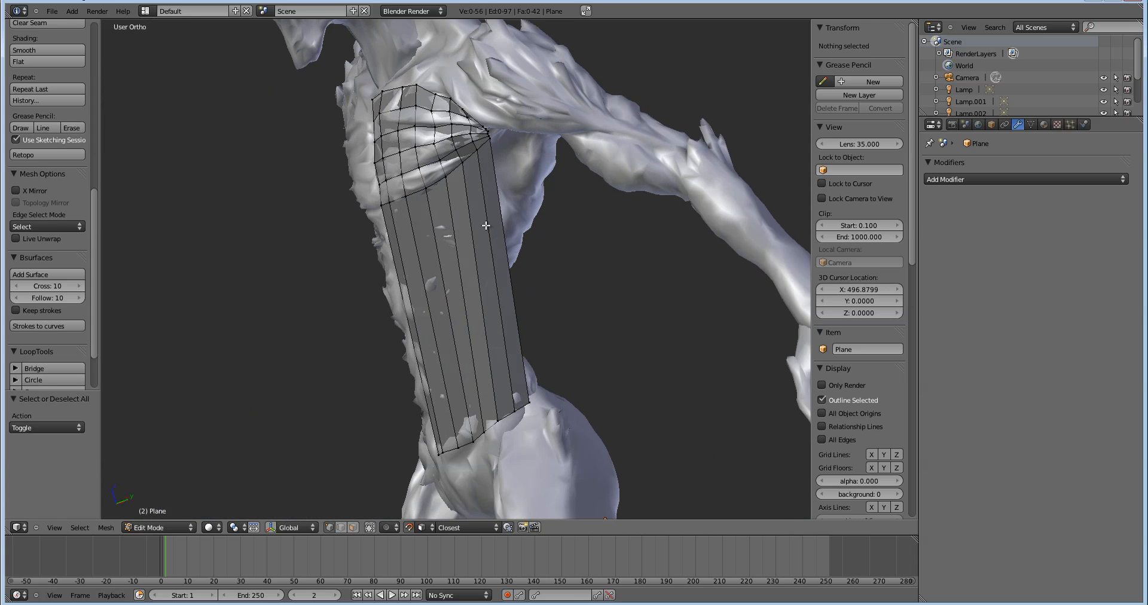
pyautogui.press('ctrl+r')
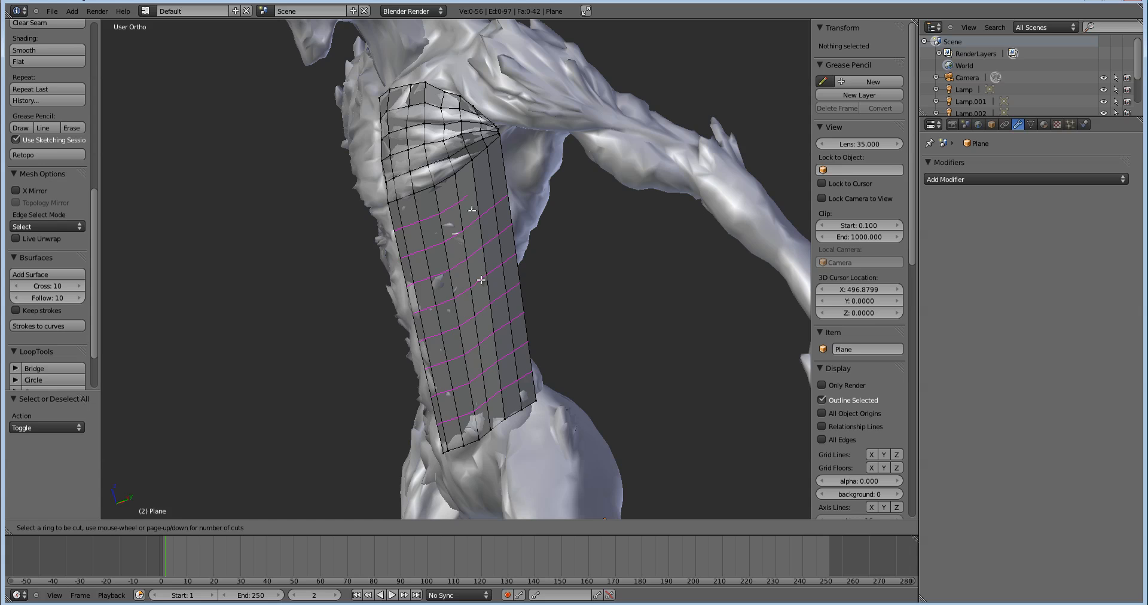
pyautogui.moveTo(476, 282)
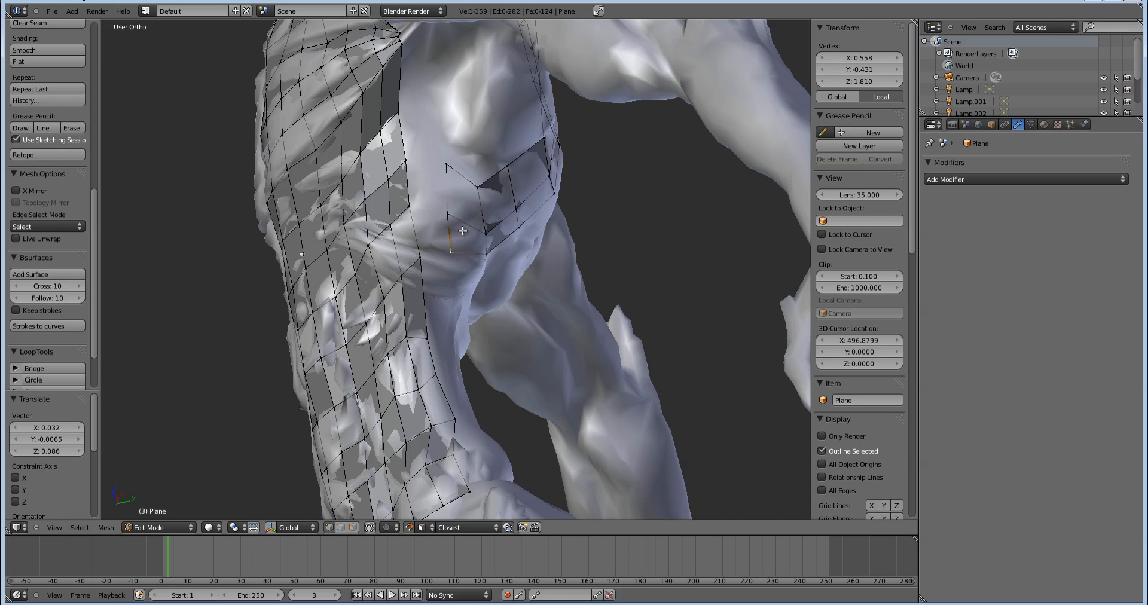
pyautogui.moveTo(162, 209)
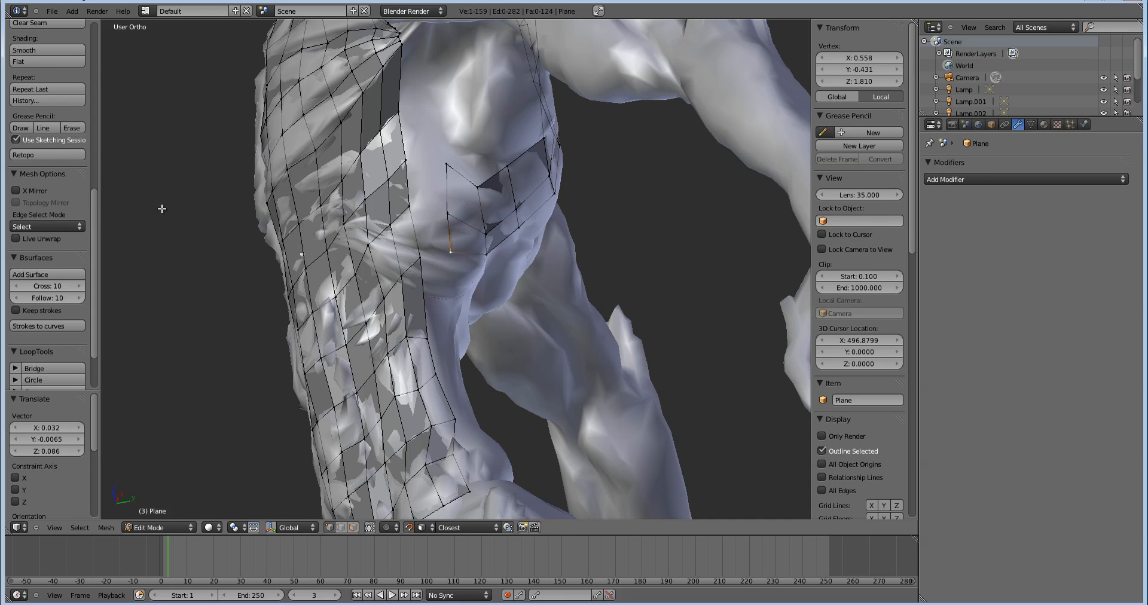
pyautogui.moveTo(628, 175)
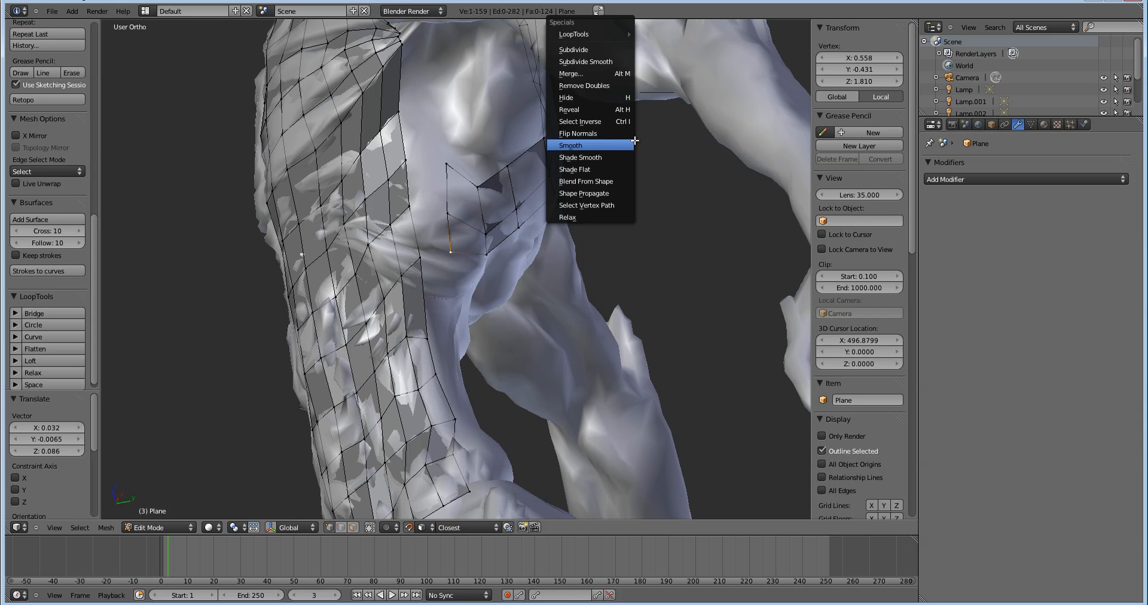
pyautogui.moveTo(574, 34)
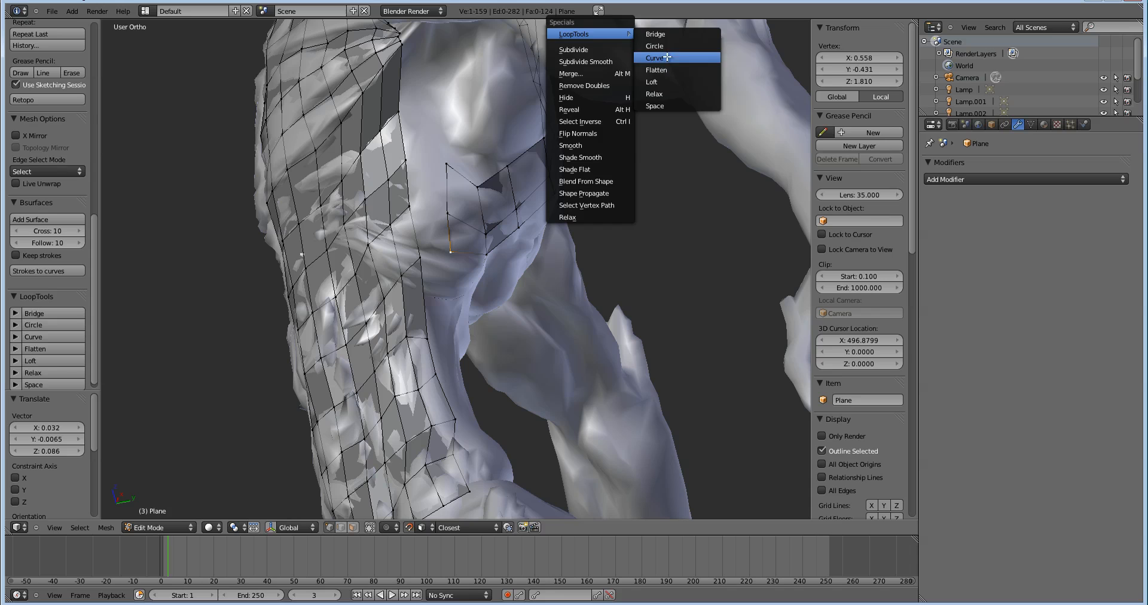
# Step: Apply LoopTools Curve to the selection, then bridge the side patch to the torso strip
pyautogui.click(656, 58)
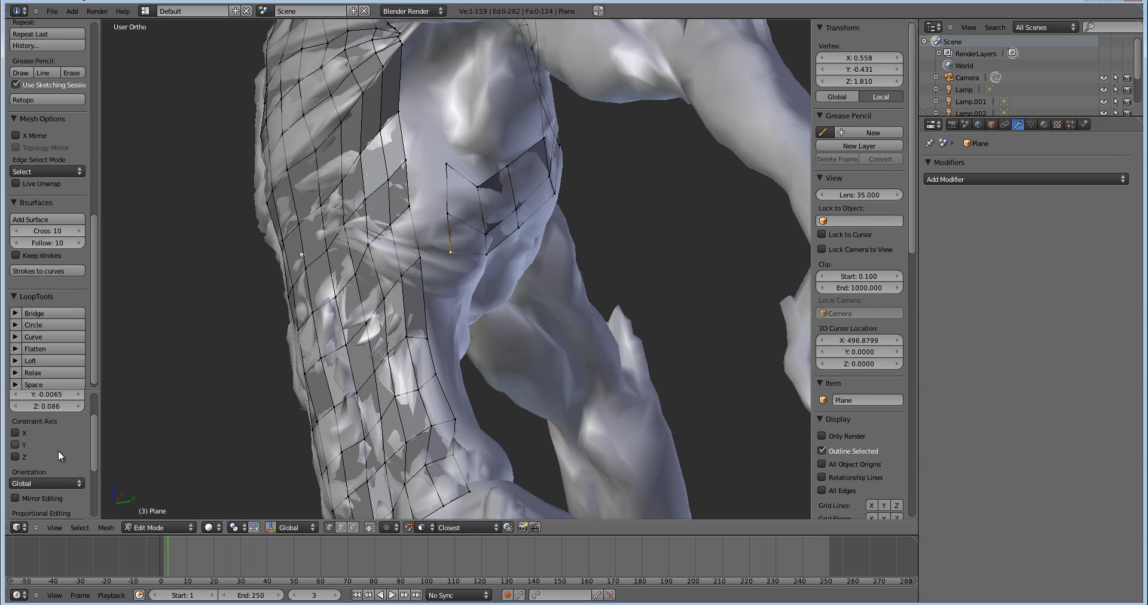
pyautogui.moveTo(460, 166)
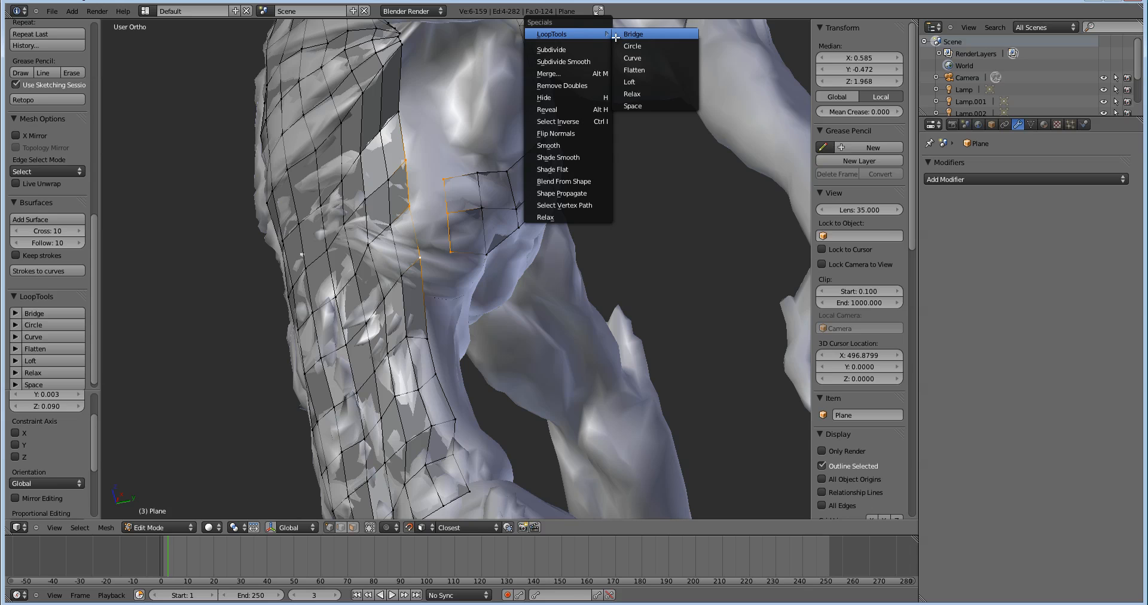
pyautogui.click(632, 33)
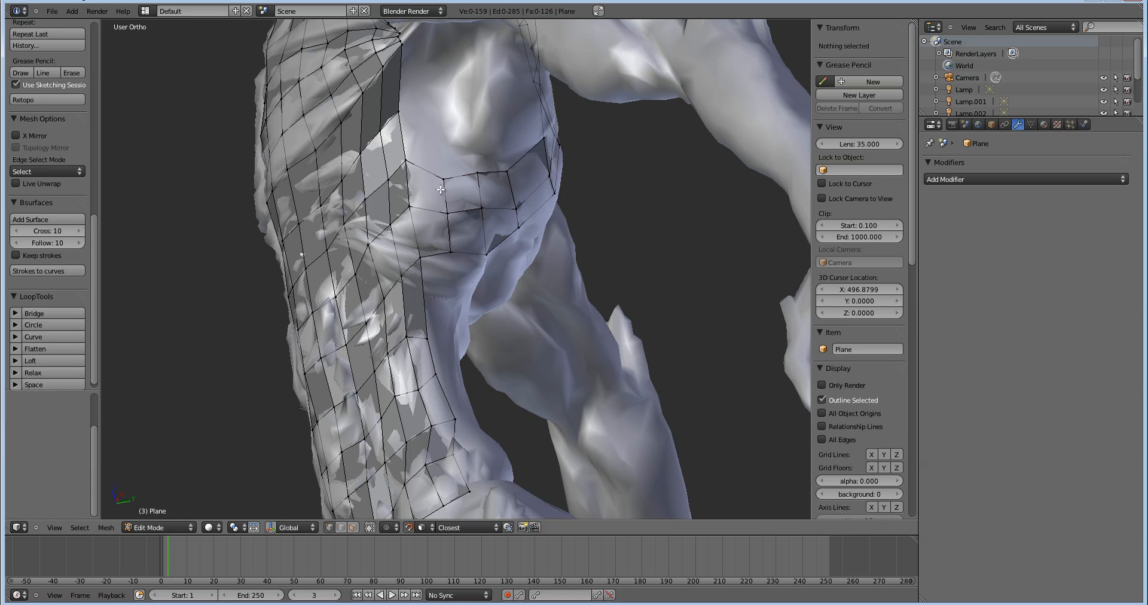
pyautogui.moveTo(436, 185)
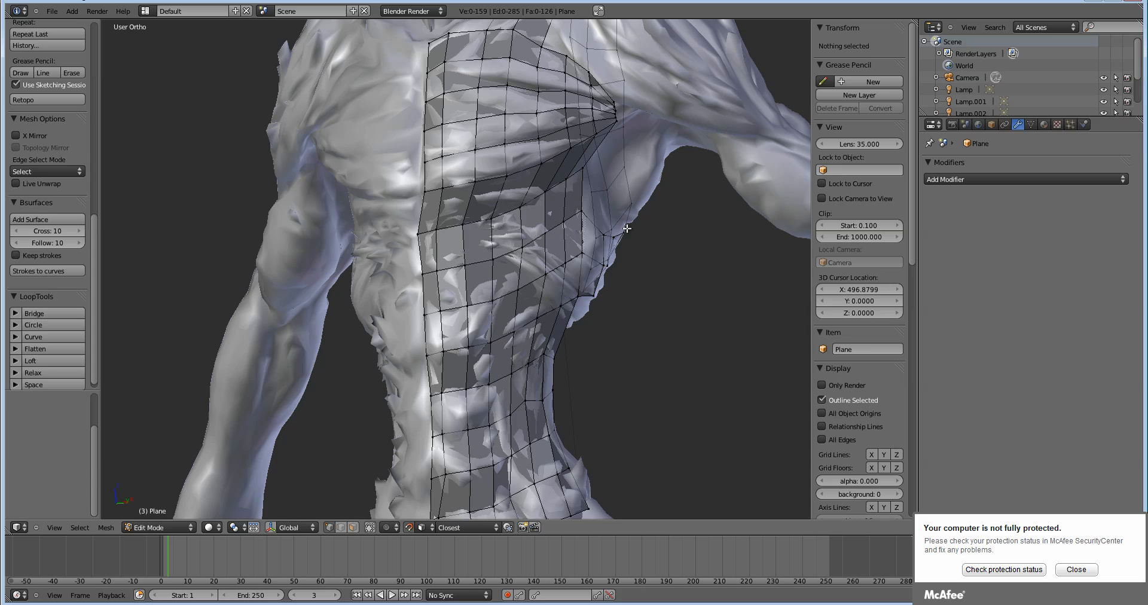
pyautogui.moveTo(626, 228); pyautogui.dragTo(501, 236)
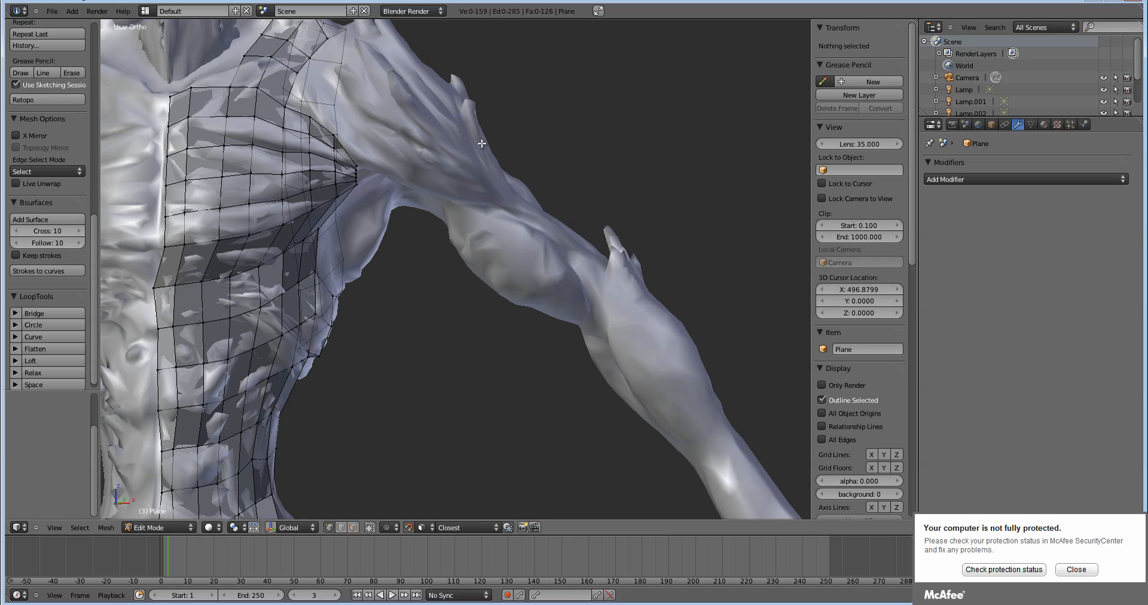
pyautogui.moveTo(884, 223)
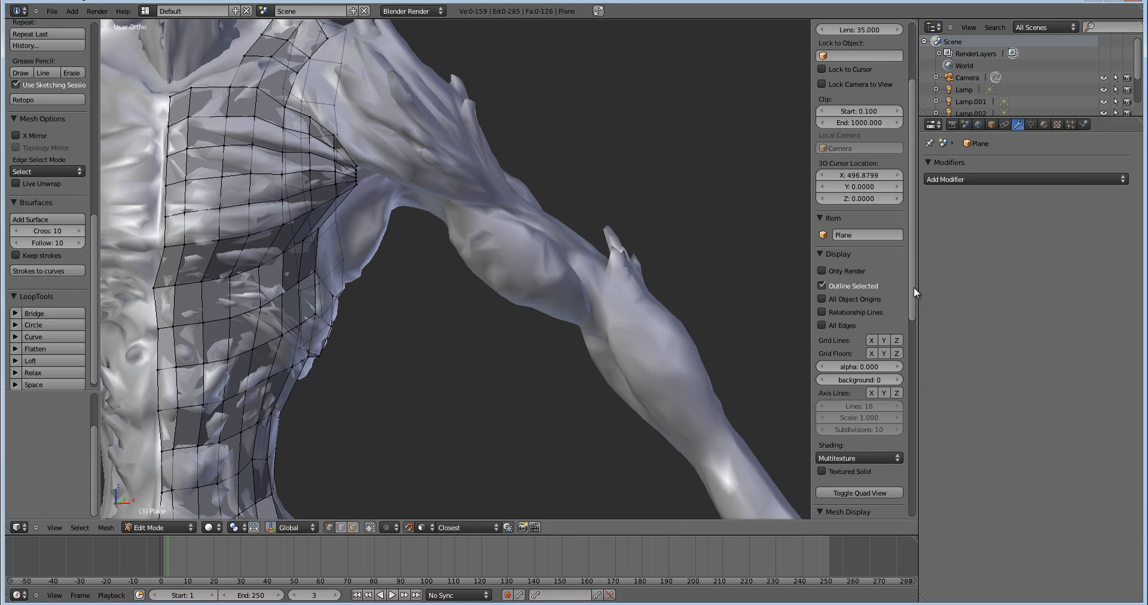
pyautogui.scroll(-3)
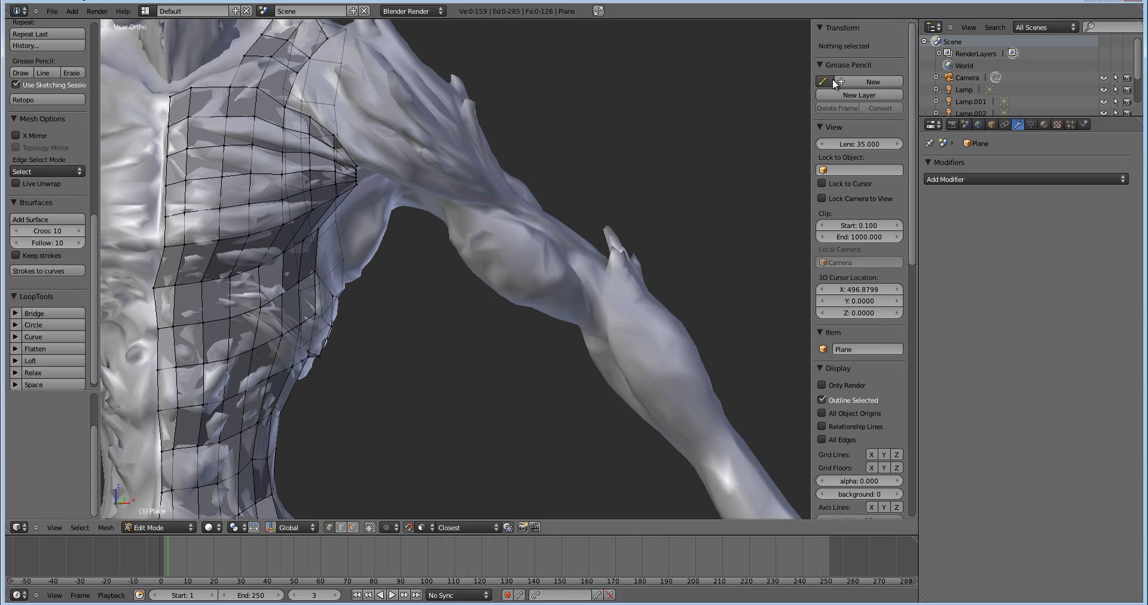
pyautogui.moveTo(849, 82)
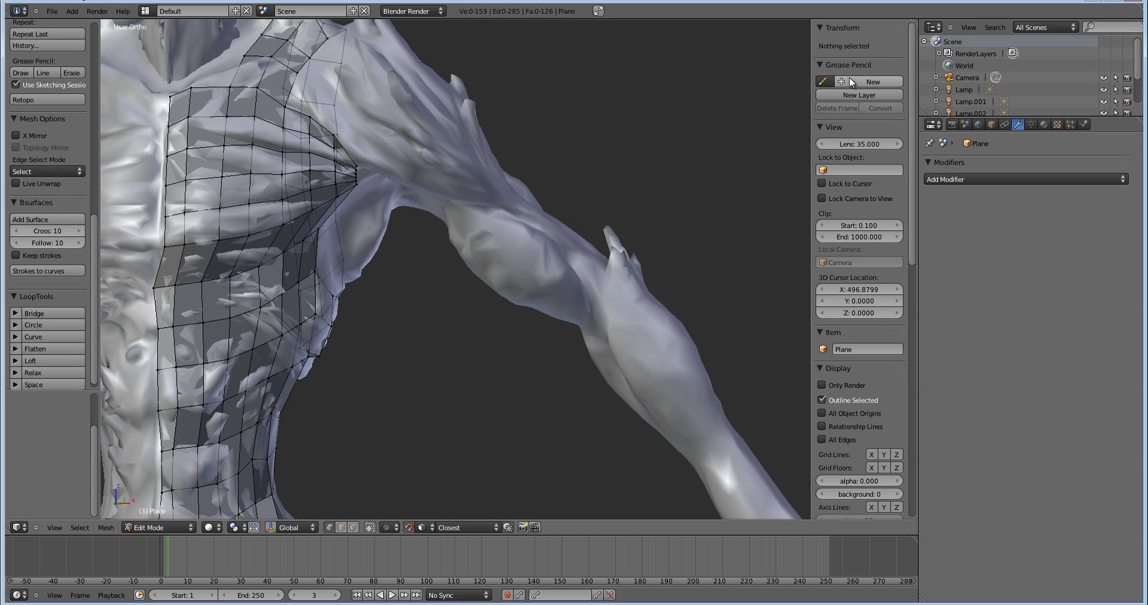
pyautogui.moveTo(752, 94)
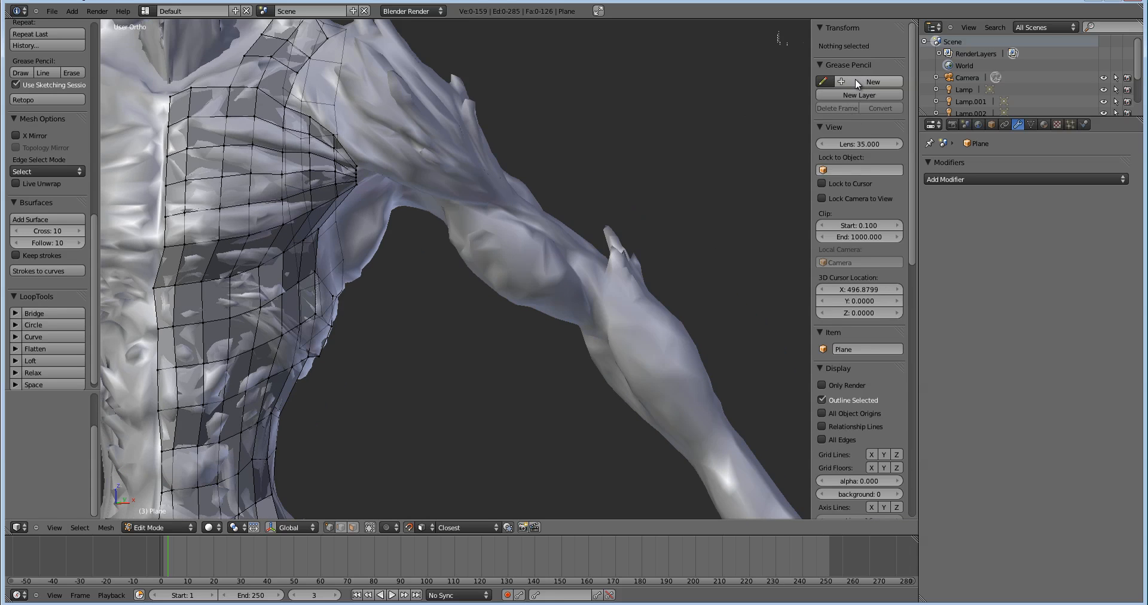
pyautogui.click(871, 82)
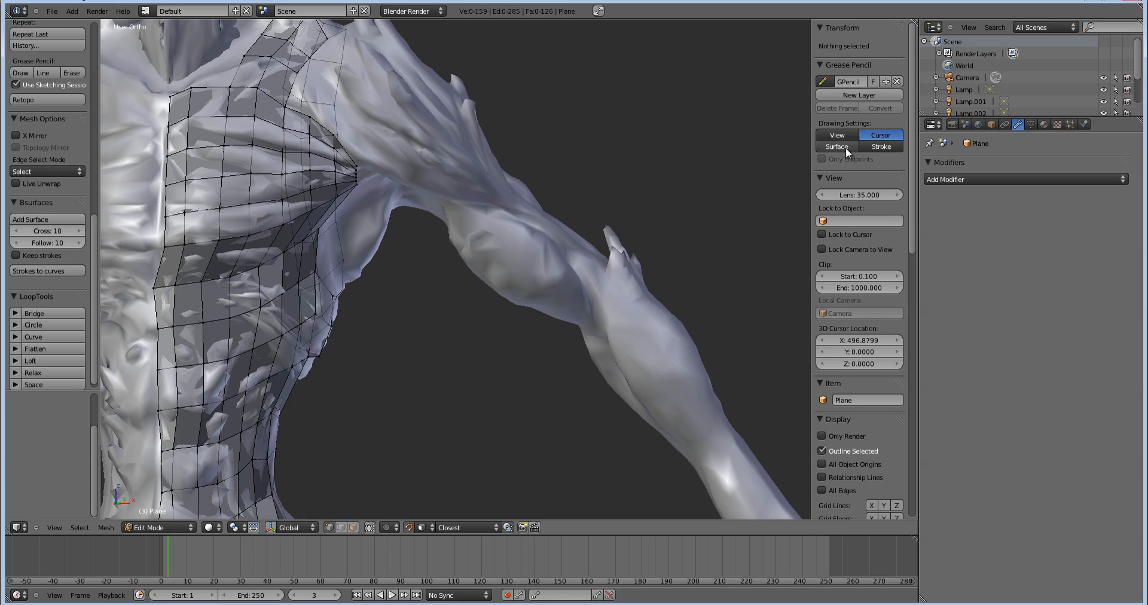
pyautogui.click(836, 146)
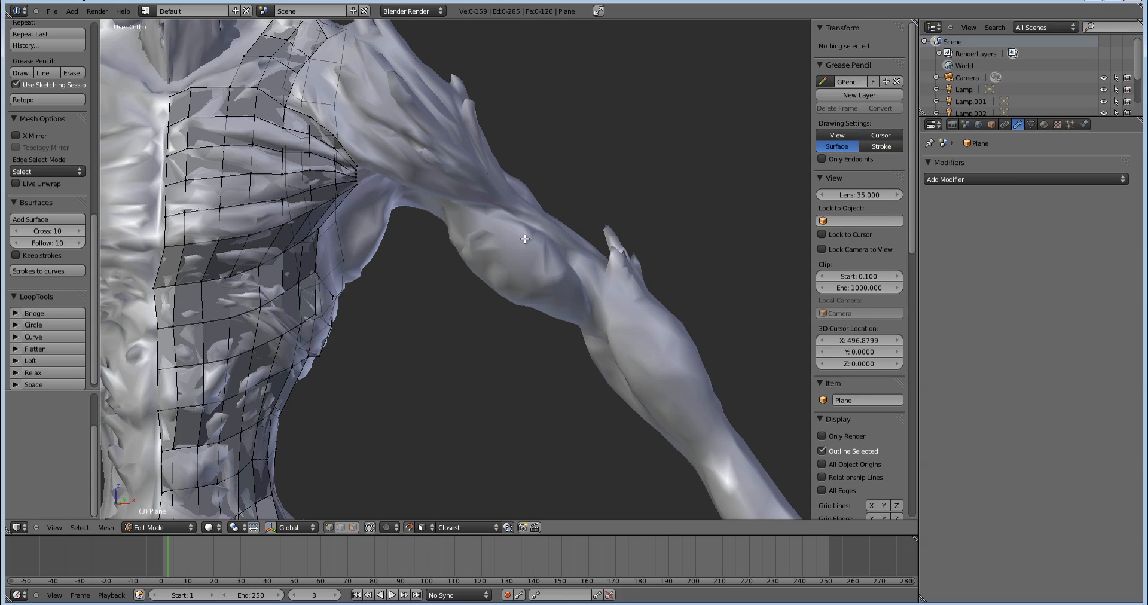
pyautogui.moveTo(64, 168)
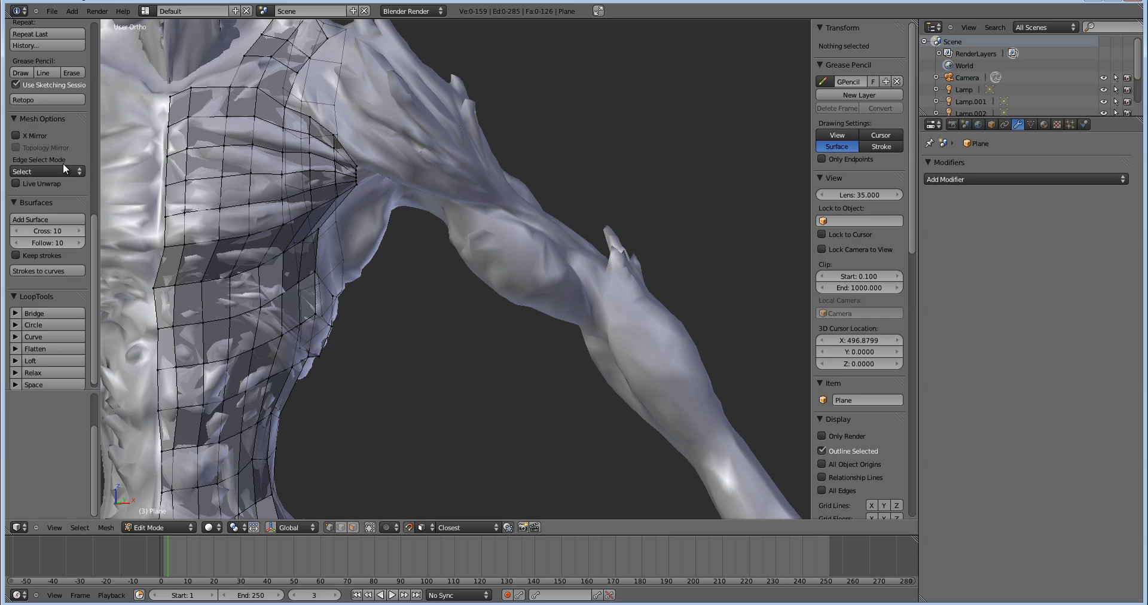
pyautogui.scroll(3)
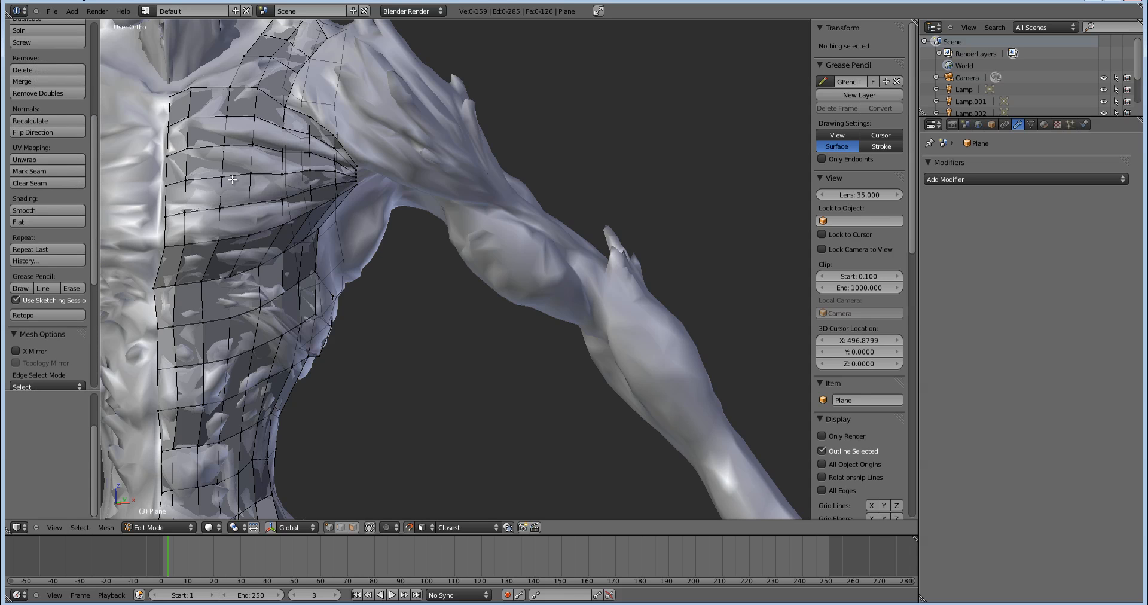
pyautogui.moveTo(66, 185)
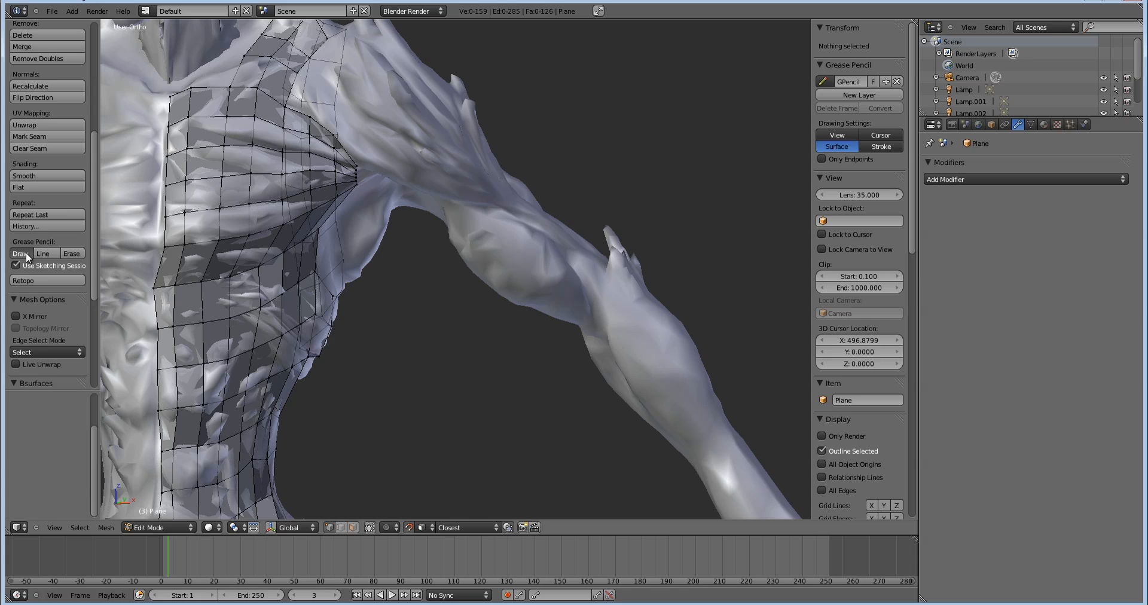
# Step: Sketch Grease Pencil strokes looping around the upper arm, then return to editing the torso
pyautogui.click(20, 253)
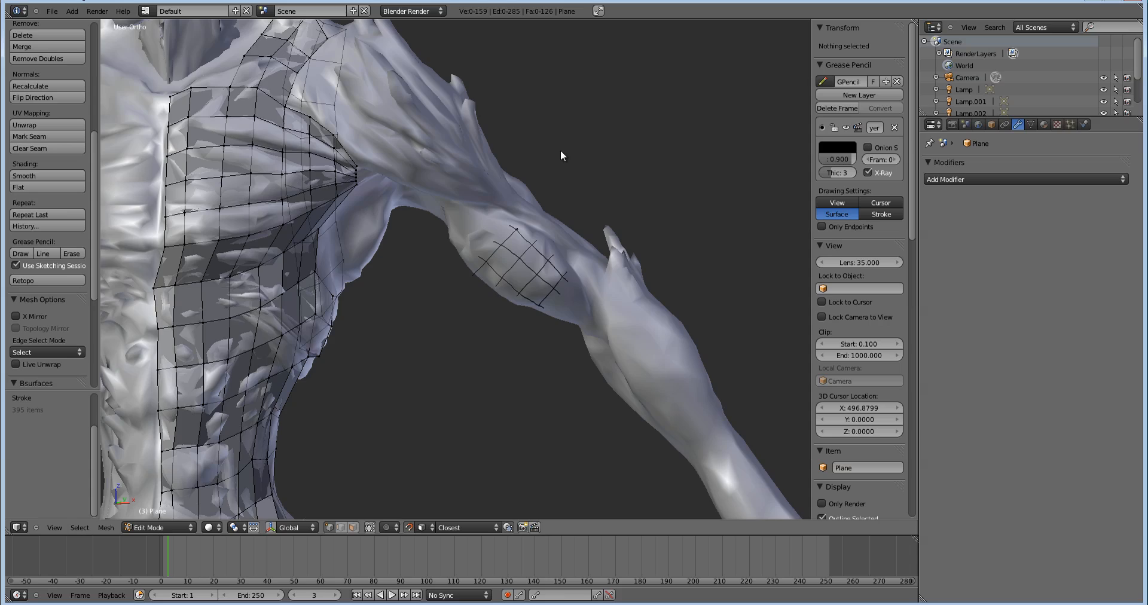
pyautogui.moveTo(564, 156); pyautogui.dragTo(589, 150)
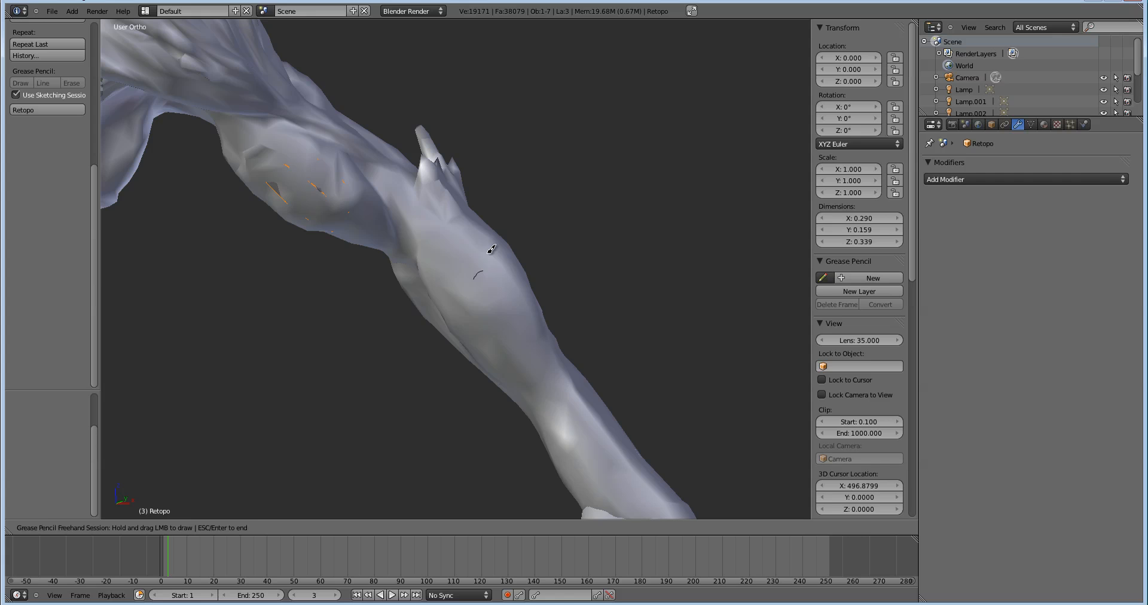
pyautogui.moveTo(483, 266)
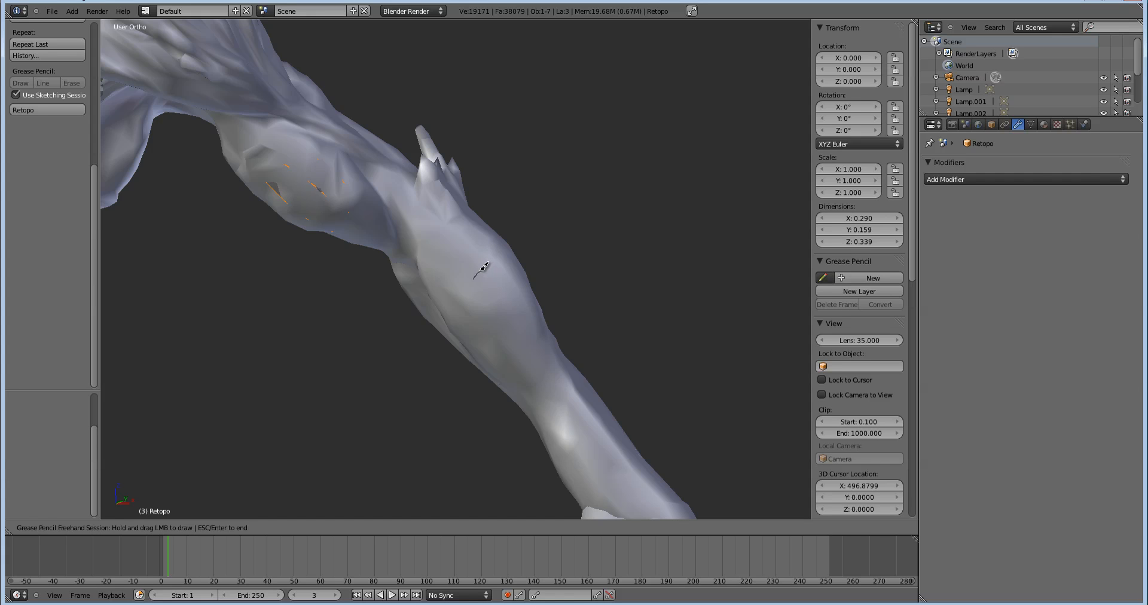
pyautogui.moveTo(486, 265)
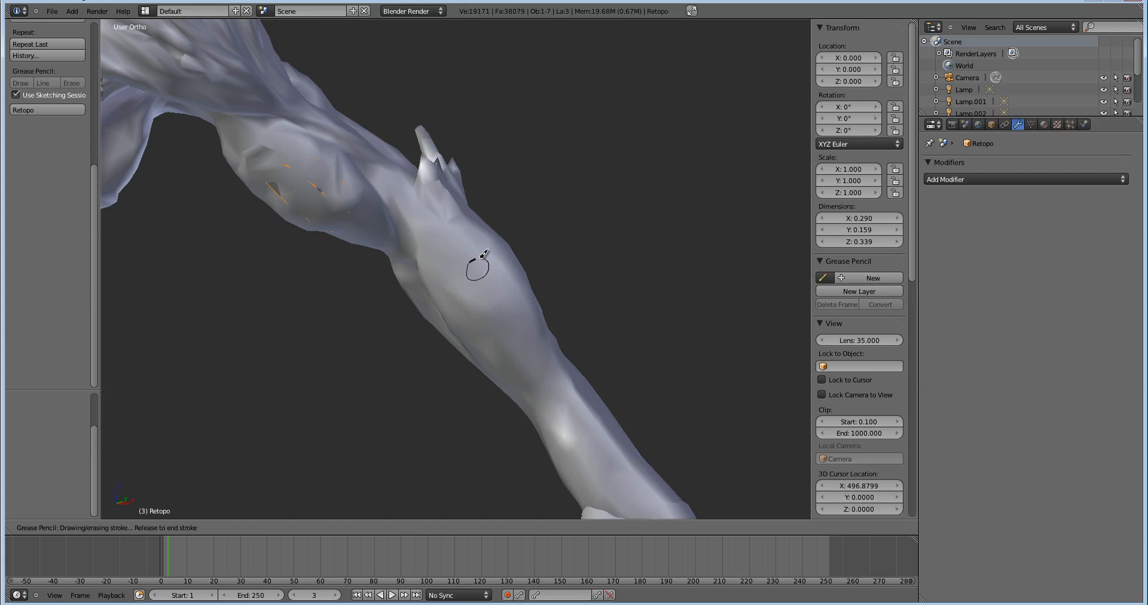
pyautogui.moveTo(479, 257); pyautogui.dragTo(458, 286)
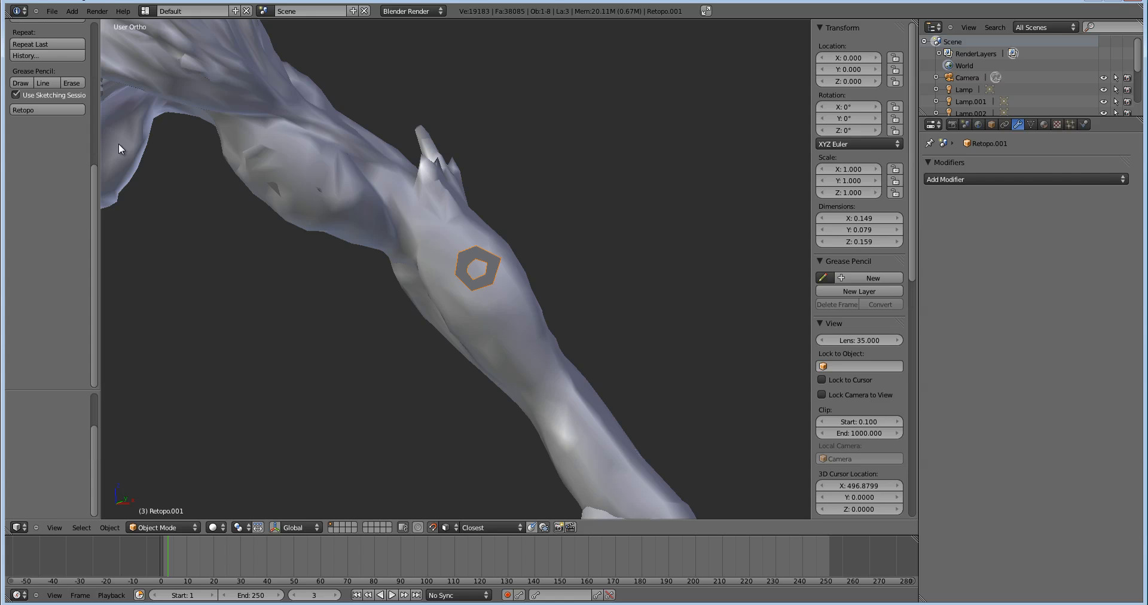
pyautogui.press('Tab')
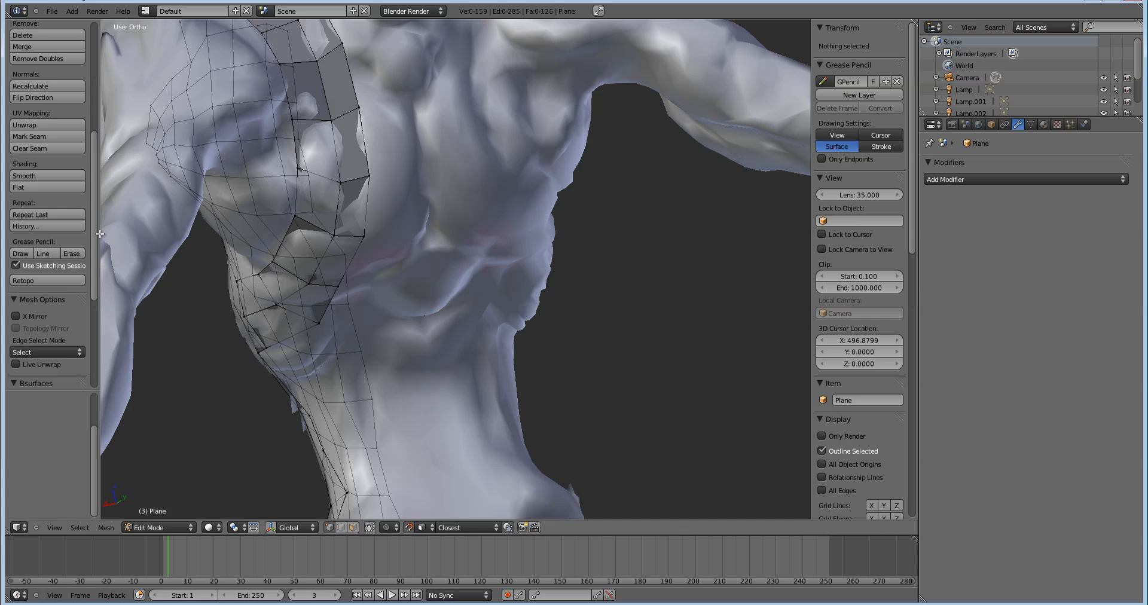
pyautogui.moveTo(256, 198)
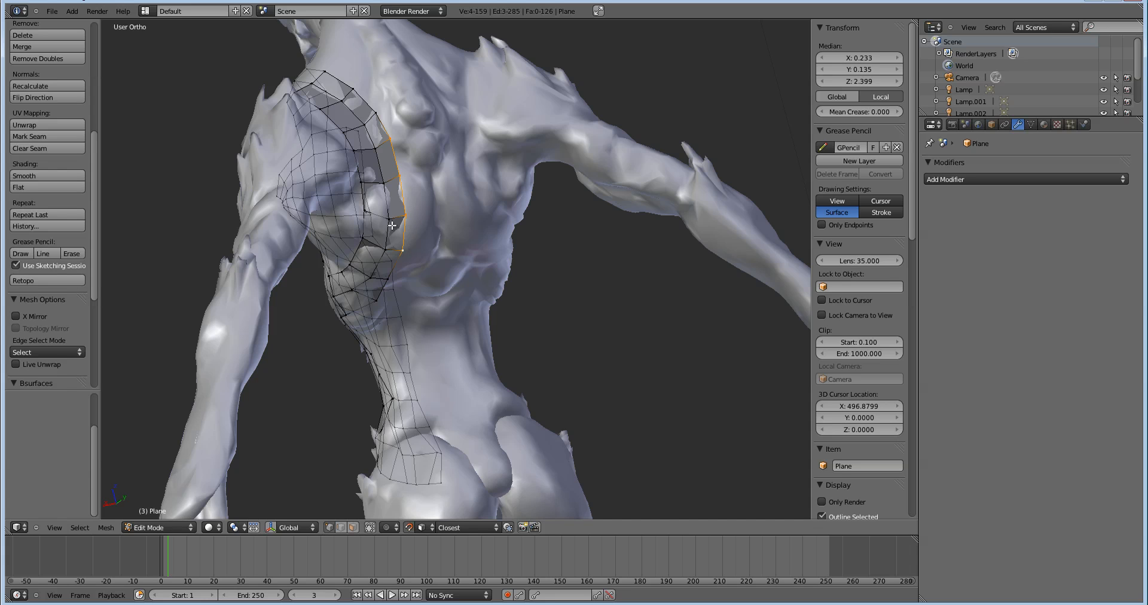
# Step: Zoom in and sketch a vertical grease pencil guide stroke down the chest
pyautogui.scroll(-3)
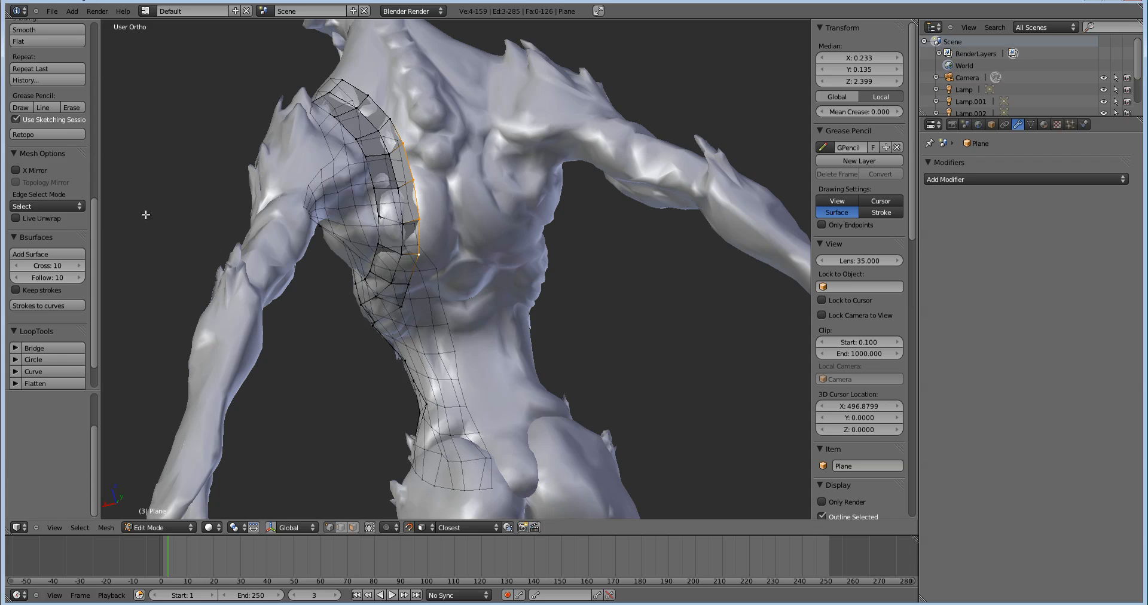
pyautogui.scroll(-3)
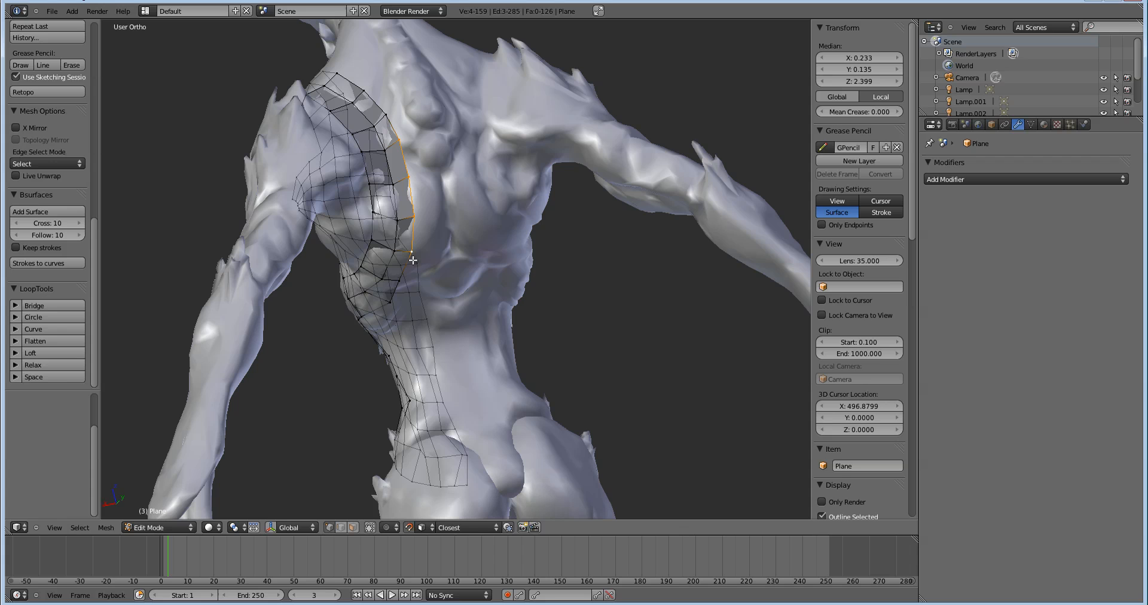
pyautogui.moveTo(128, 236)
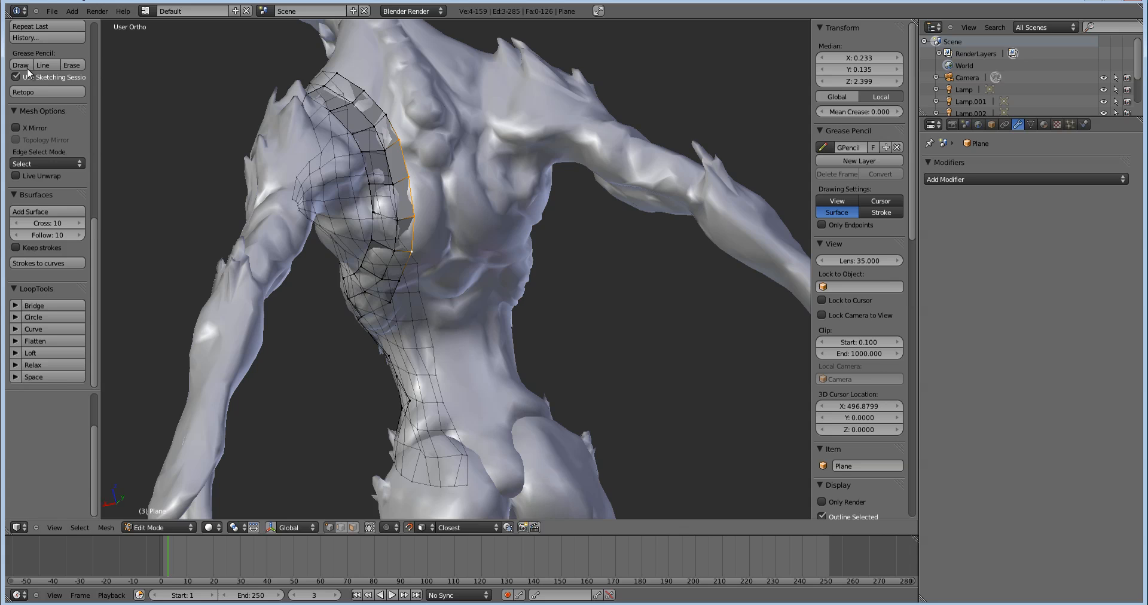
pyautogui.click(20, 65)
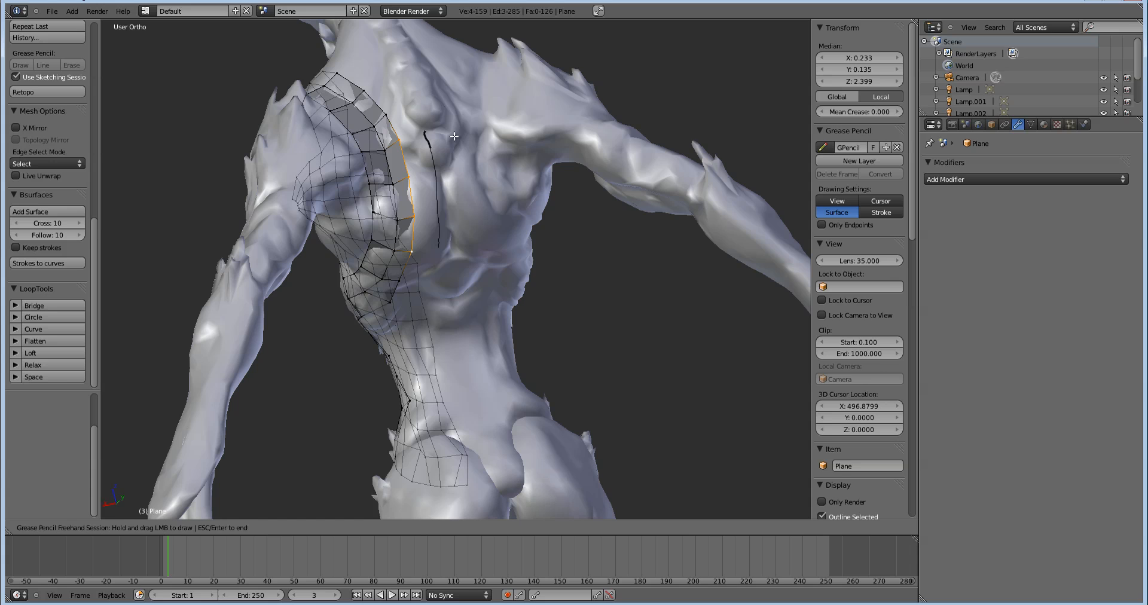
pyautogui.moveTo(454, 132); pyautogui.dragTo(466, 214)
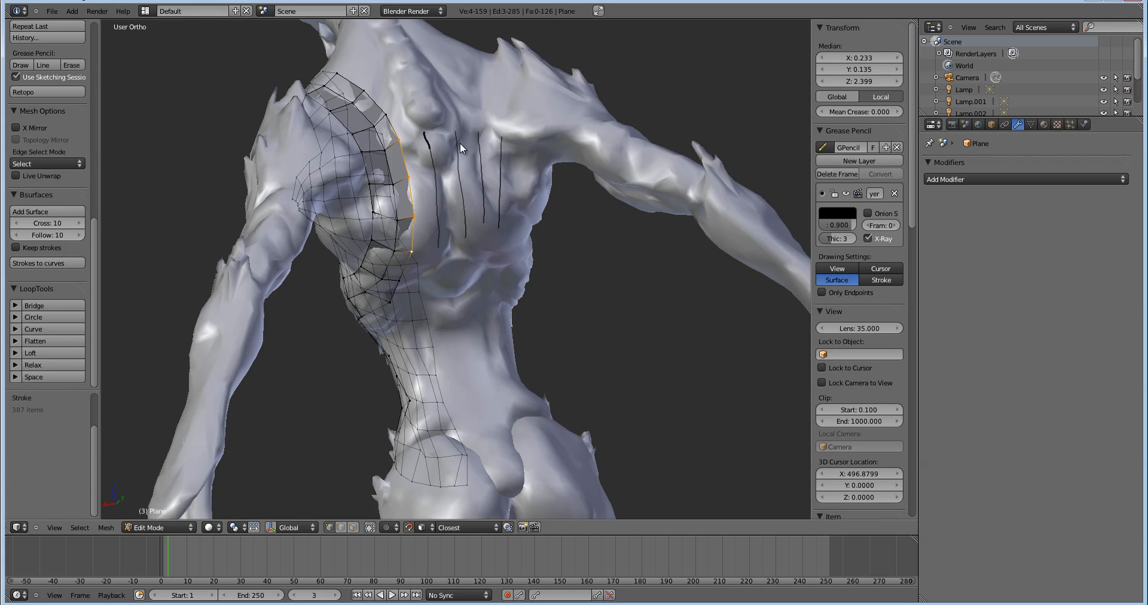
pyautogui.moveTo(430, 254)
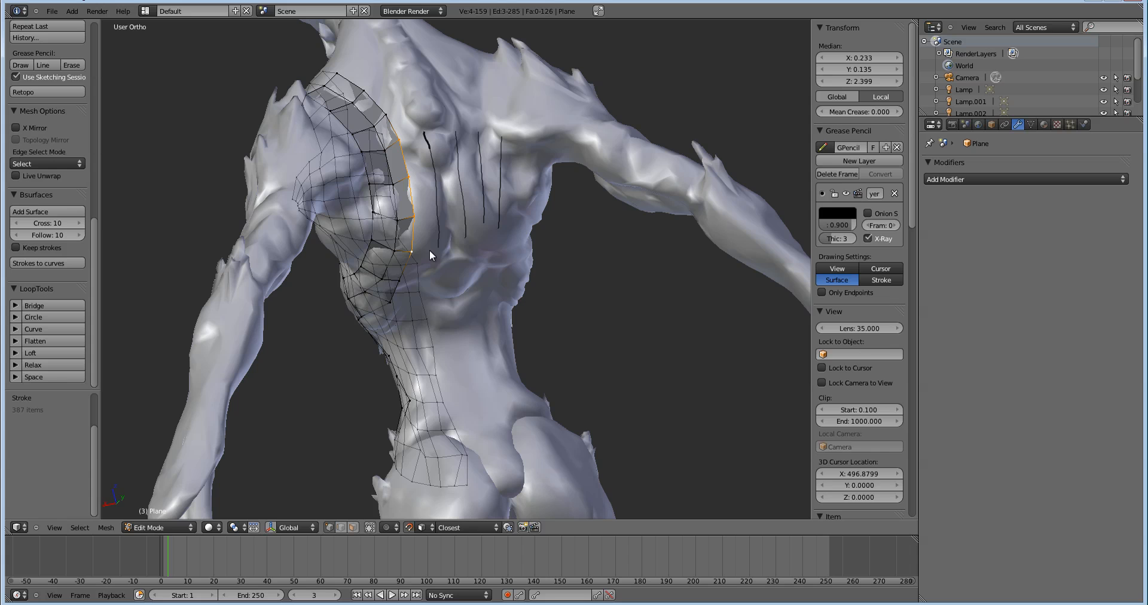
pyautogui.moveTo(483, 167)
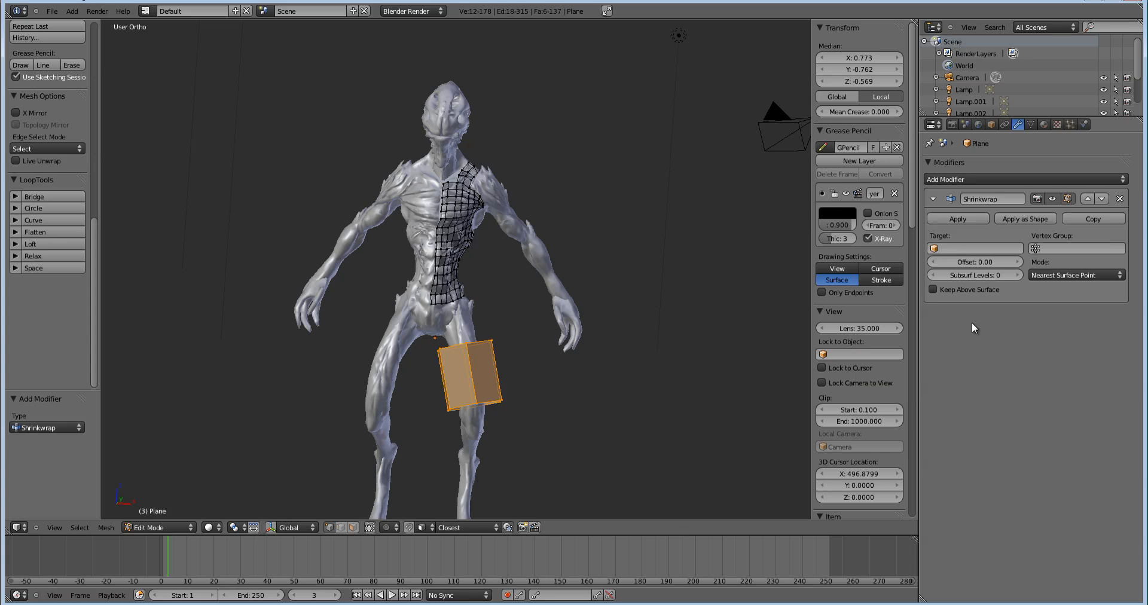
# Step: Target Mesh.002 with the Shrinkwrap modifier and stretch the leg box along the thigh
pyautogui.click(974, 248)
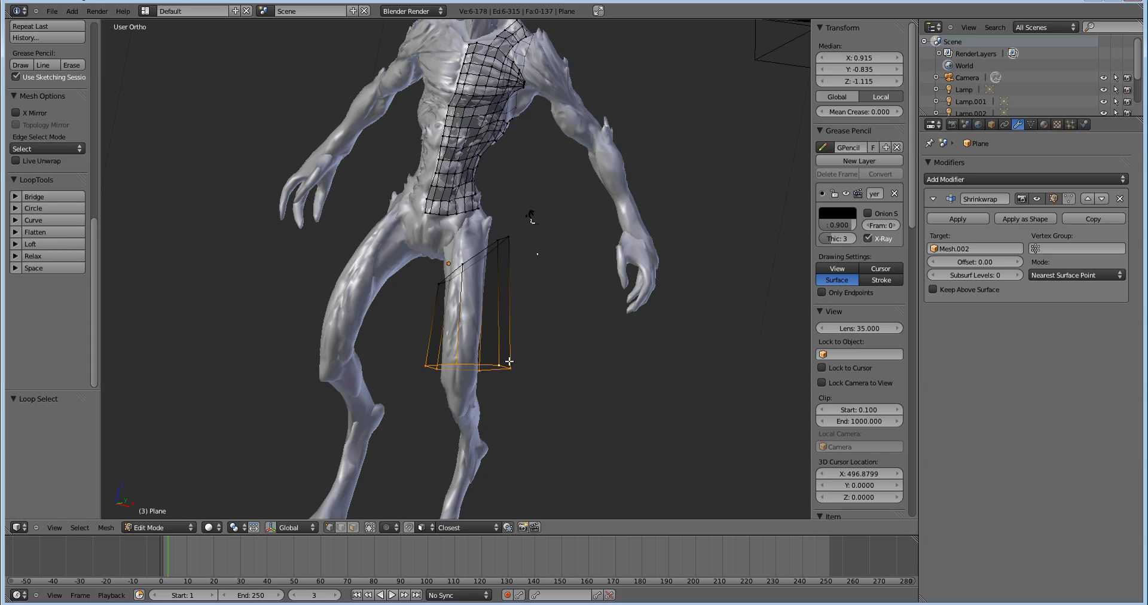
pyautogui.moveTo(513, 358); pyautogui.dragTo(519, 368)
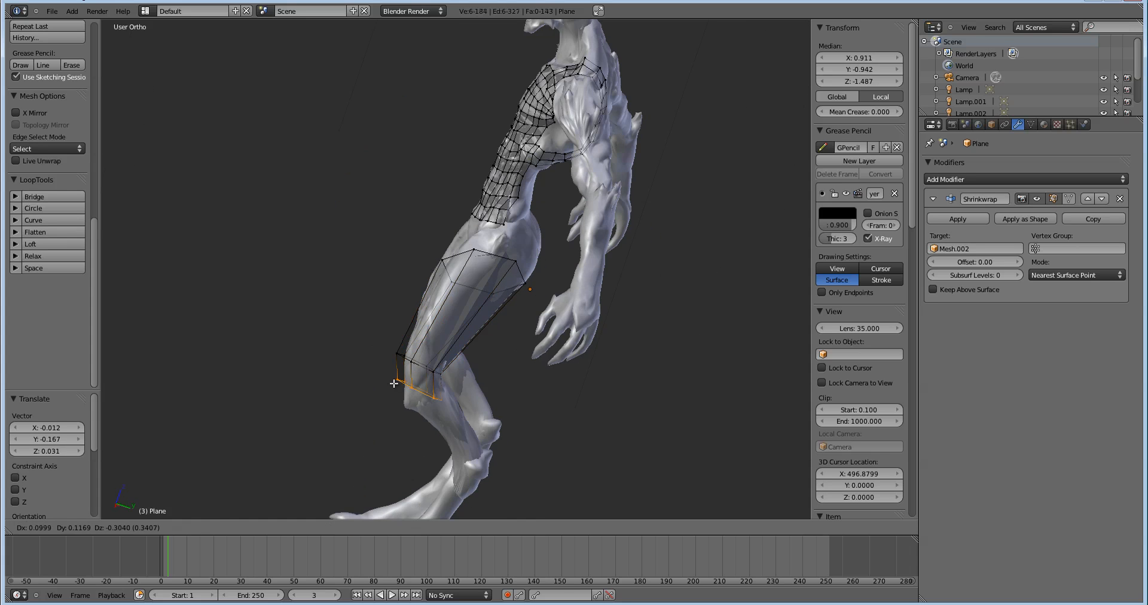
pyautogui.moveTo(394, 383); pyautogui.dragTo(432, 492)
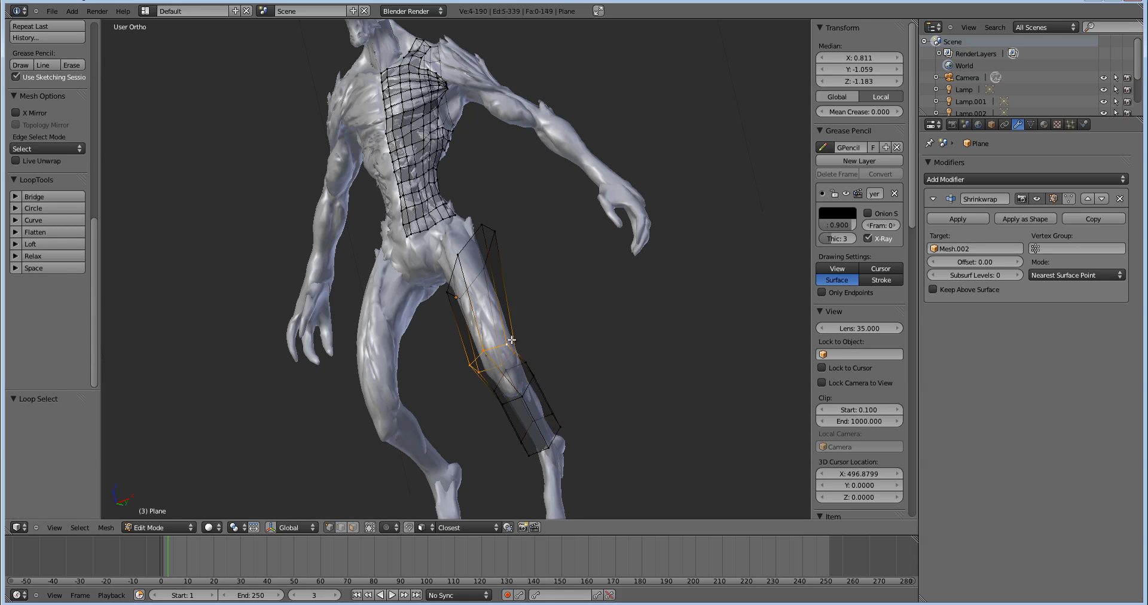
# Step: Extend the leg strip past the knee with another loop, snap vertices, and exit editing
pyautogui.moveTo(508, 340); pyautogui.dragTo(483, 293)
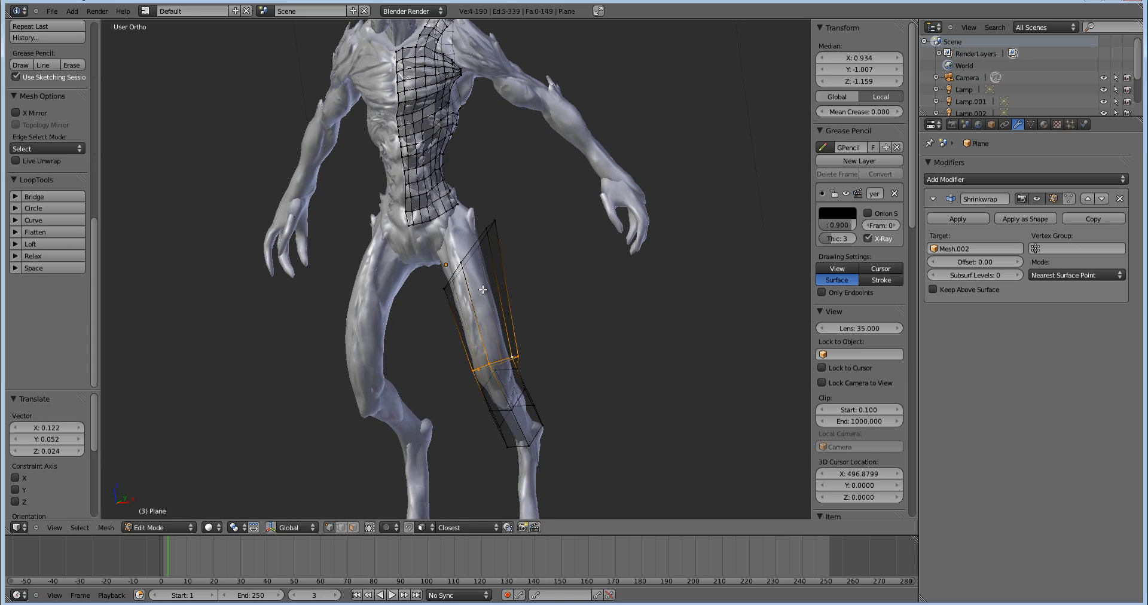
pyautogui.press('ctrl+r')
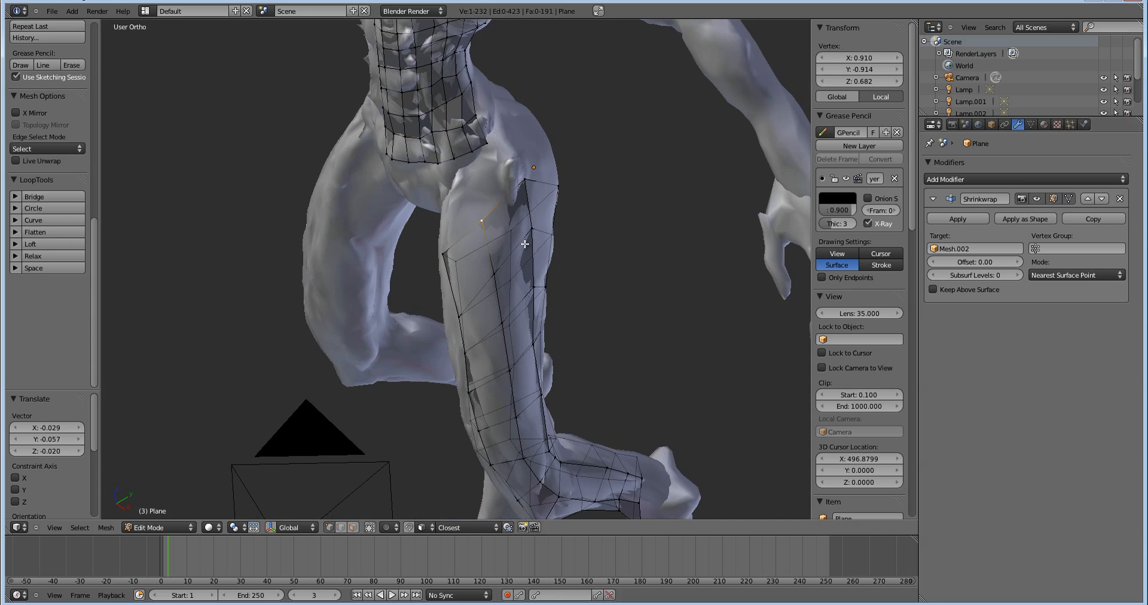
pyautogui.moveTo(525, 244); pyautogui.dragTo(465, 267)
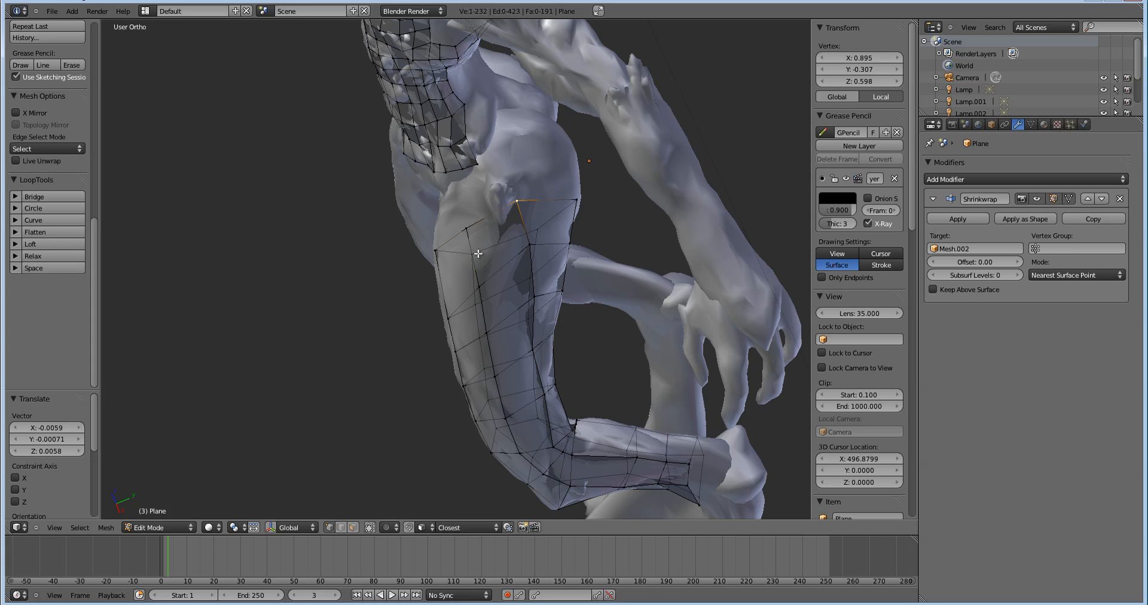
pyautogui.press('Tab')
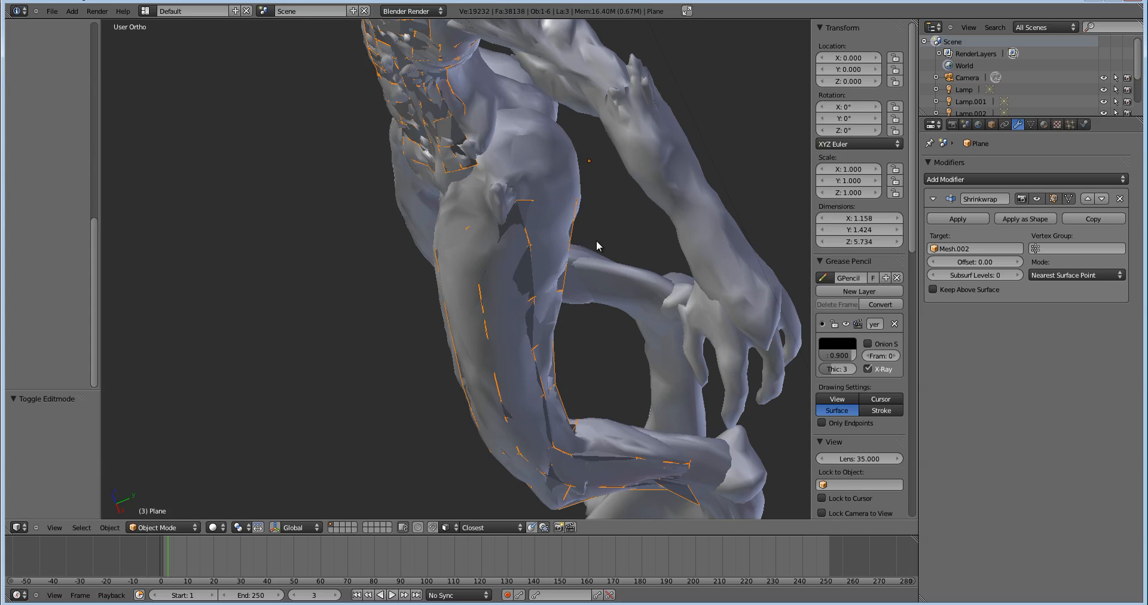
# Step: Re-enter Edit Mode on the Plane torso retopology object
pyautogui.click(956, 218)
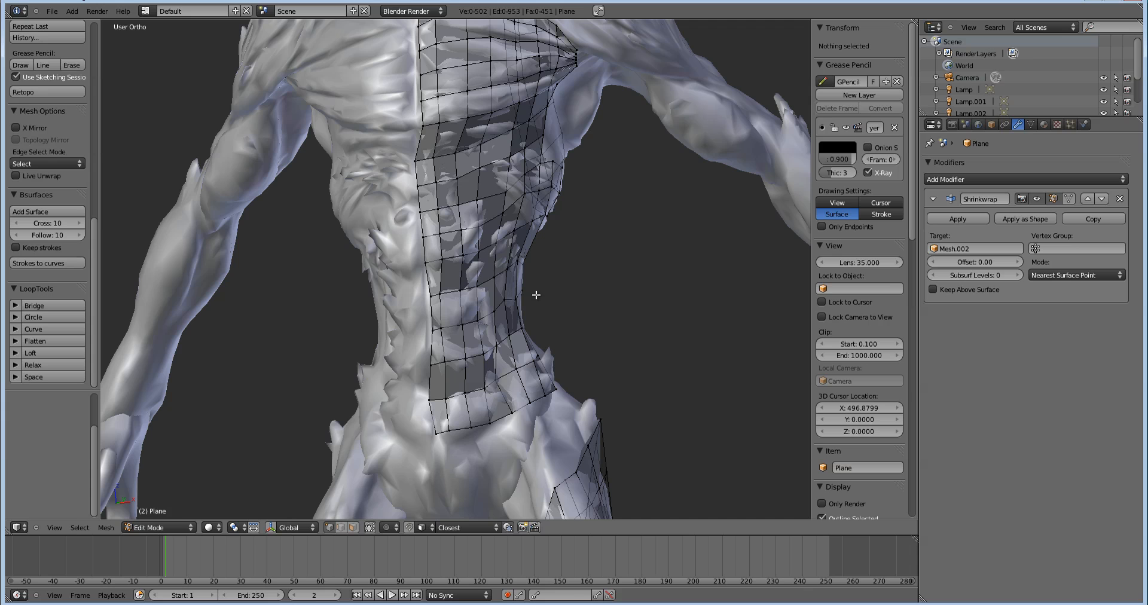
pyautogui.moveTo(541, 283)
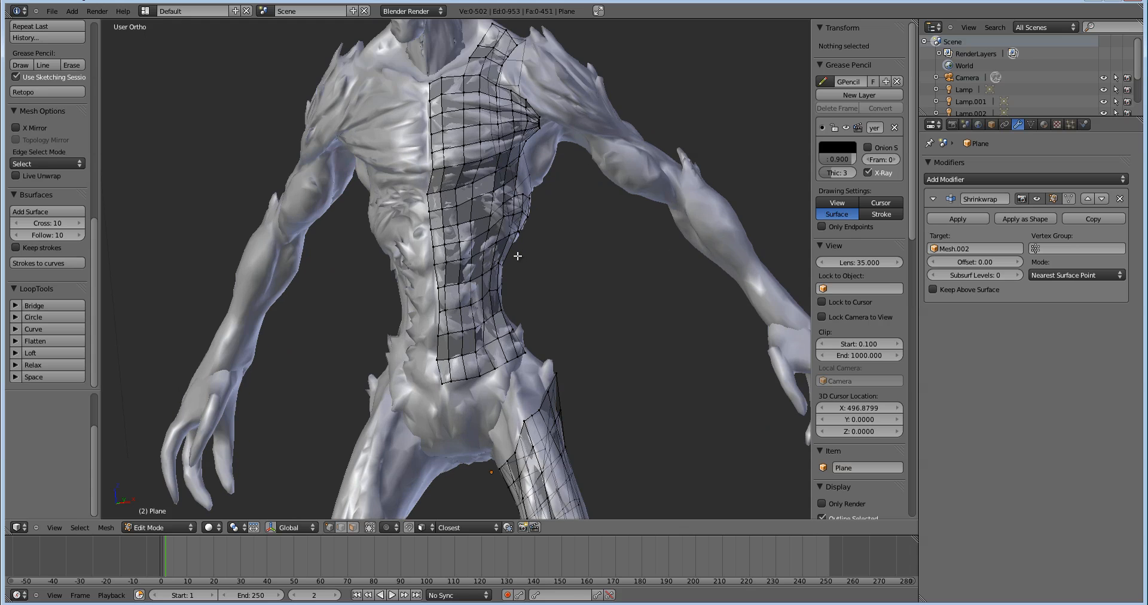
pyautogui.moveTo(535, 238)
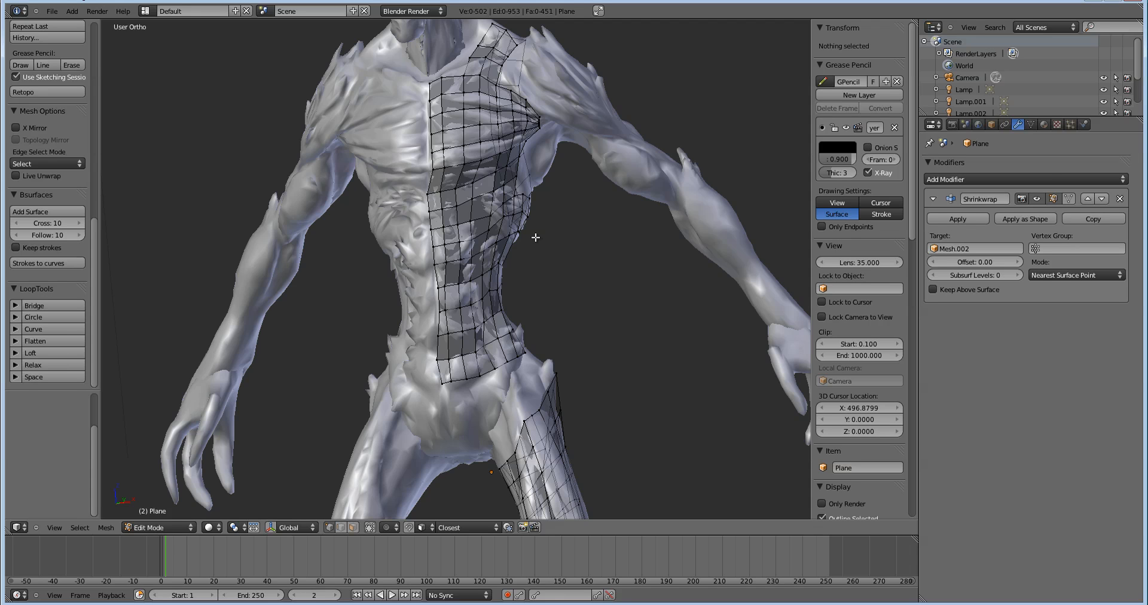
# Step: Select all torso mesh vertices and zoom in on the chest
pyautogui.press('a')
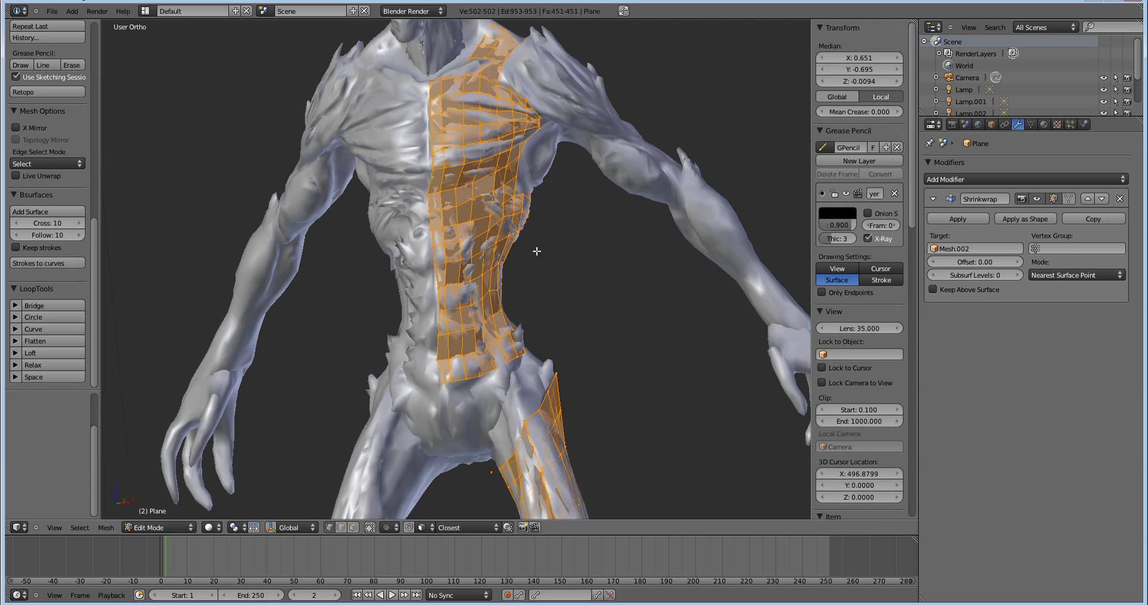
pyautogui.moveTo(519, 249)
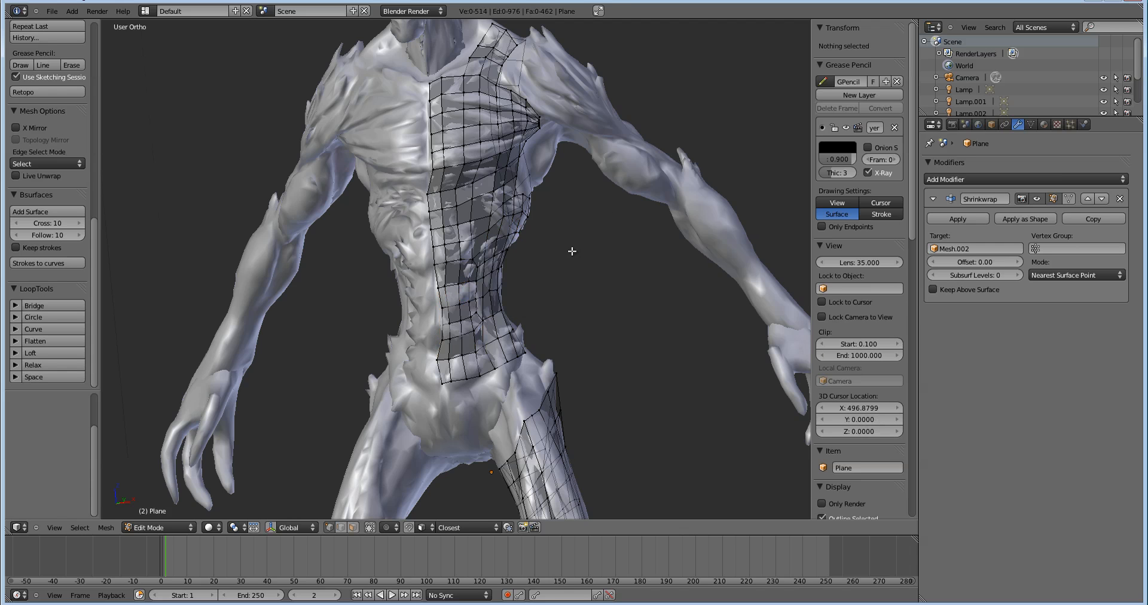
pyautogui.scroll(3)
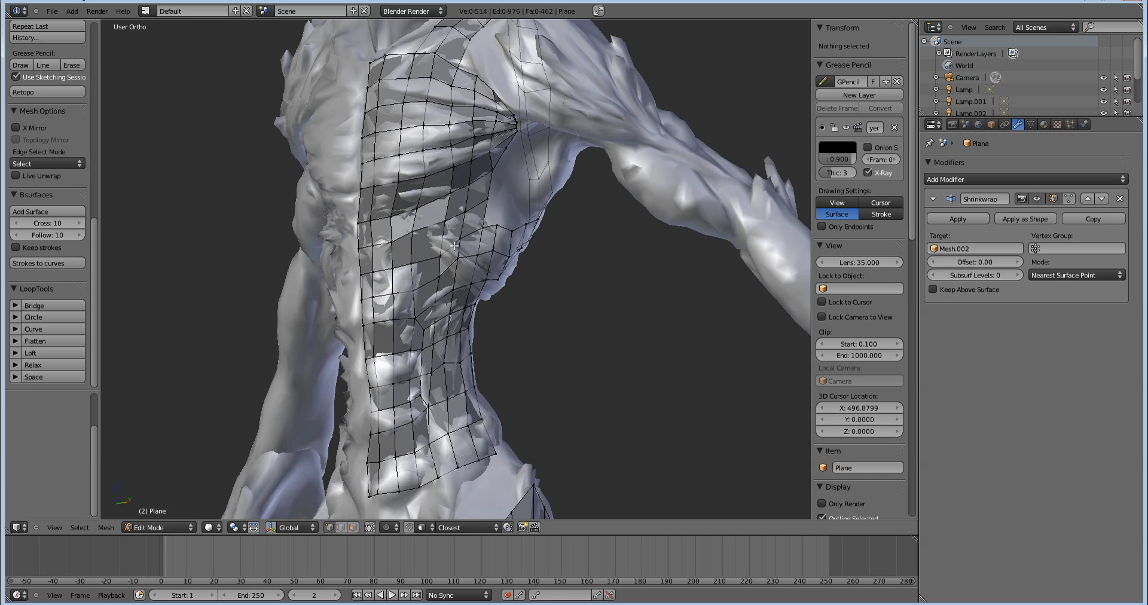
pyautogui.moveTo(453, 281)
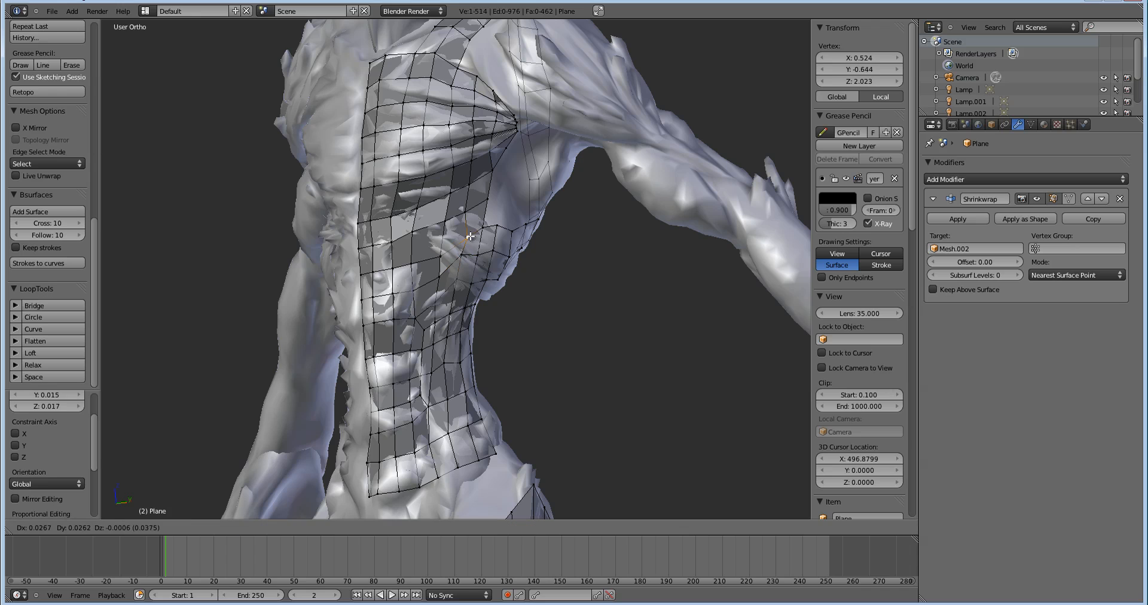
# Step: Delete the selected chest faces, relax the surrounding vertices, and pick a gap vertex
pyautogui.press('x')
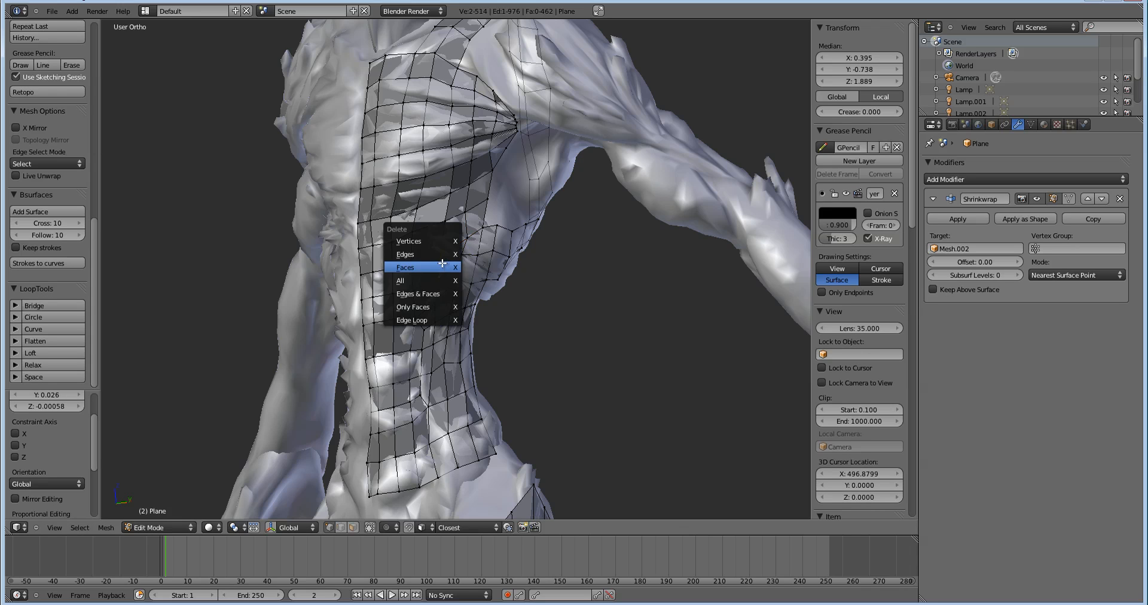
pyautogui.click(405, 267)
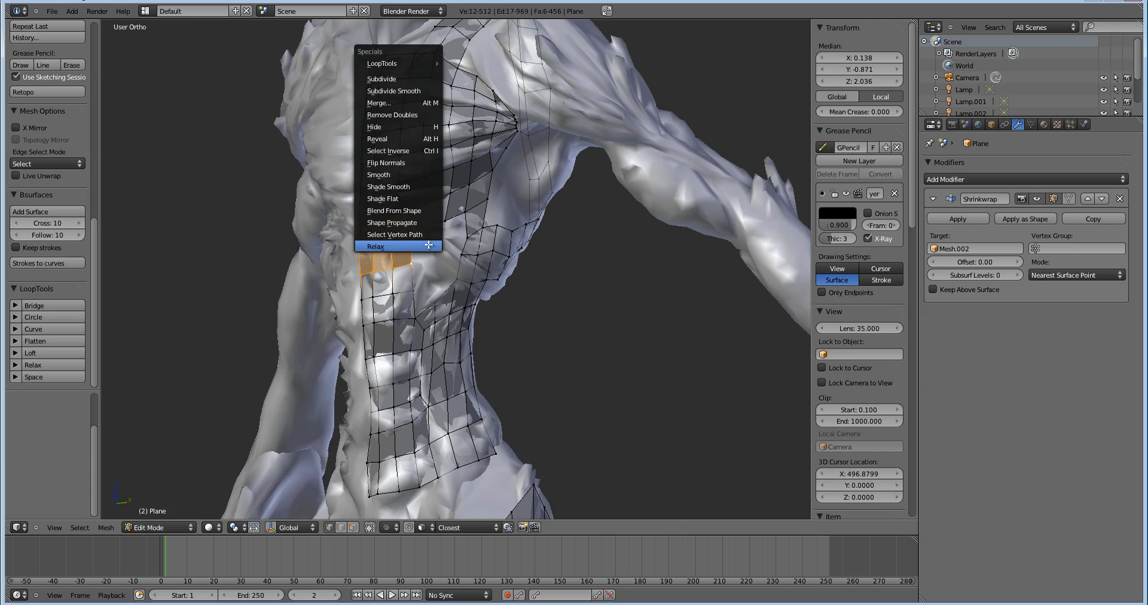
pyautogui.click(375, 247)
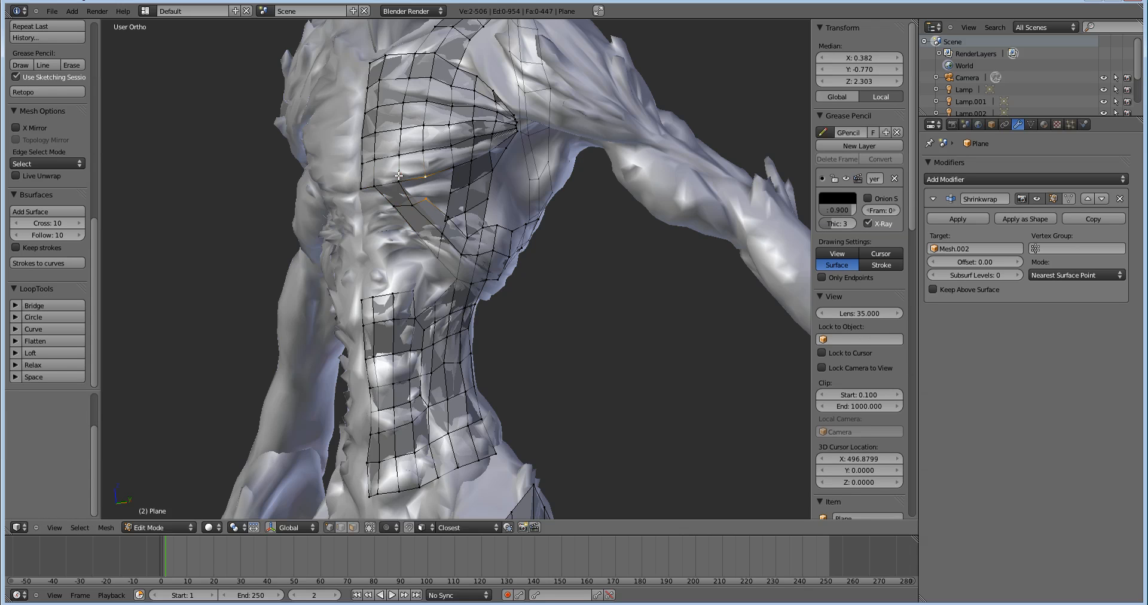
pyautogui.click(410, 192)
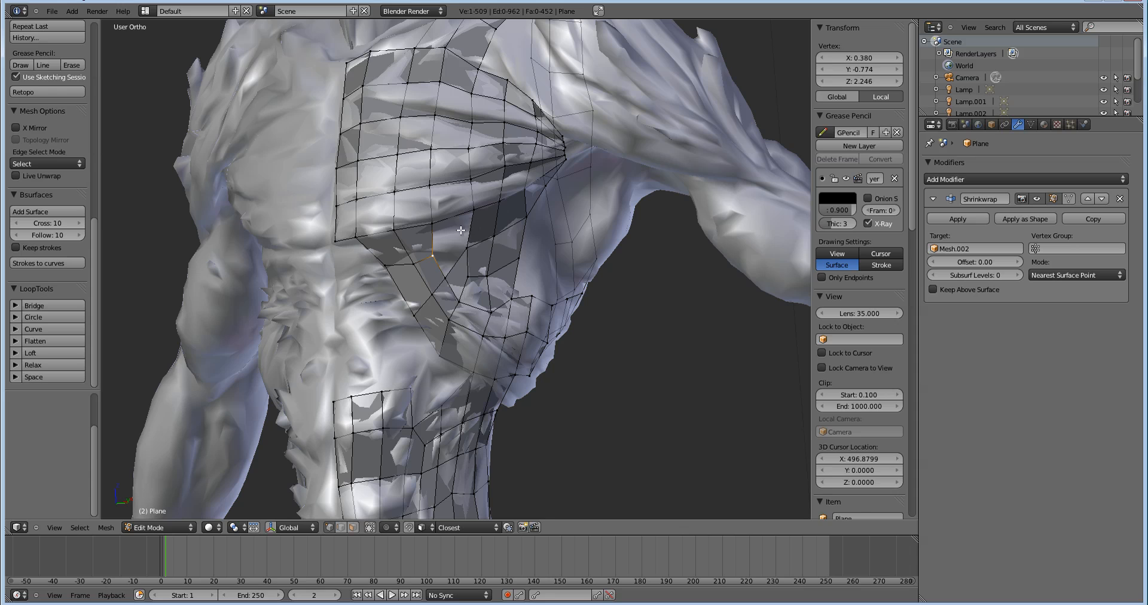
pyautogui.moveTo(388, 280)
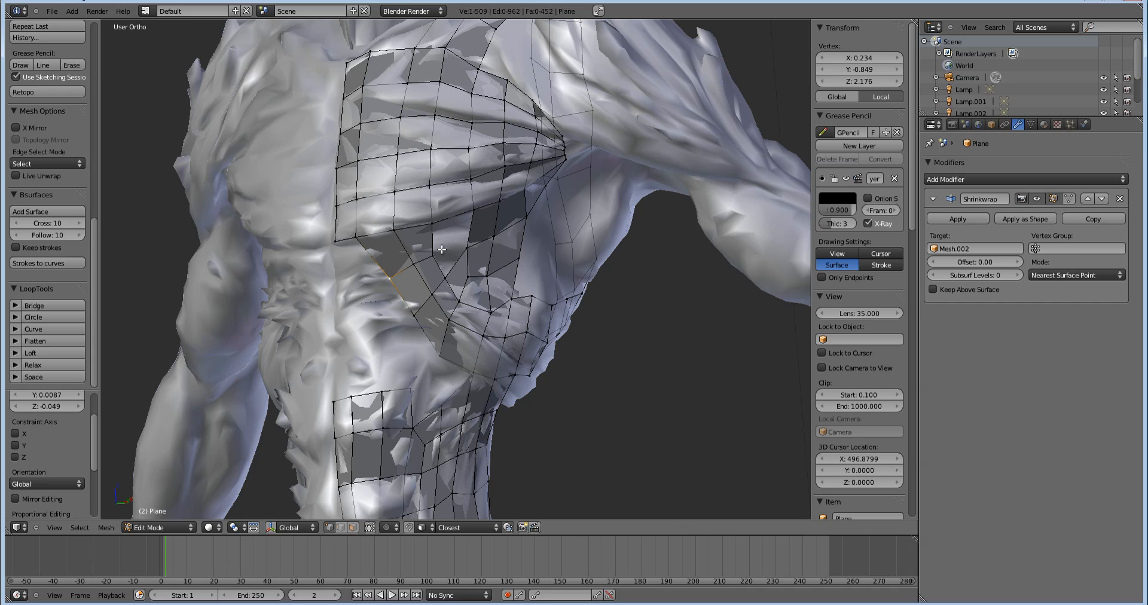
pyautogui.moveTo(438, 250)
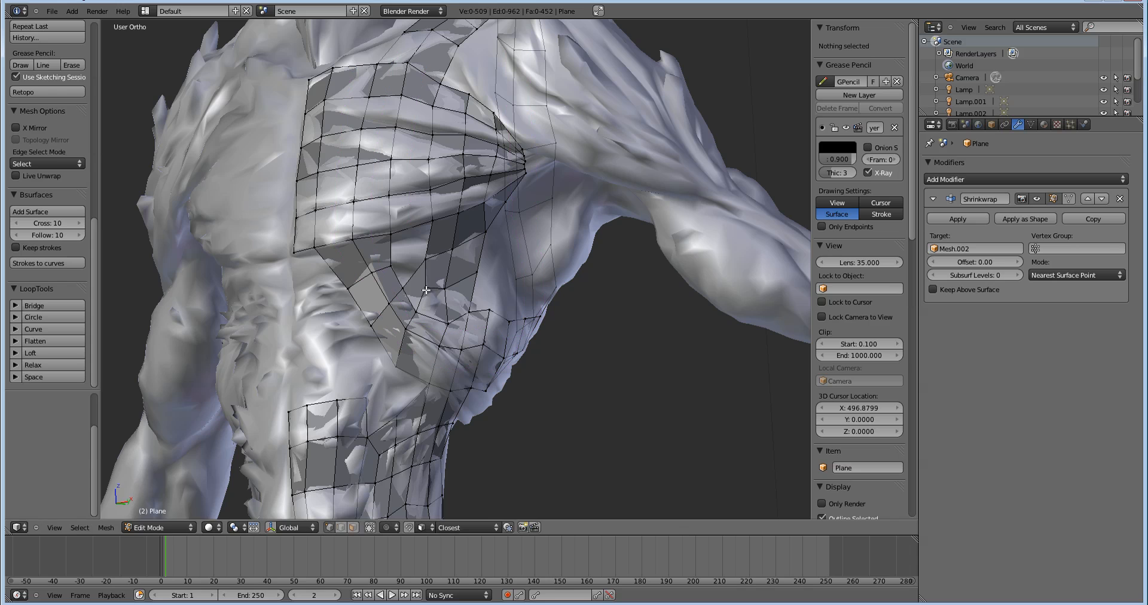
# Step: Select part of the chest patch and knife a cut across the pectoral faces
pyautogui.click(431, 278)
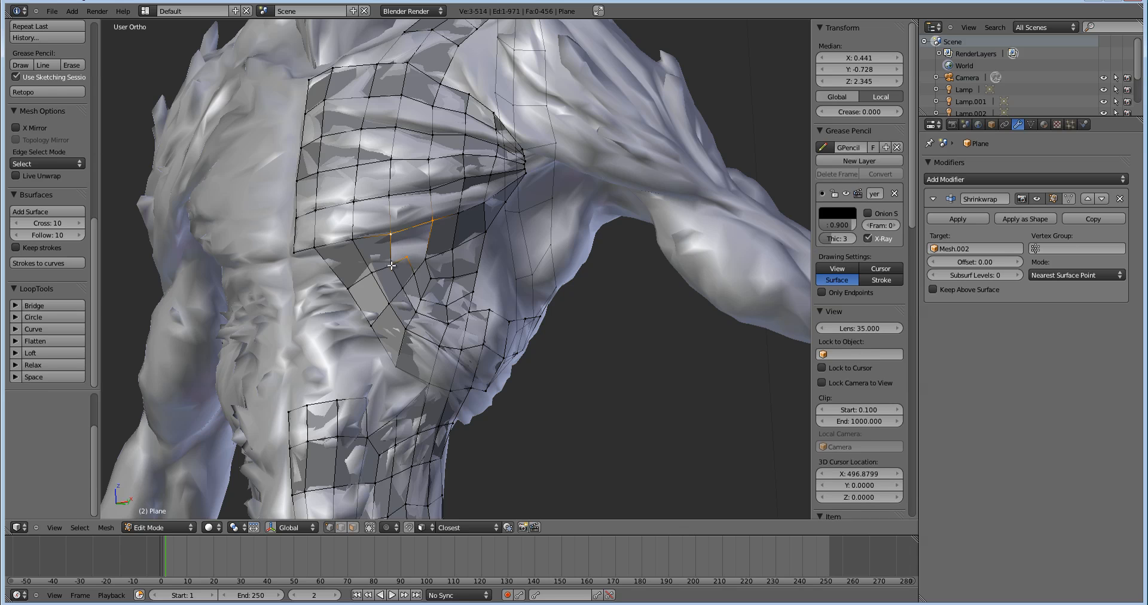
pyautogui.click(453, 237)
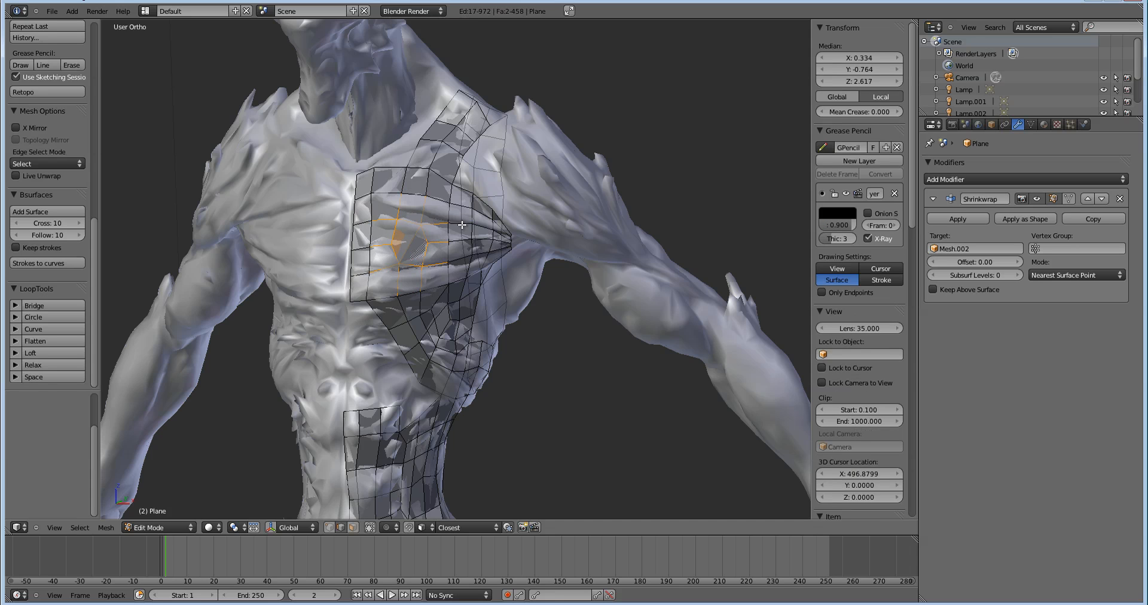
# Step: Drag-adjust the pectoral faces so the grid flows toward the armpit
pyautogui.moveTo(460, 225); pyautogui.dragTo(421, 251)
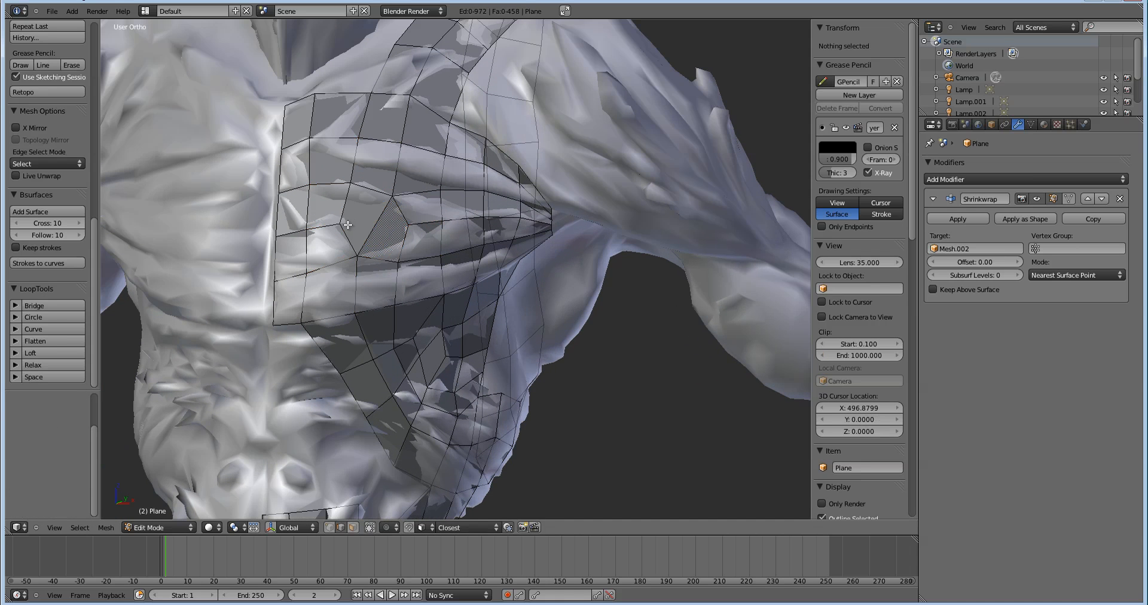
pyautogui.moveTo(441, 242)
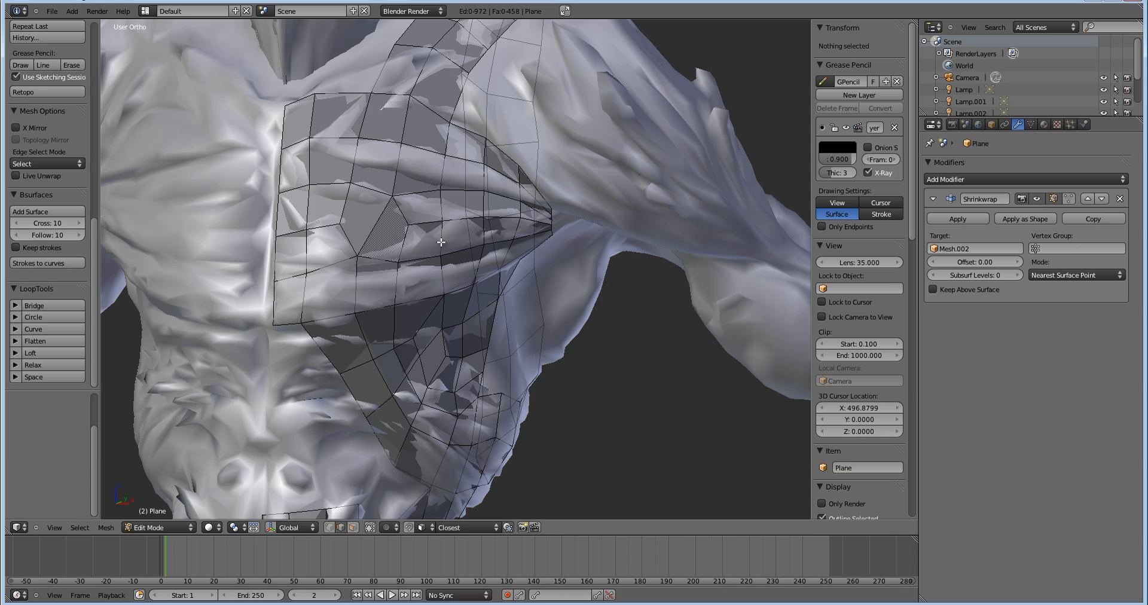
pyautogui.moveTo(388, 344)
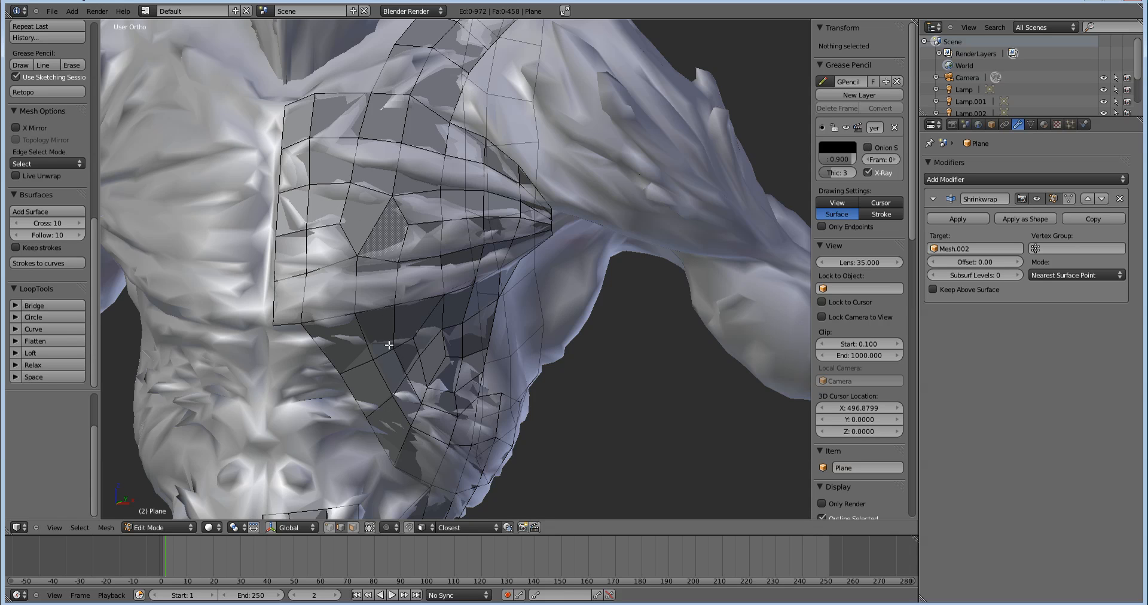
pyautogui.moveTo(329, 201)
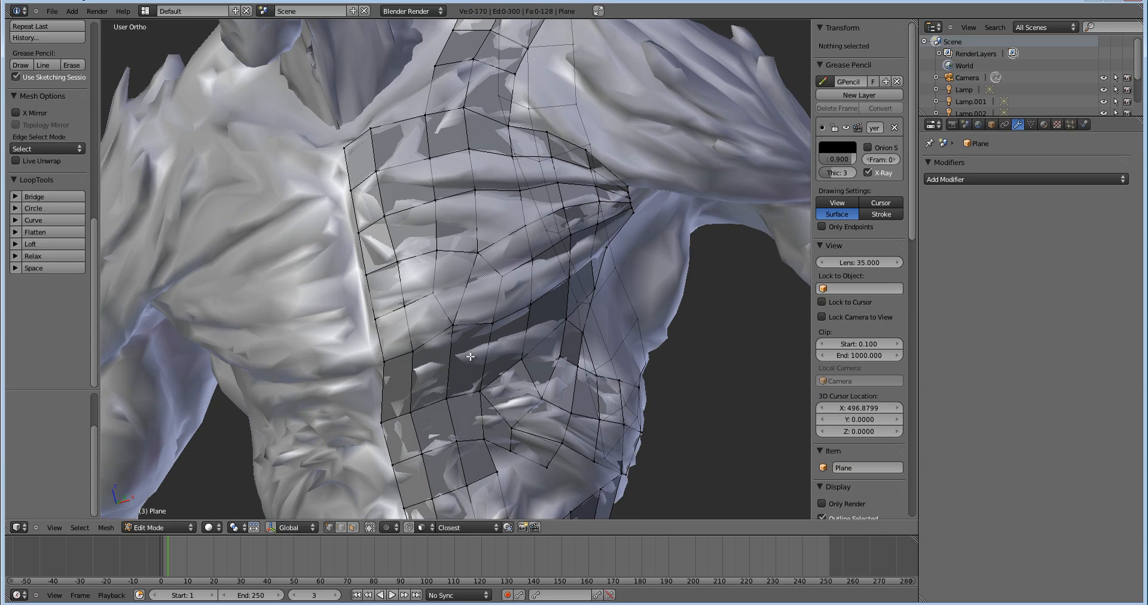
# Step: Adjust the viewport to inspect the shrinkwrapped torso mesh over chest and abdomen
pyautogui.click(1024, 178)
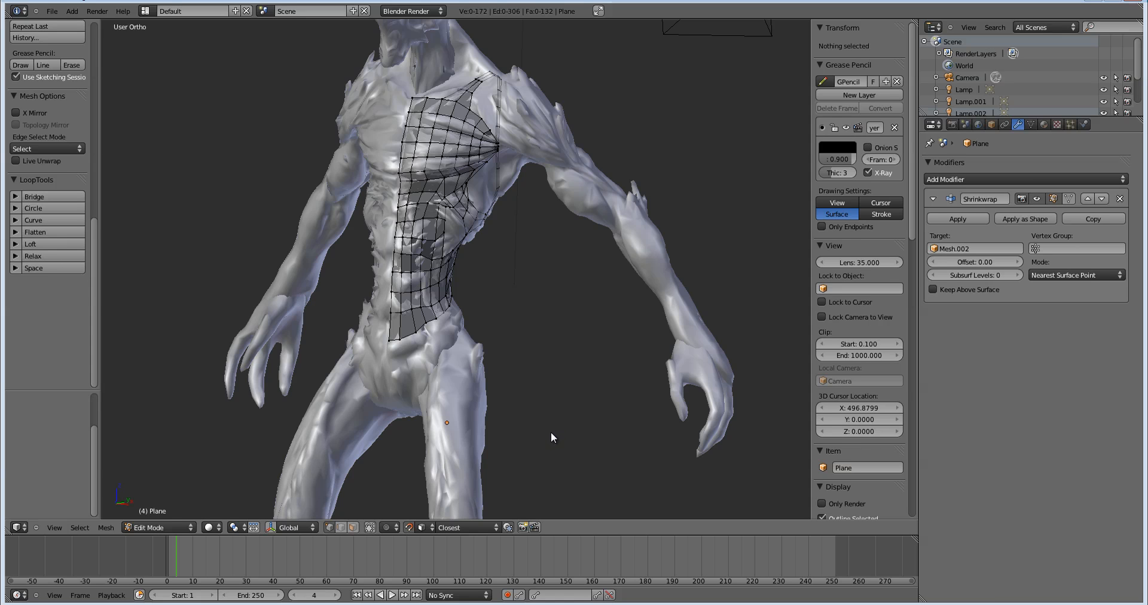
pyautogui.moveTo(469, 212)
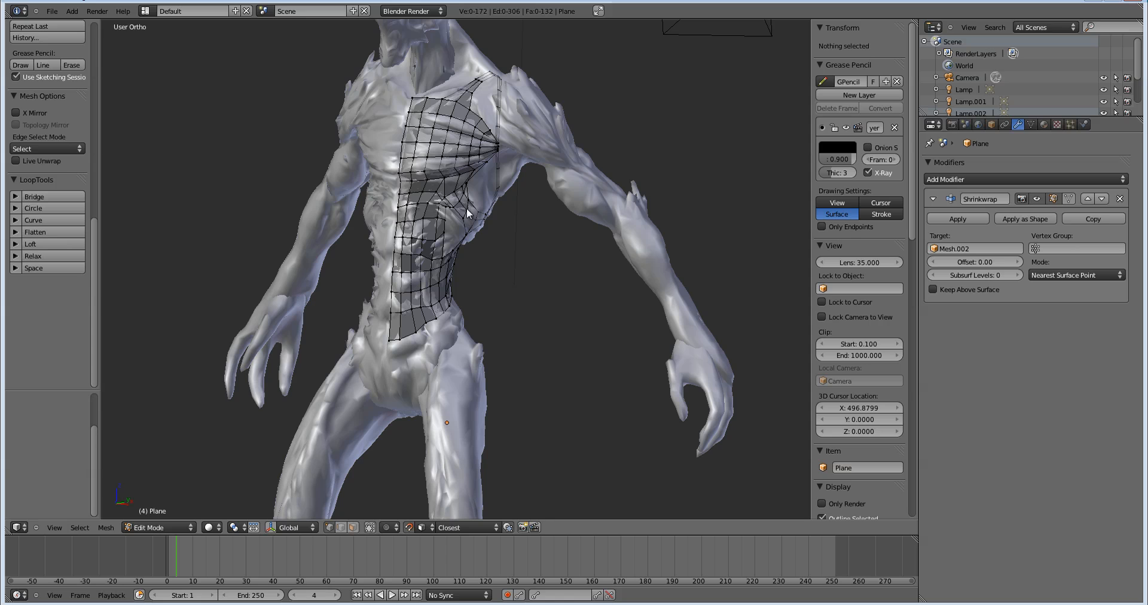
pyautogui.moveTo(428, 277)
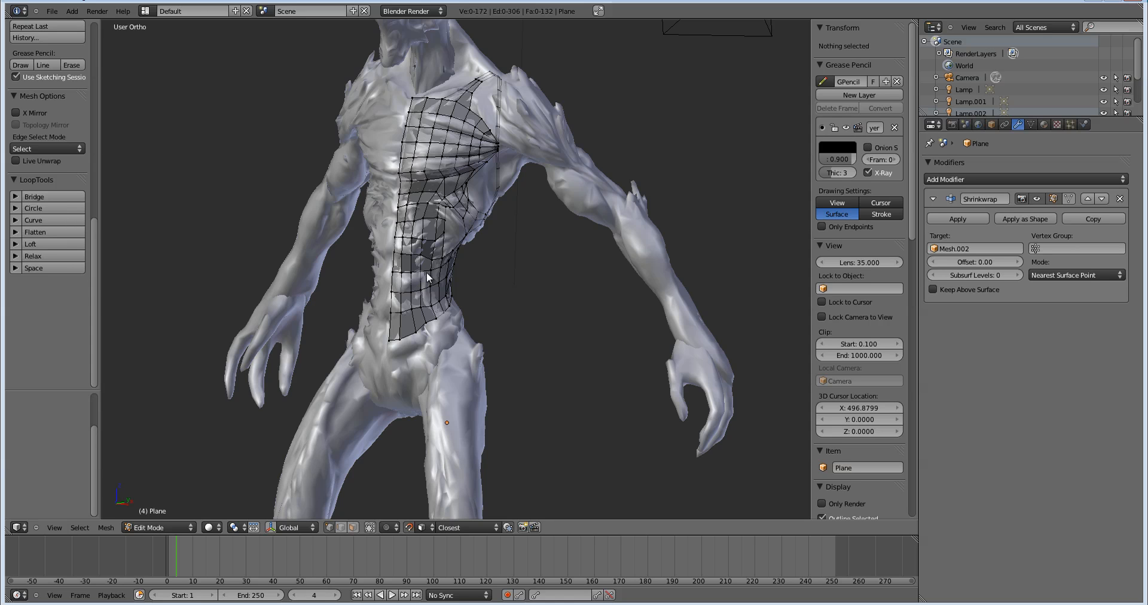
pyautogui.moveTo(408, 303)
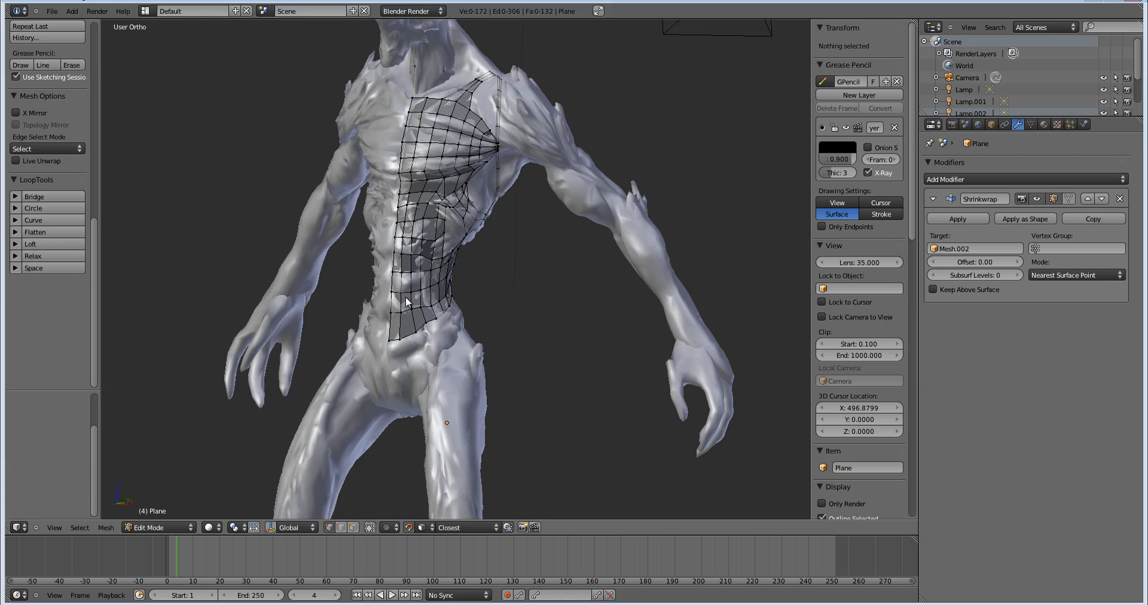
pyautogui.moveTo(518, 230)
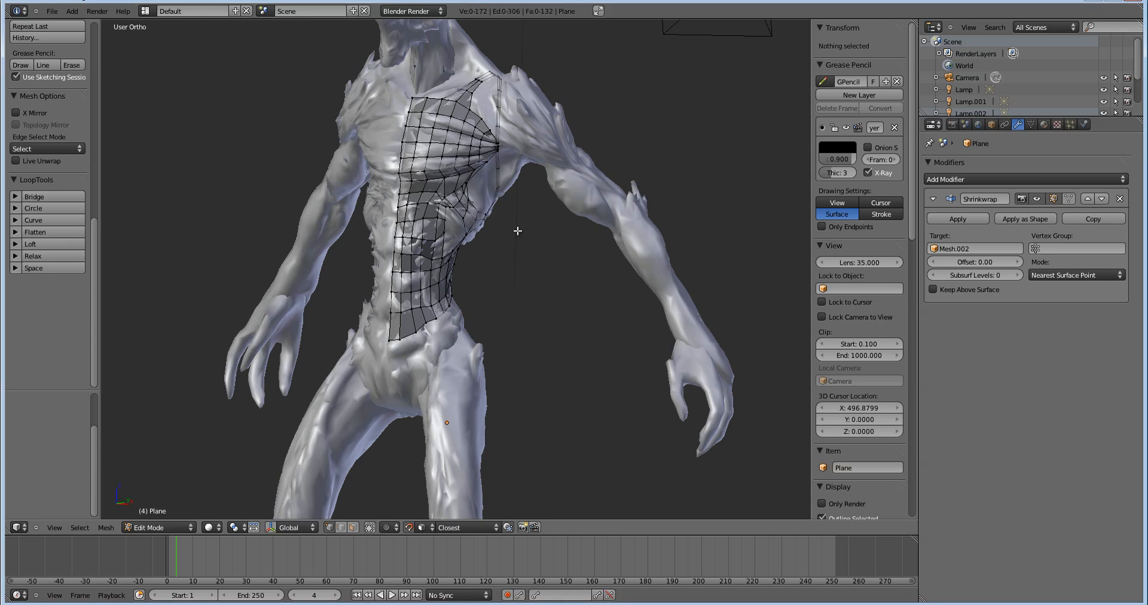
pyautogui.moveTo(498, 156)
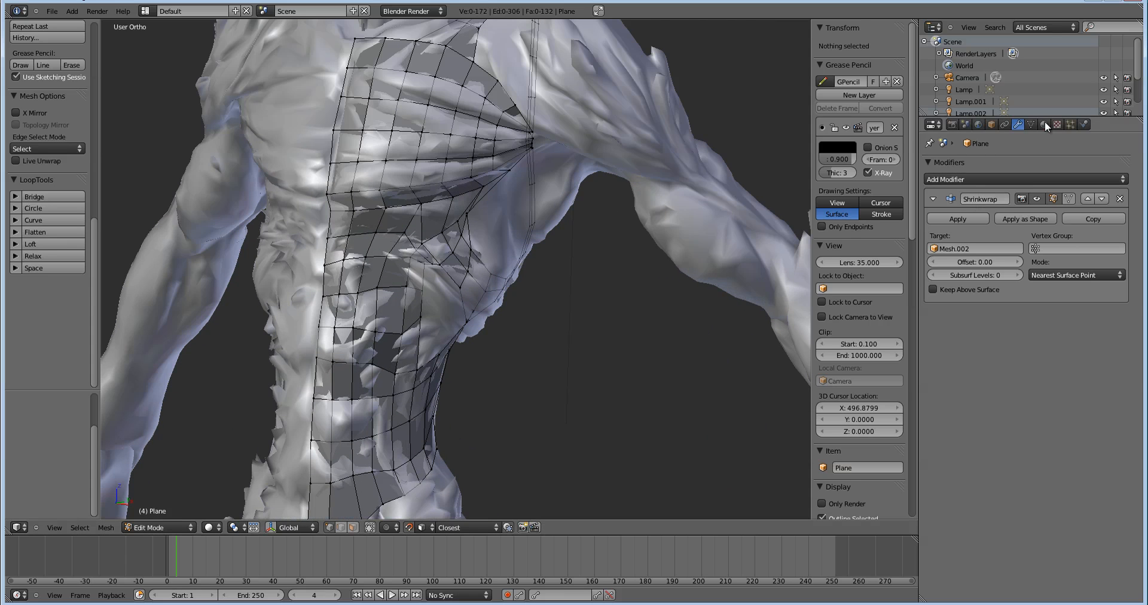
# Step: Add a vertex group named 'LOCKED' in the Object Data properties
pyautogui.click(1032, 124)
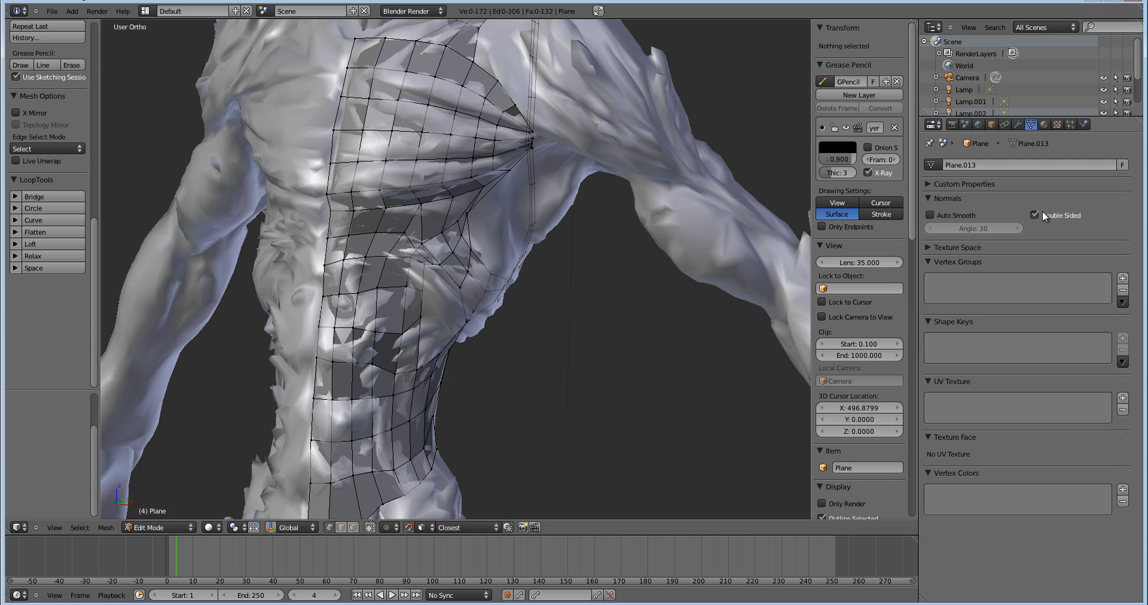
pyautogui.click(1122, 278)
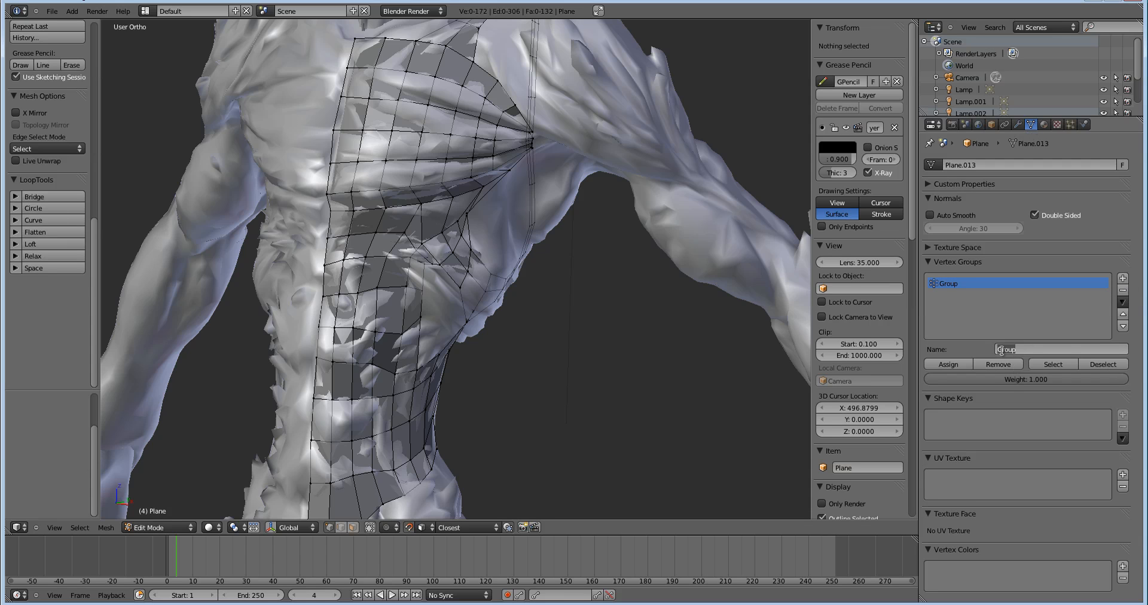
pyautogui.write('LOCKED')
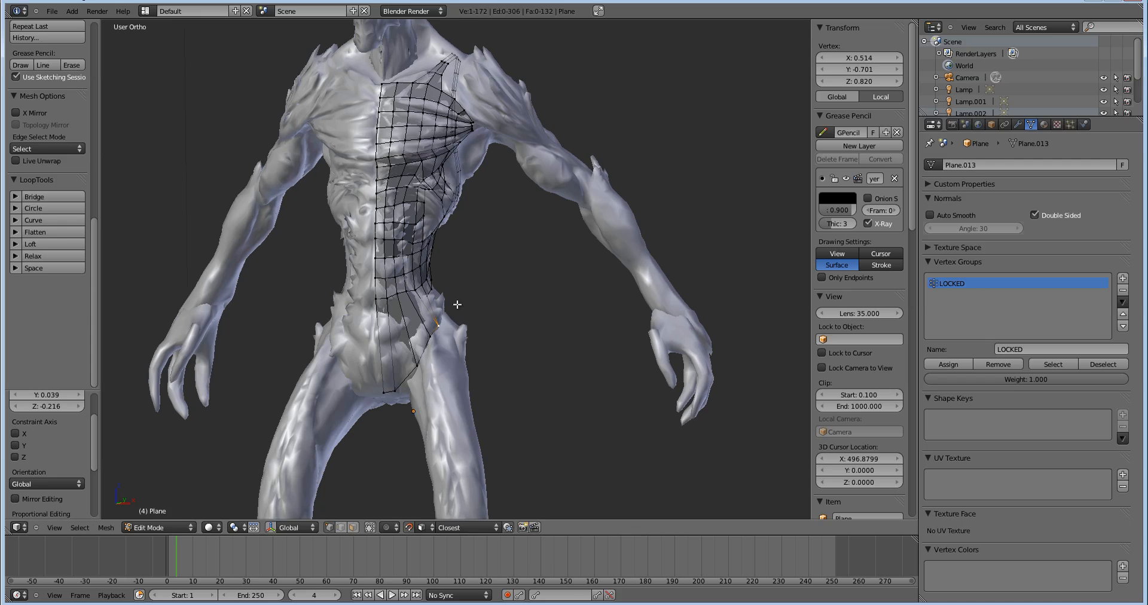
# Step: Extrude the lower border of the torso mesh down toward the hip
pyautogui.moveTo(456, 305); pyautogui.dragTo(443, 330)
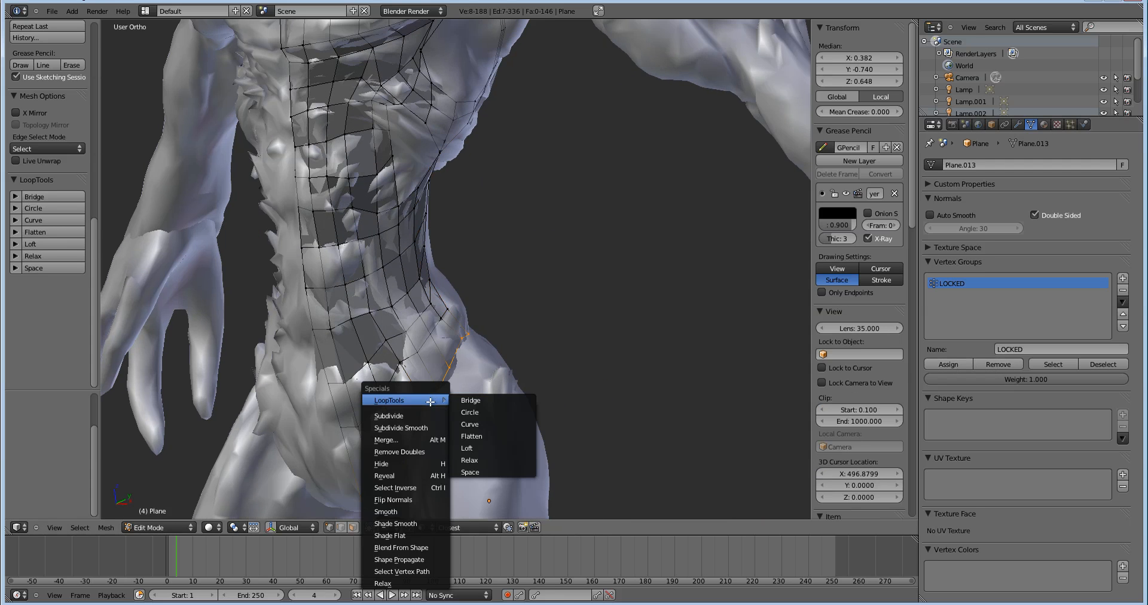
# Step: Space the midline vertices evenly with LoopTools, then assign and select them in LOCKED
pyautogui.click(470, 460)
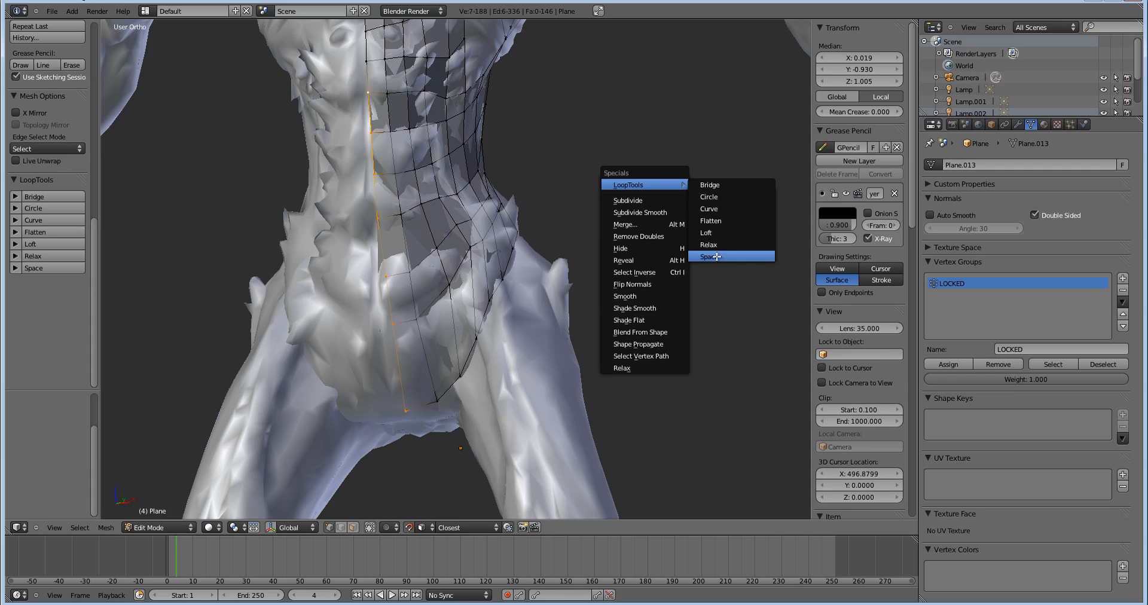
pyautogui.click(708, 256)
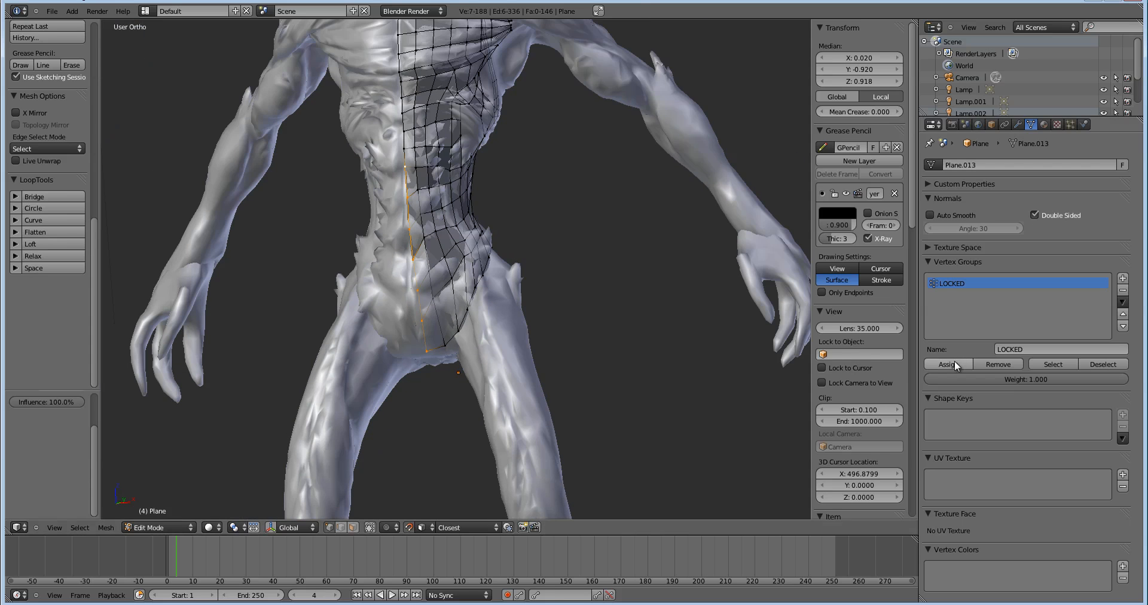
pyautogui.click(945, 364)
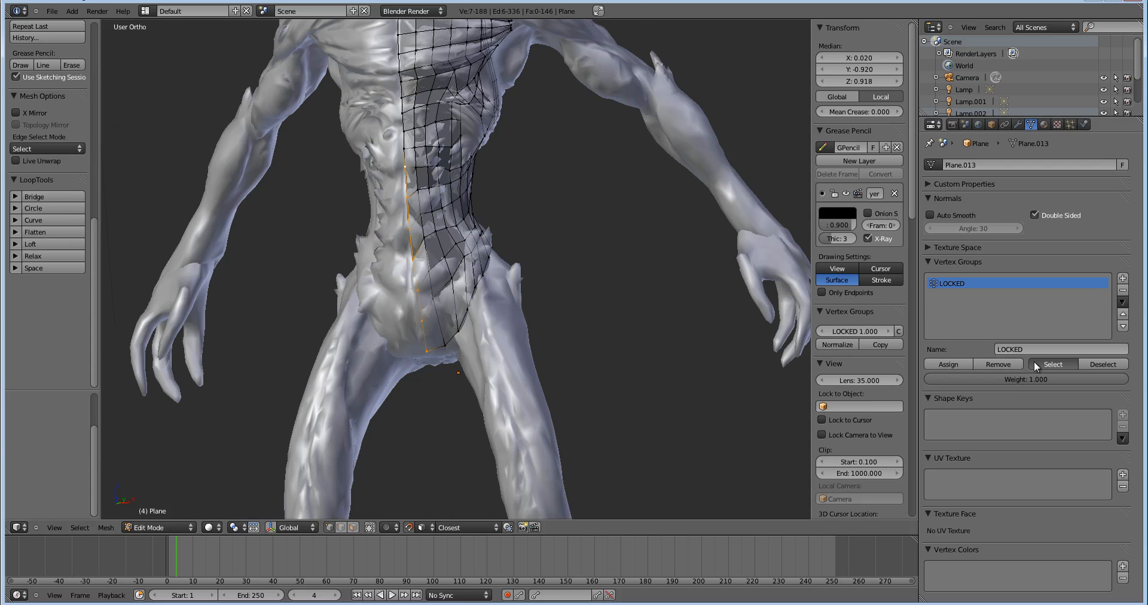
pyautogui.click(1052, 364)
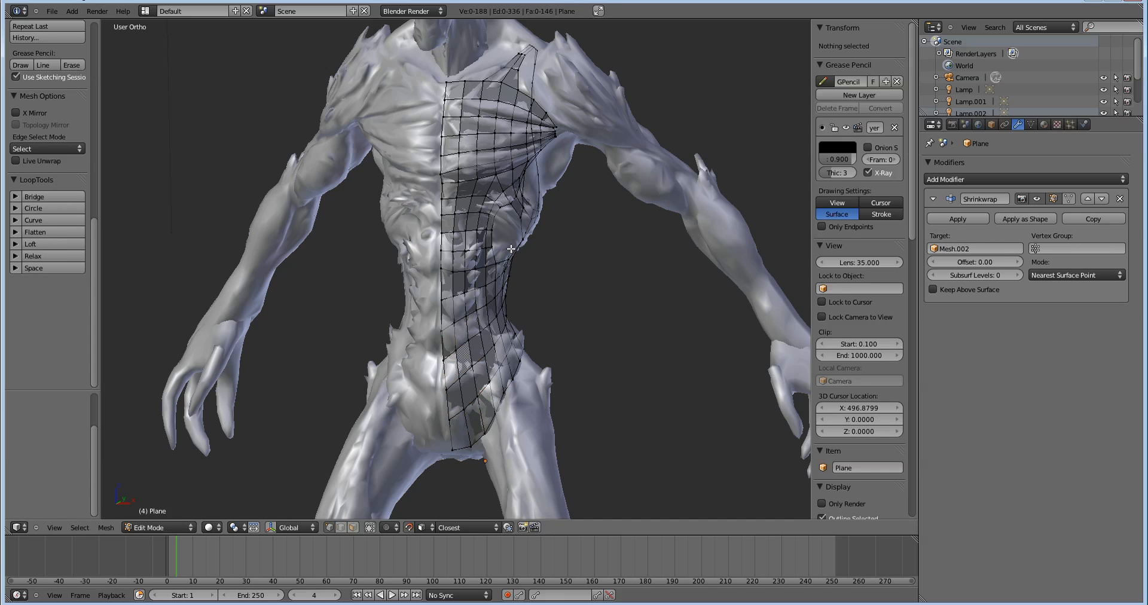
# Step: Switch back to the mesh Data properties tab
pyautogui.click(1030, 123)
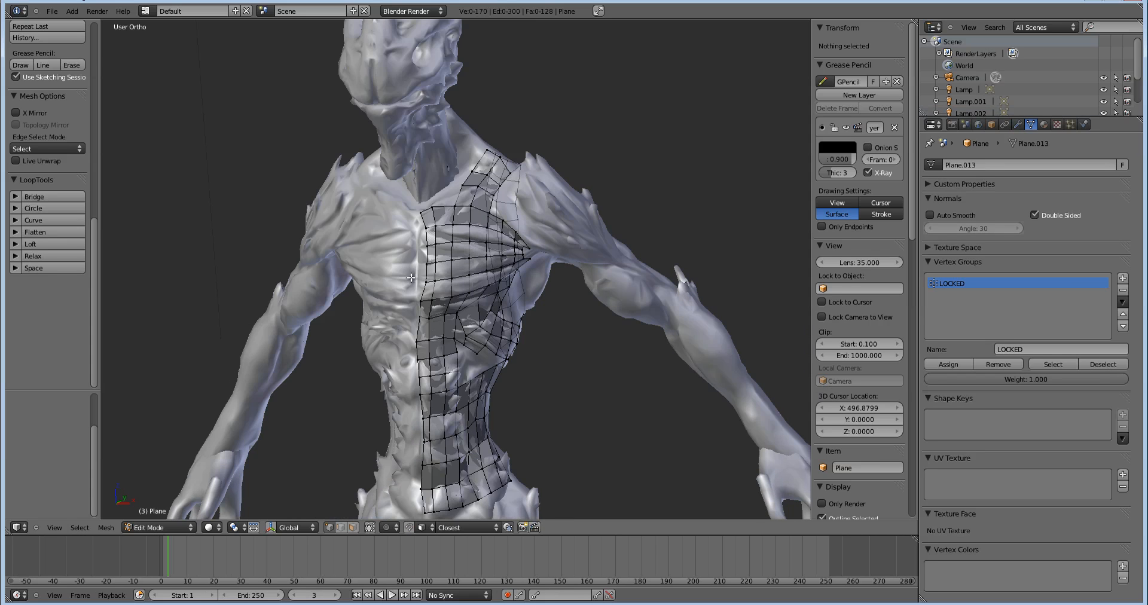